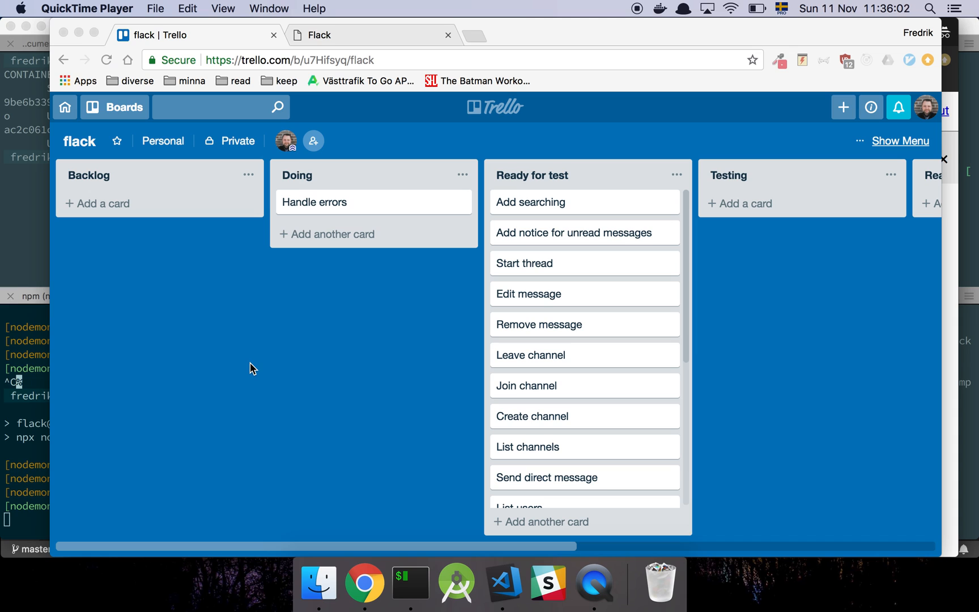
pyautogui.moveTo(374, 44)
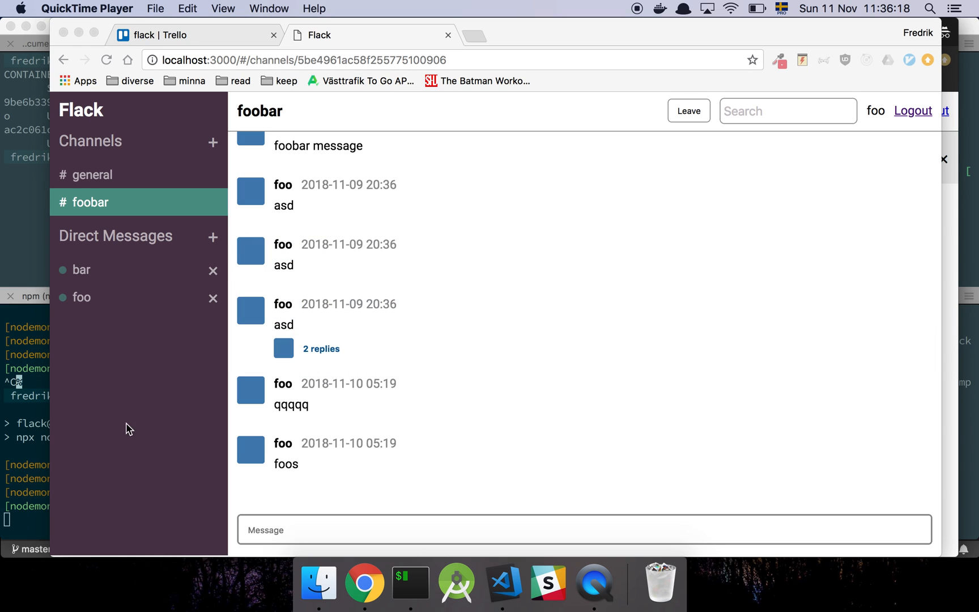
# - Bring the iTerm2 terminal window in front of Chrome's Flack app
pyautogui.click(410, 583)
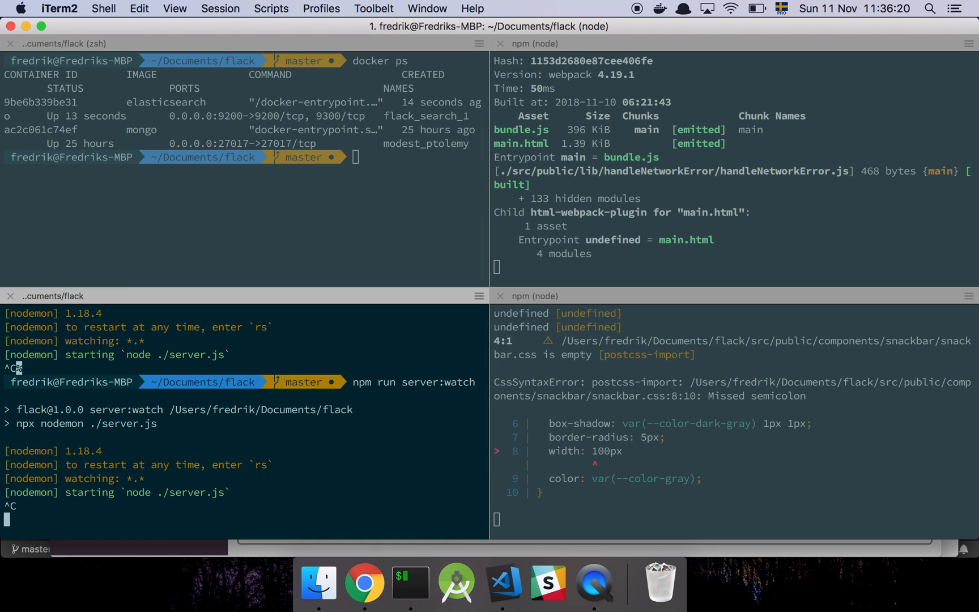
# - Restart the Flack server watcher with npm run server:watch and return to the Flack app
pyautogui.click(364, 582)
pyautogui.write('npm run server:watch')
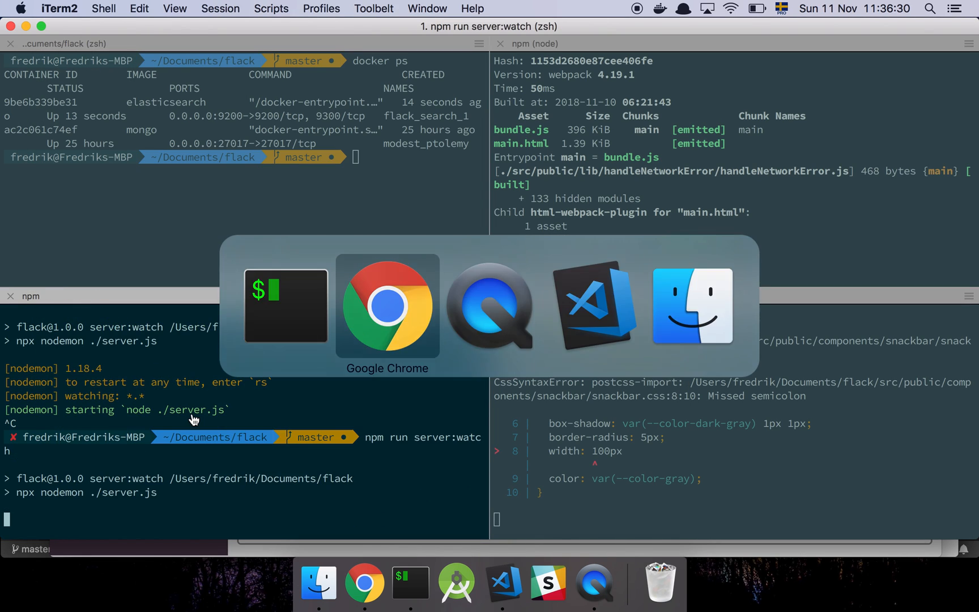
pyautogui.click(386, 305)
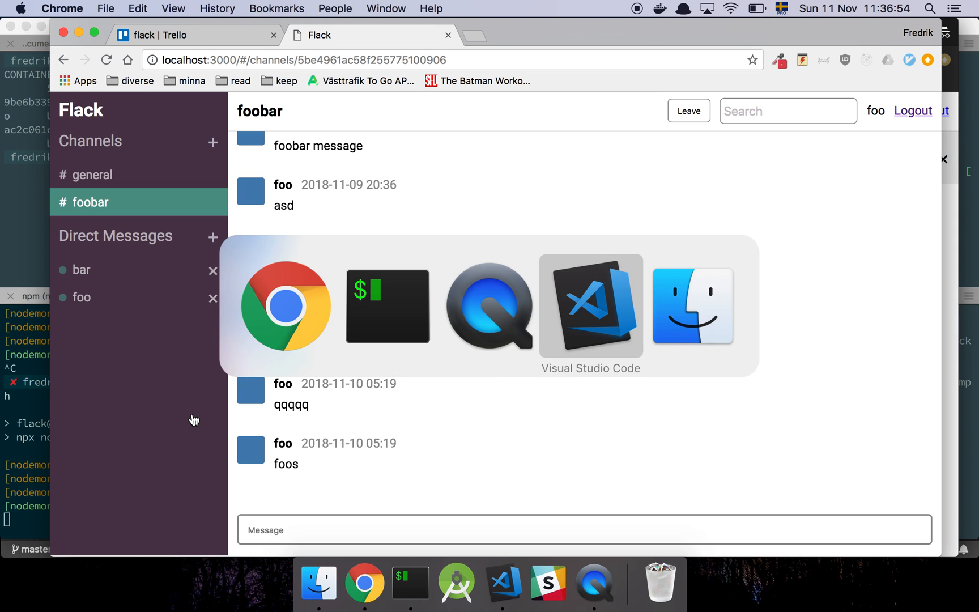
# - Add a temporary throw new Error("foo") line to userRoutes.js
pyautogui.click(590, 305)
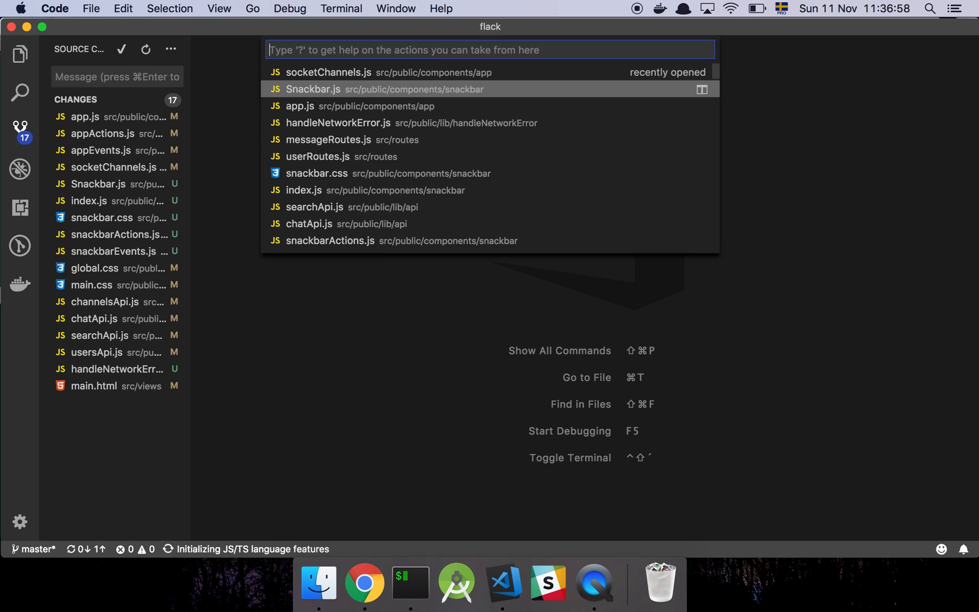
pyautogui.click(318, 157)
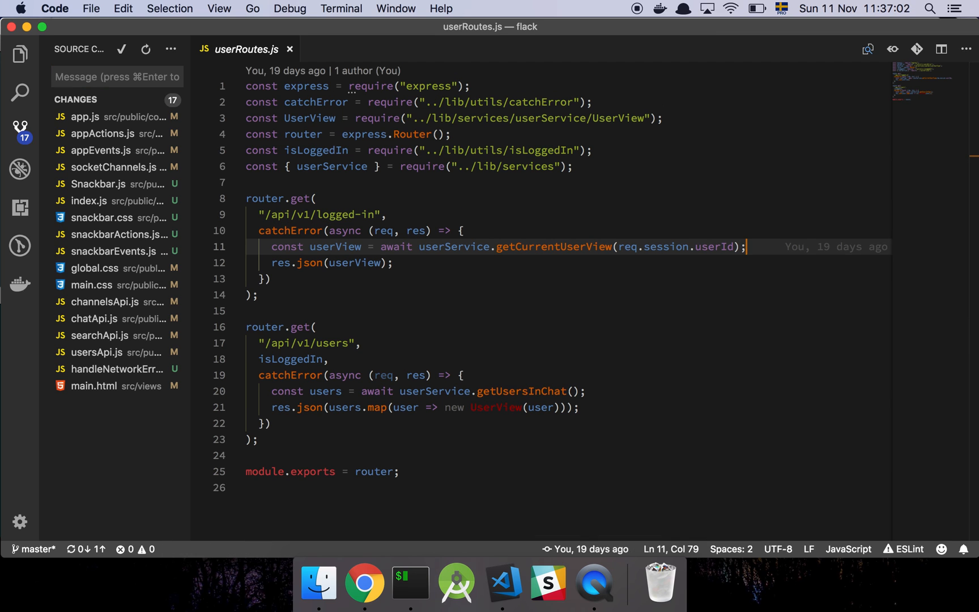
pyautogui.write('throw new Error("foo')
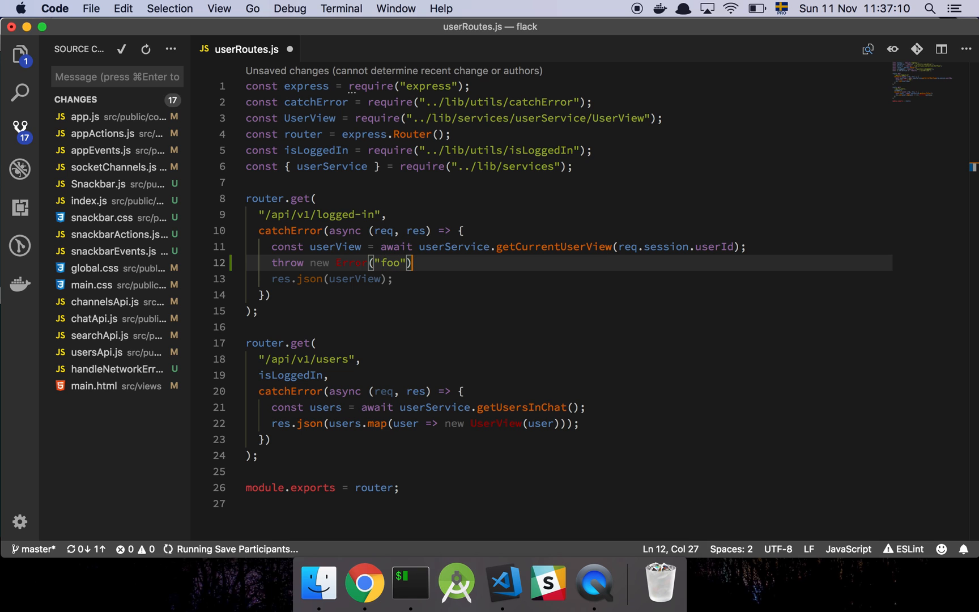
# - Check and dismiss Flack's 'foo' error bar, then delete the throw line
pyautogui.click(364, 582)
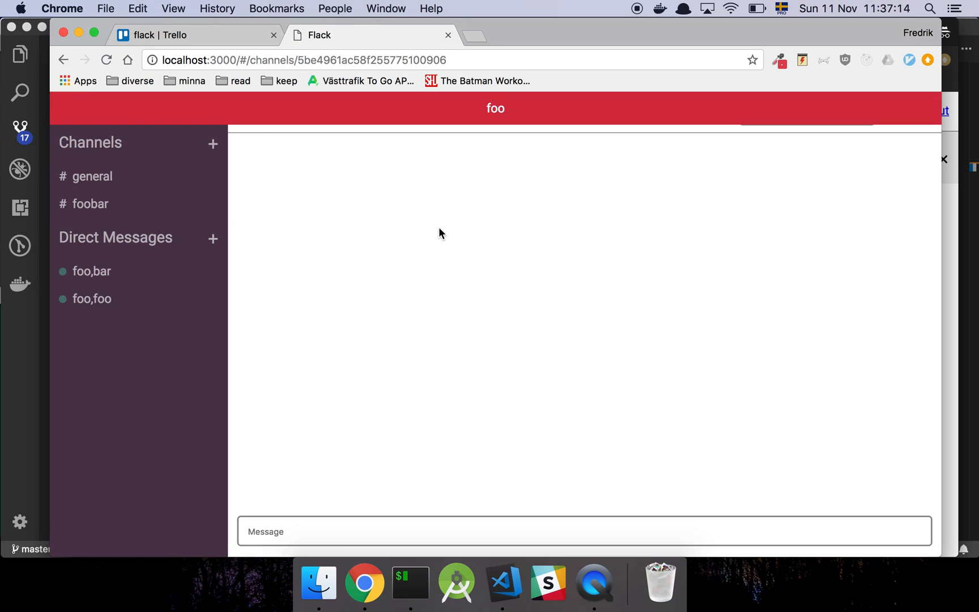
pyautogui.click(90, 204)
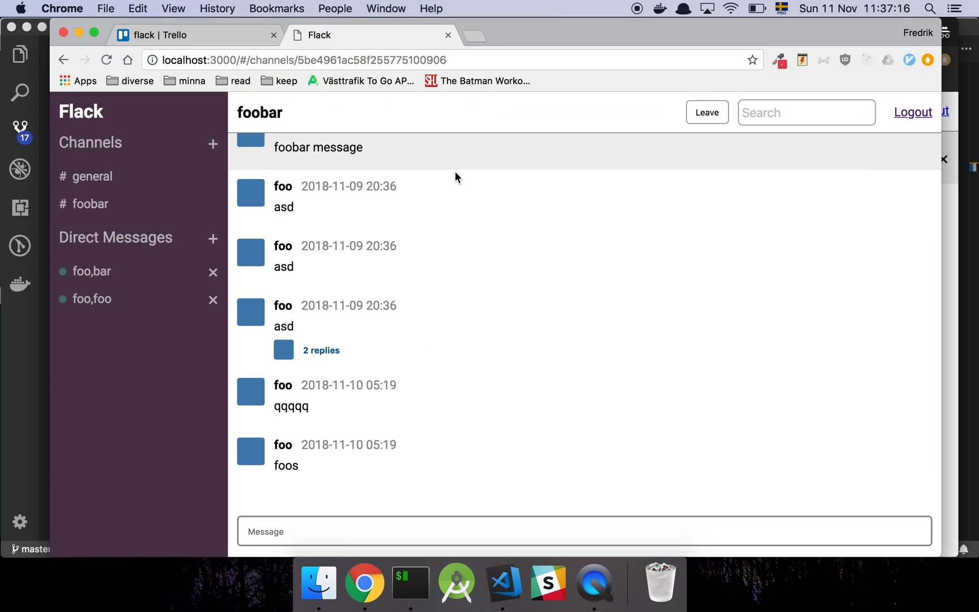
pyautogui.moveTo(454, 142)
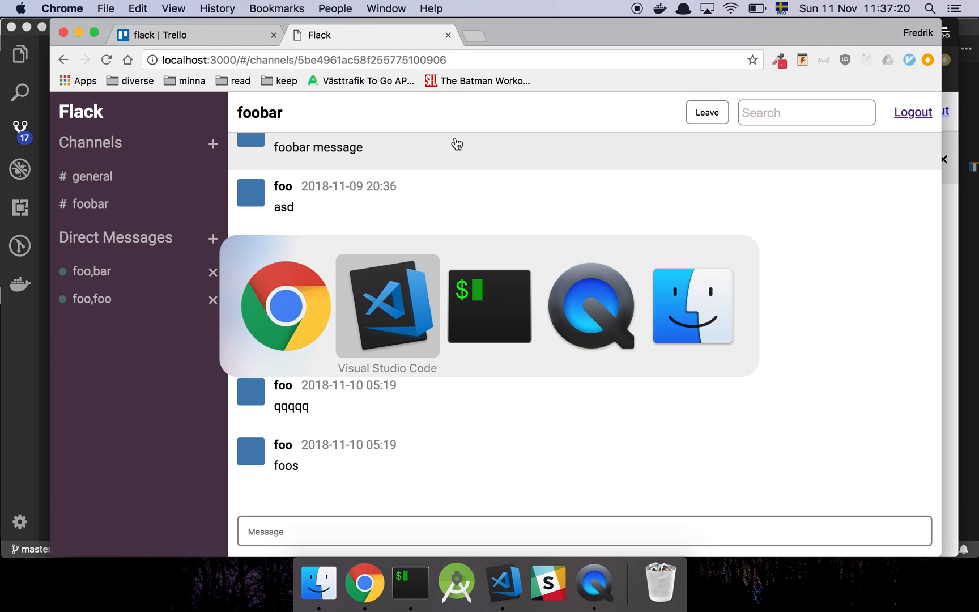
pyautogui.click(387, 305)
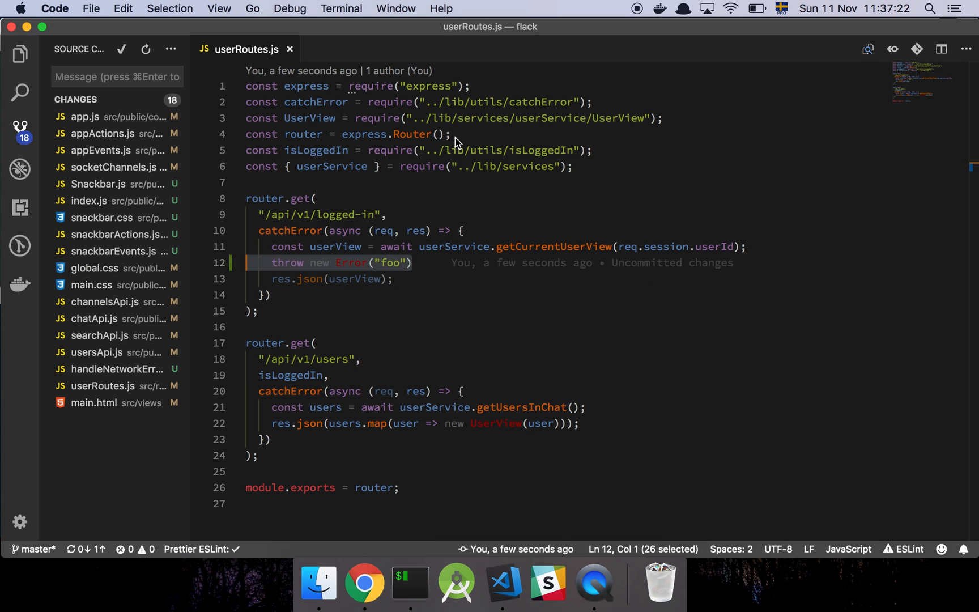
pyautogui.press('Backspace')
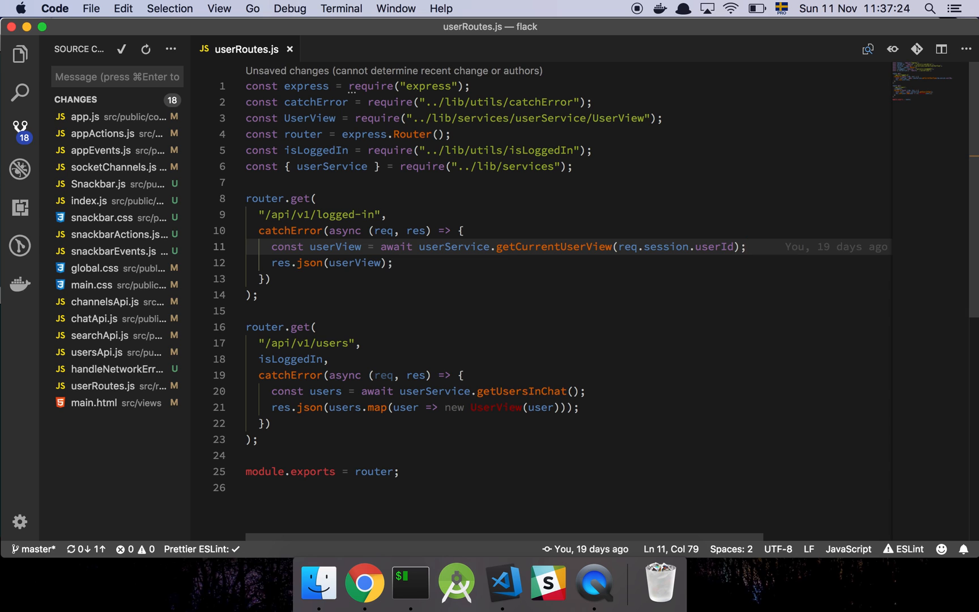
# - Close userRoutes.js and scroll the app.js diff with its new snackbar require
pyautogui.click(364, 582)
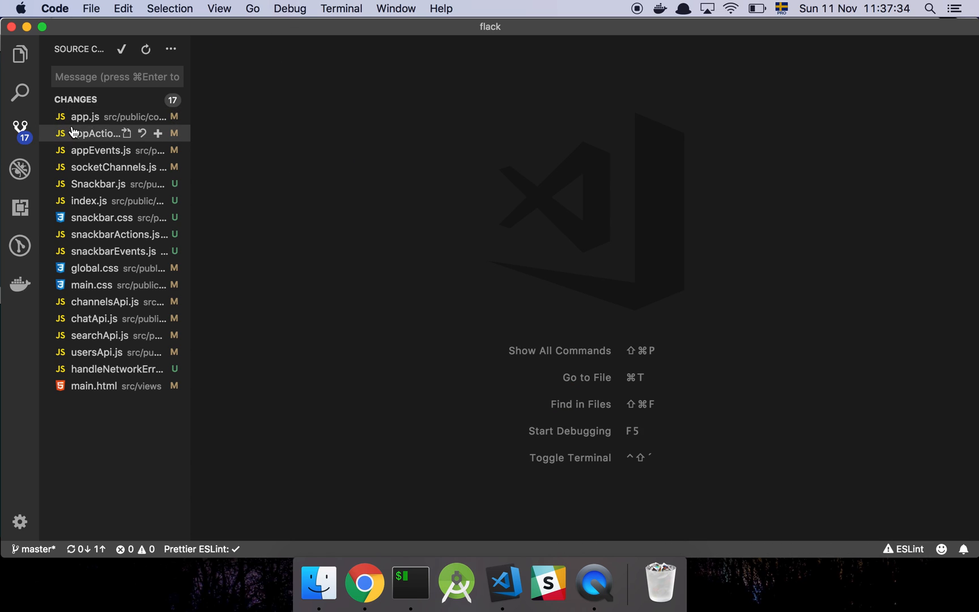
pyautogui.click(85, 116)
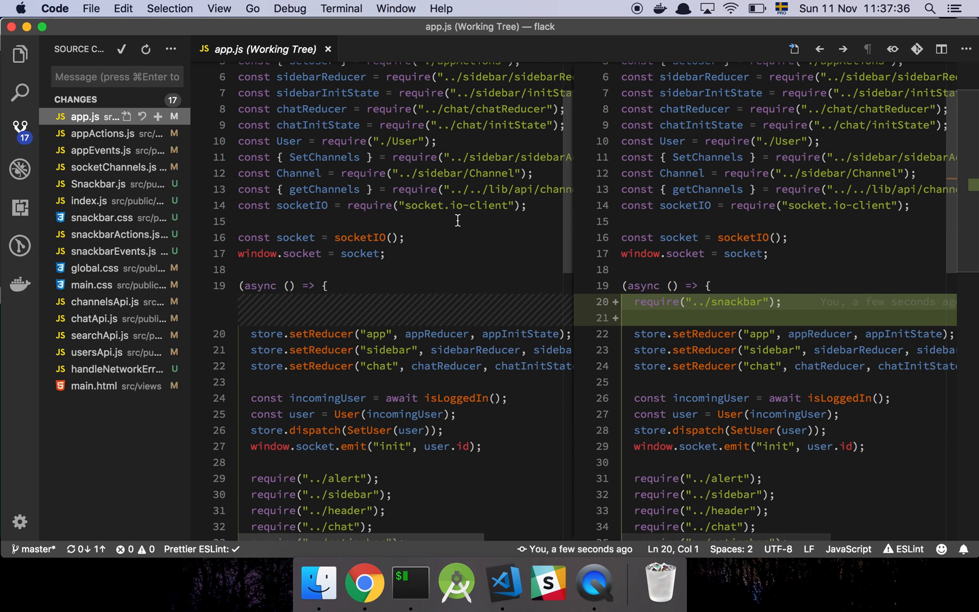
pyautogui.moveTo(571, 254)
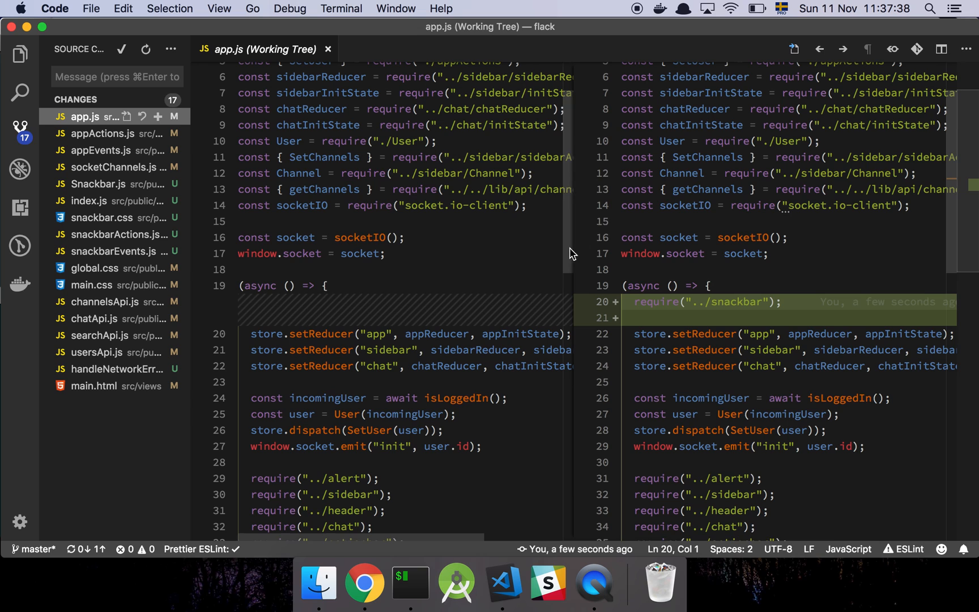
pyautogui.moveTo(661, 302)
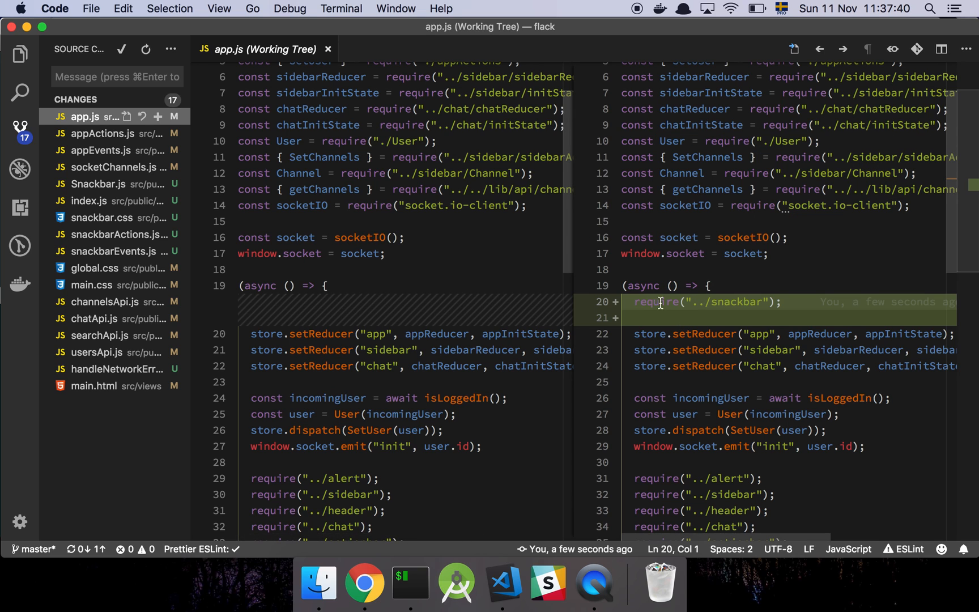
pyautogui.scroll(3)
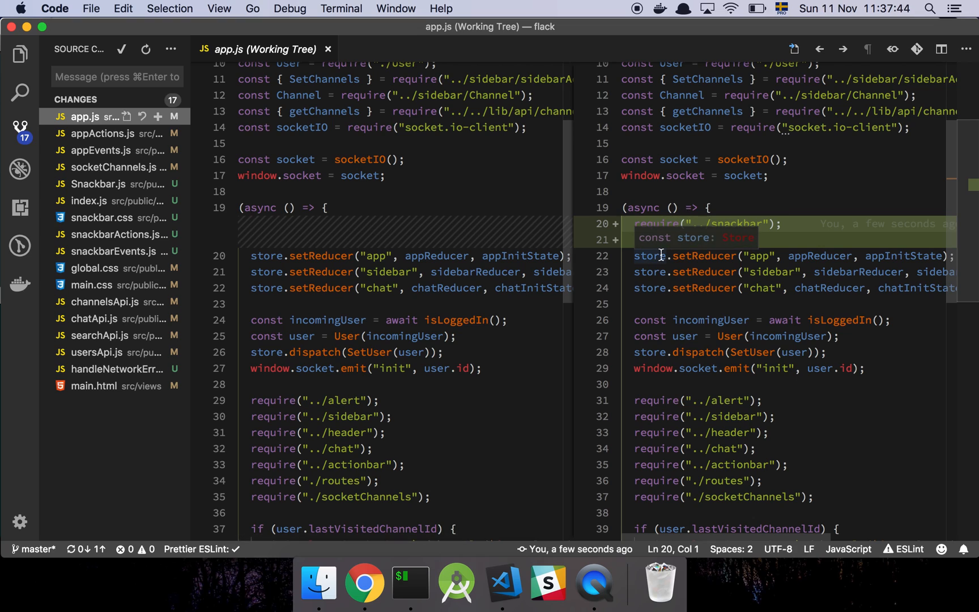
pyautogui.moveTo(687, 400)
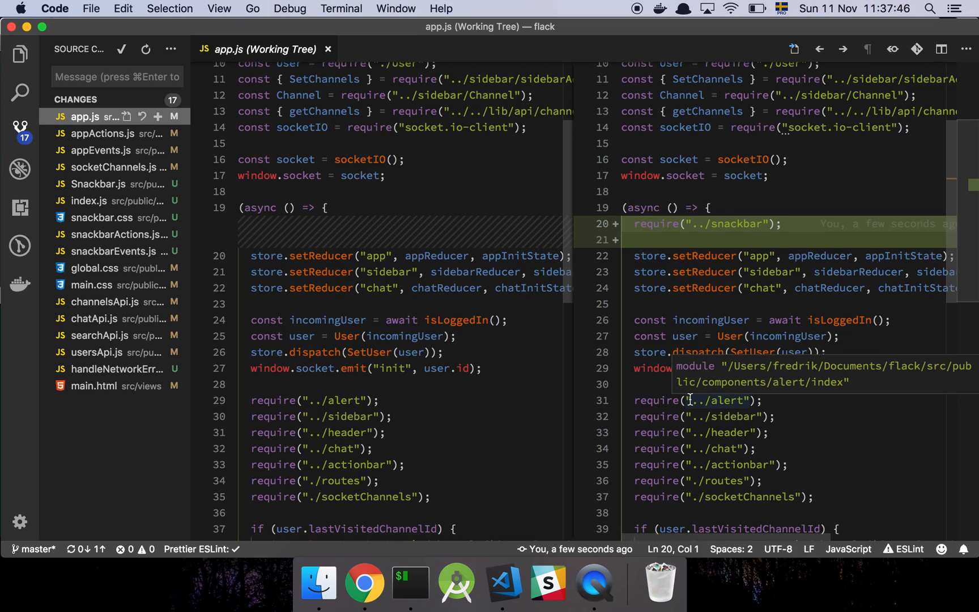
pyautogui.moveTo(785, 376)
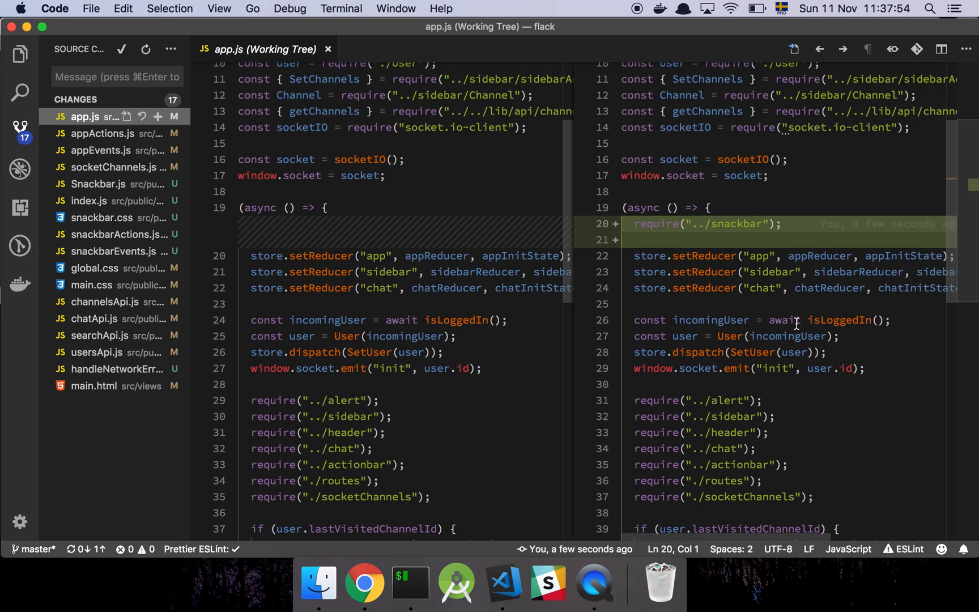
pyautogui.moveTo(765, 234)
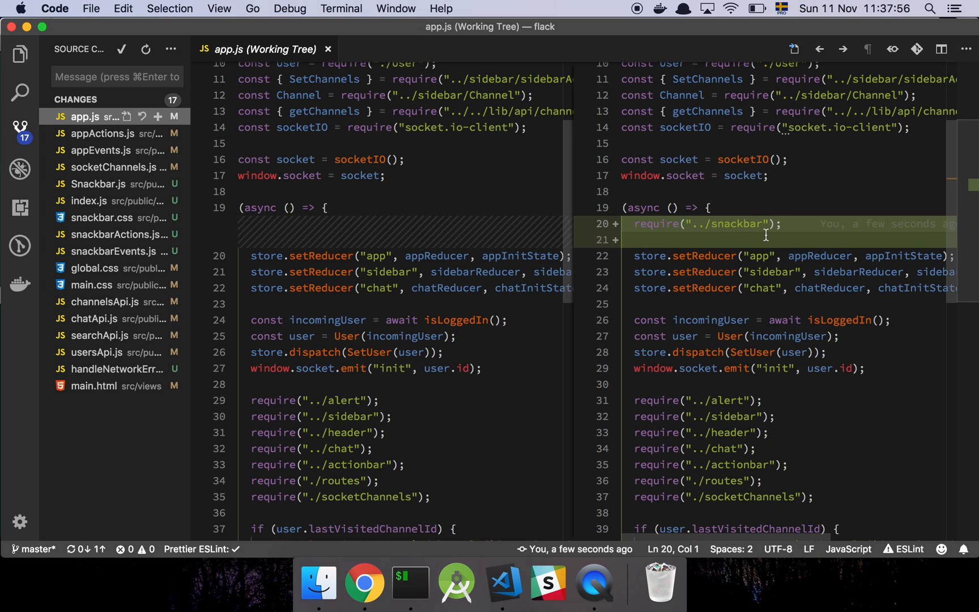
pyautogui.moveTo(656, 224)
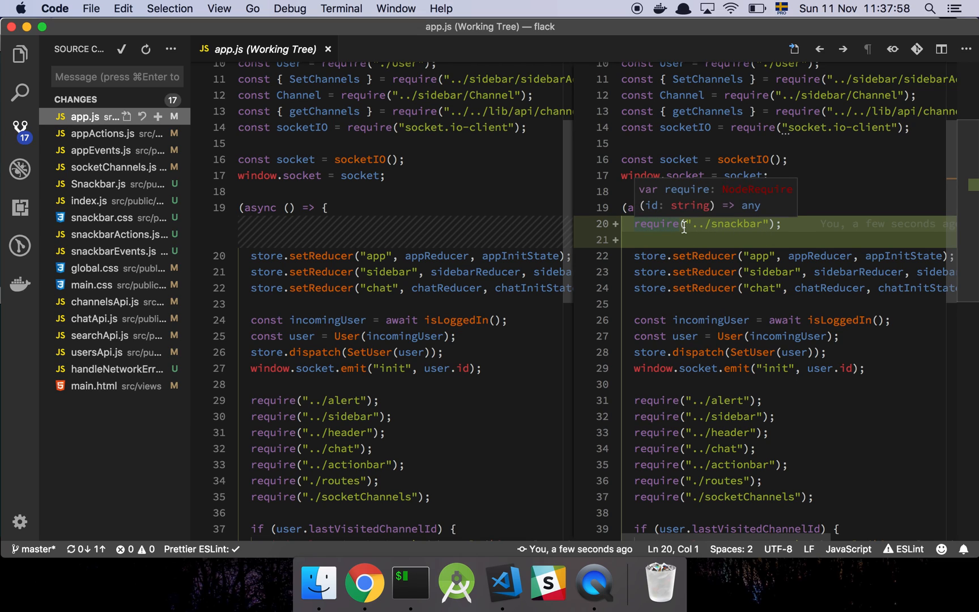
pyautogui.moveTo(720, 320)
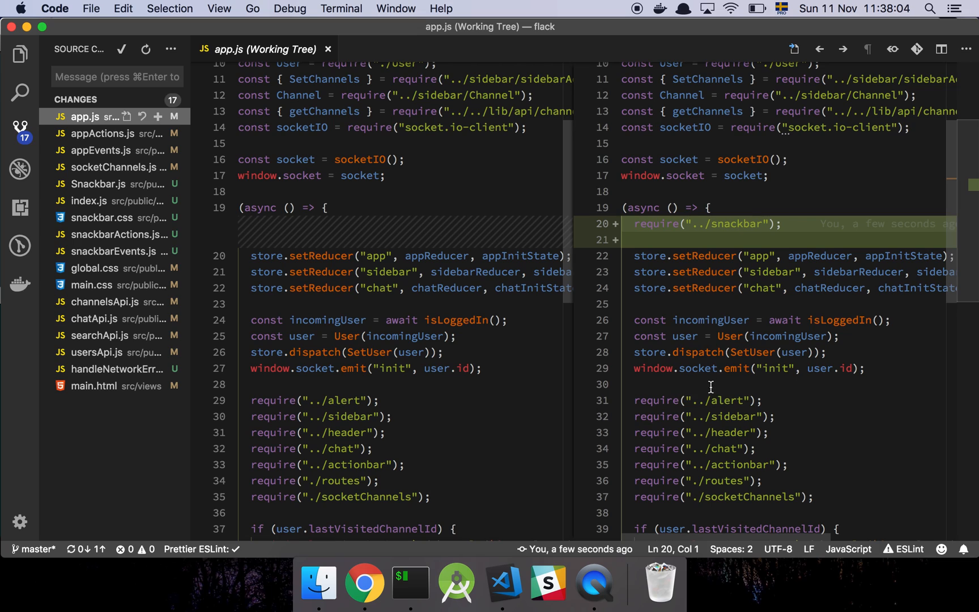
pyautogui.moveTo(787, 224)
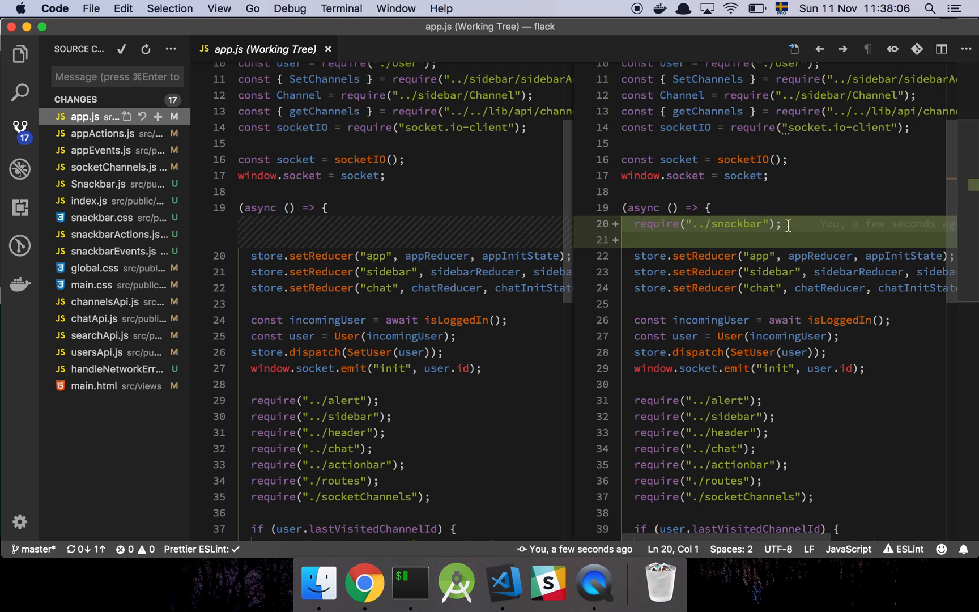
pyautogui.moveTo(760, 282)
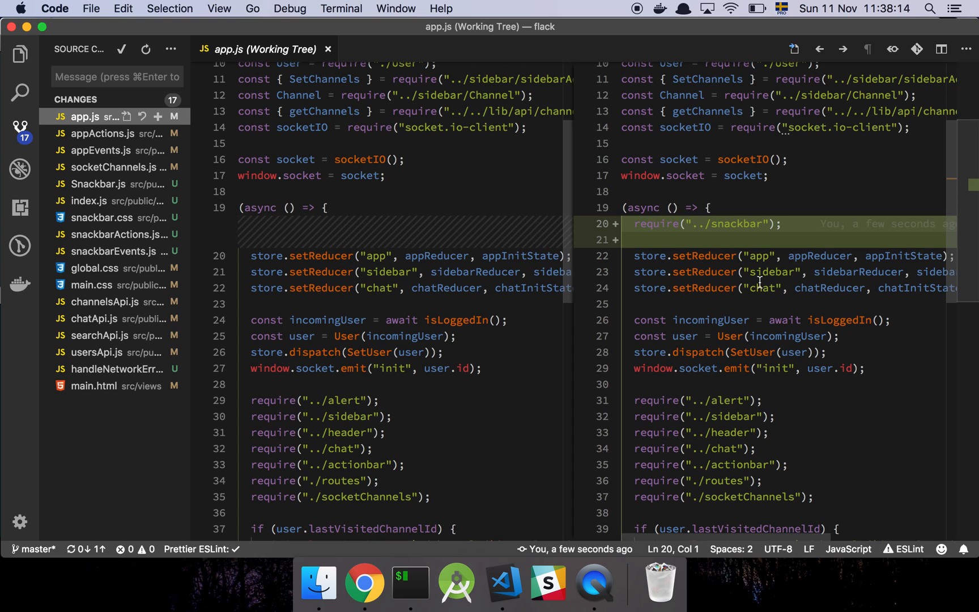
pyautogui.moveTo(137, 208)
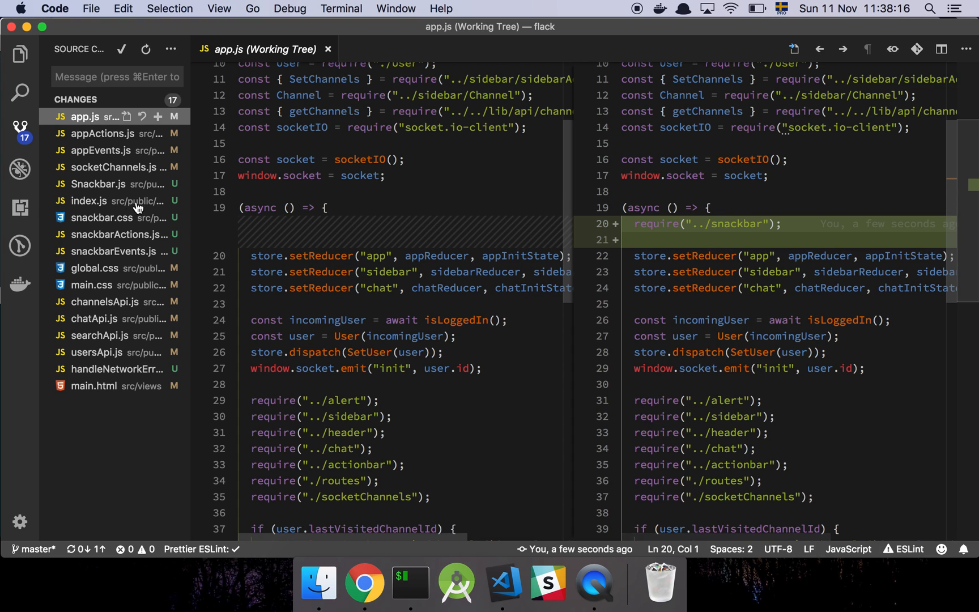
# - Open the appActions.js, appEvents.js, socketChannels.js, snackbarActions.js and snackbarEvents.js diffs
pyautogui.click(93, 134)
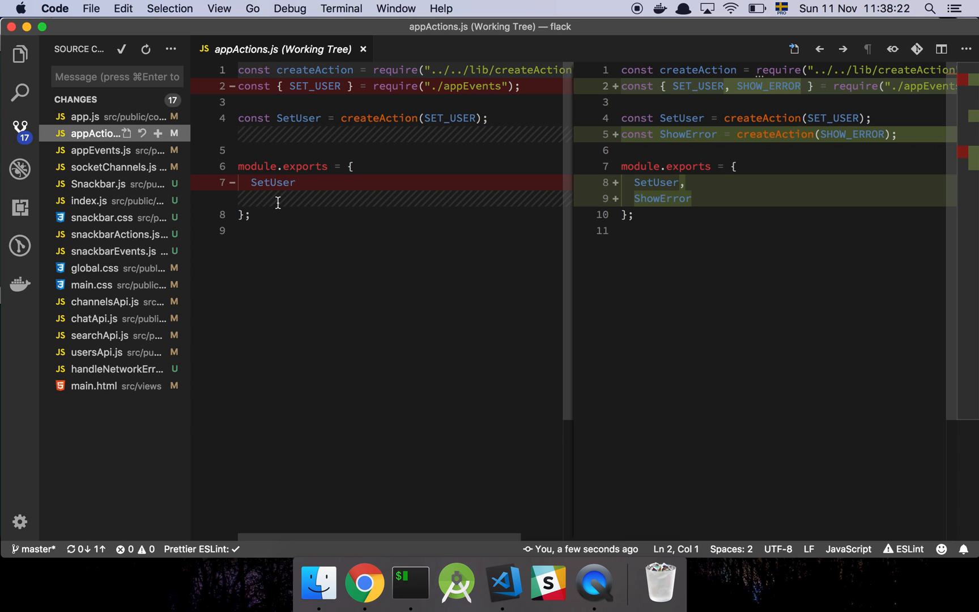
pyautogui.moveTo(97, 183)
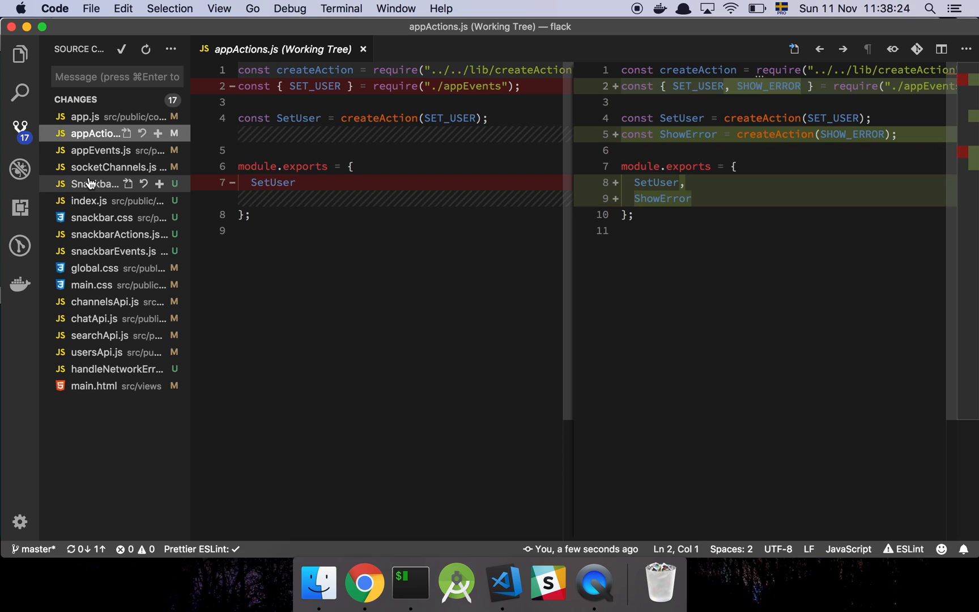
pyautogui.moveTo(95, 183)
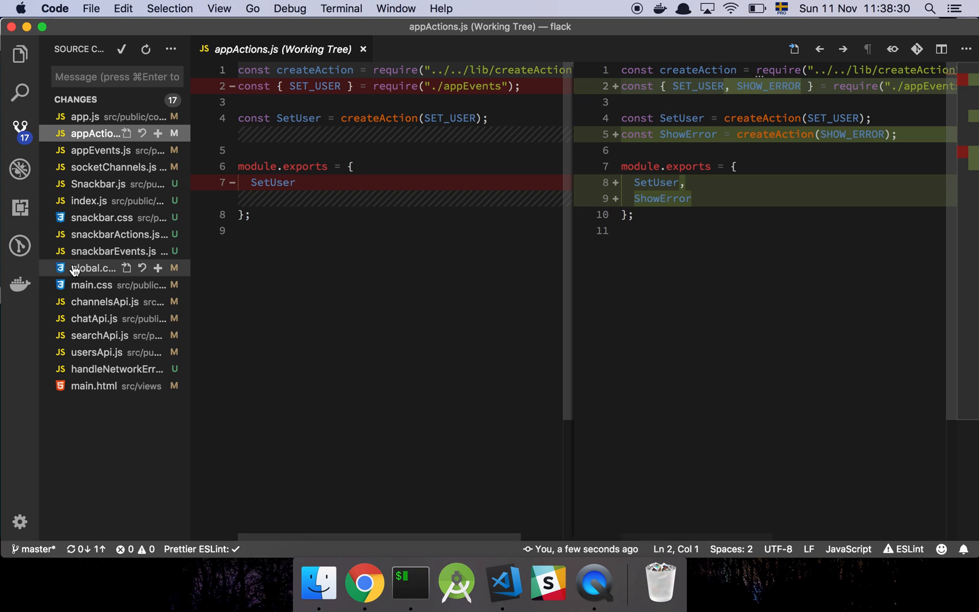
pyautogui.click(94, 149)
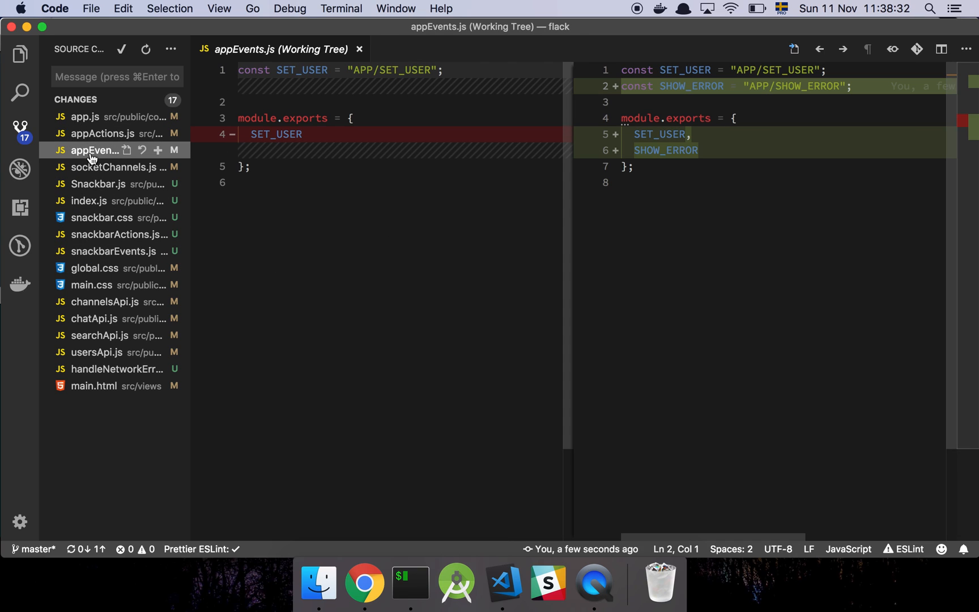
pyautogui.moveTo(296, 148)
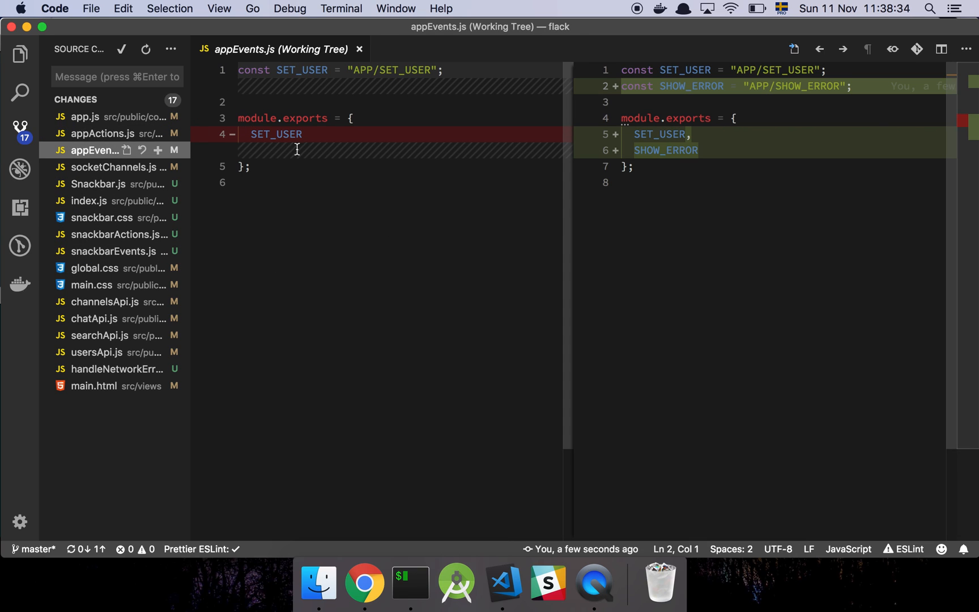
pyautogui.moveTo(106, 176)
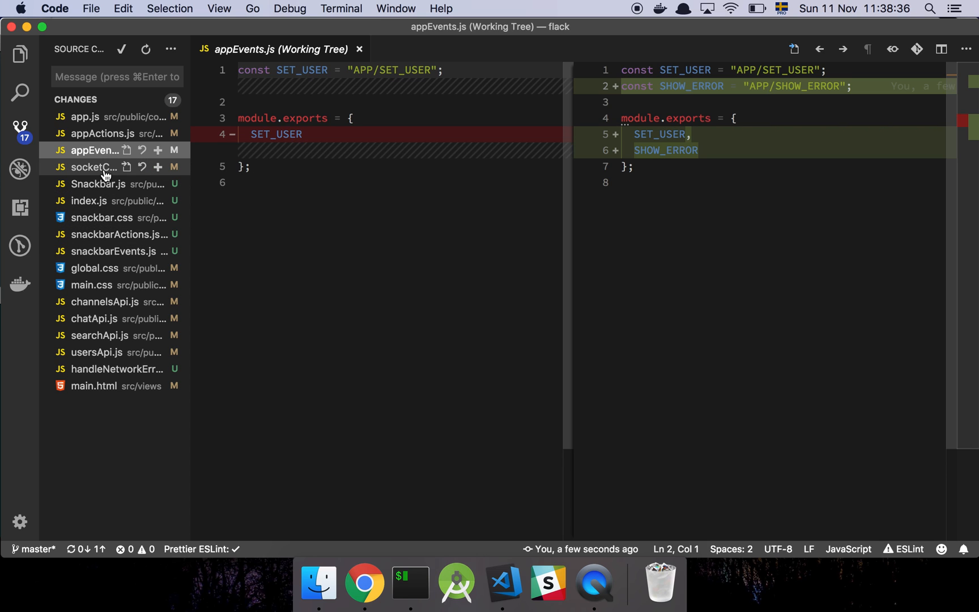
pyautogui.click(93, 166)
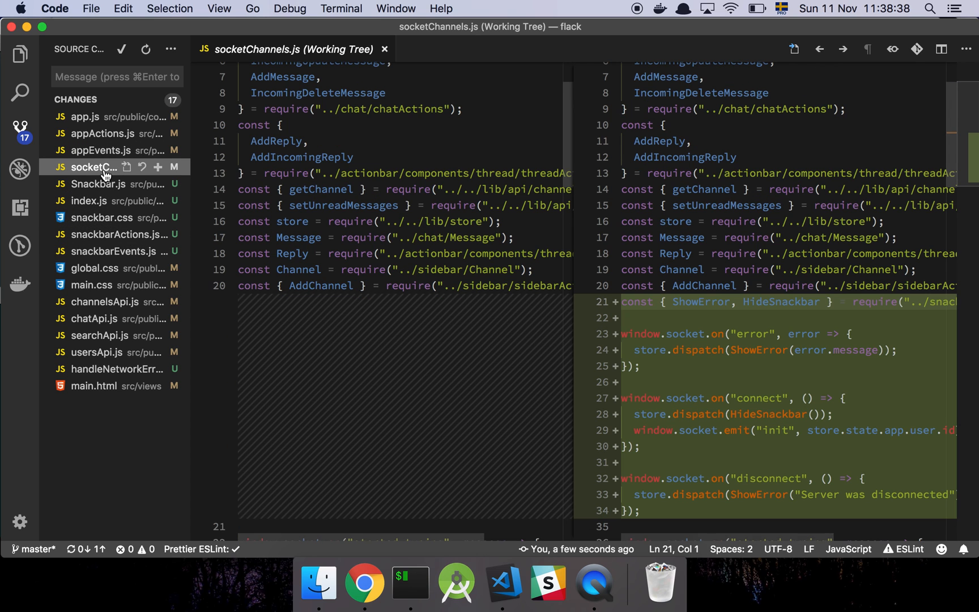
pyautogui.click(96, 234)
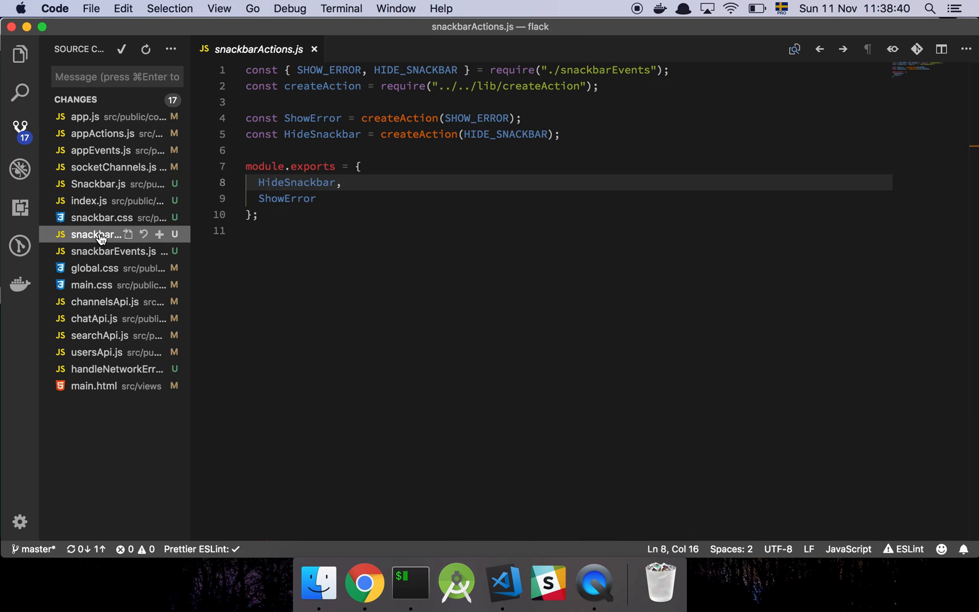
pyautogui.click(109, 251)
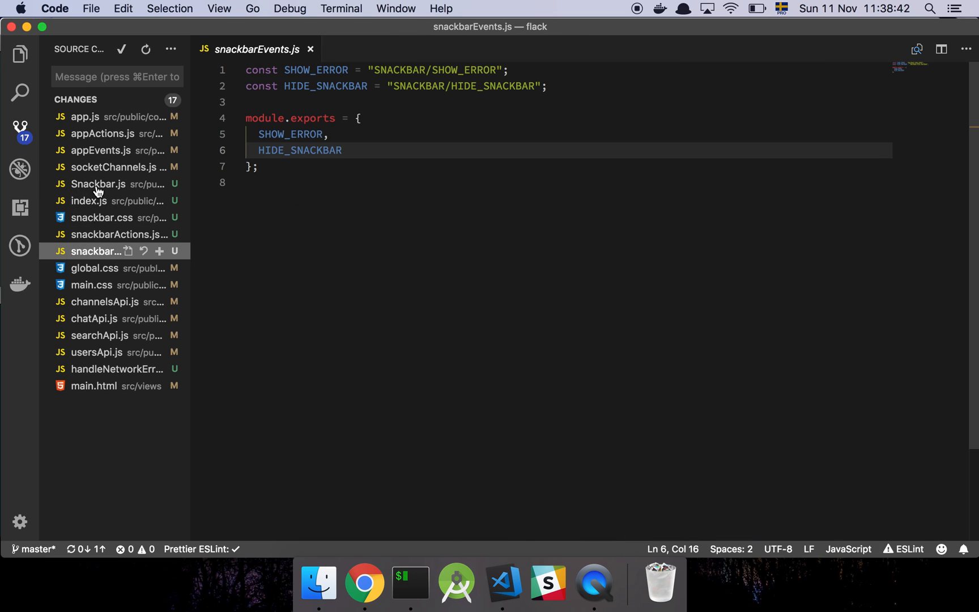
pyautogui.click(94, 133)
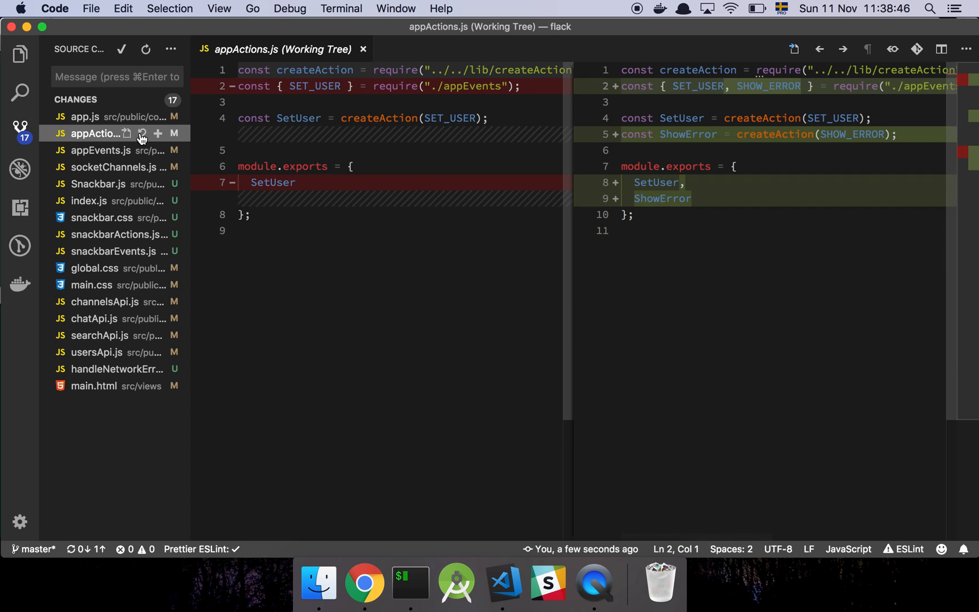
# - Discard the changes to appActions.js and appEvents.js
pyautogui.click(143, 133)
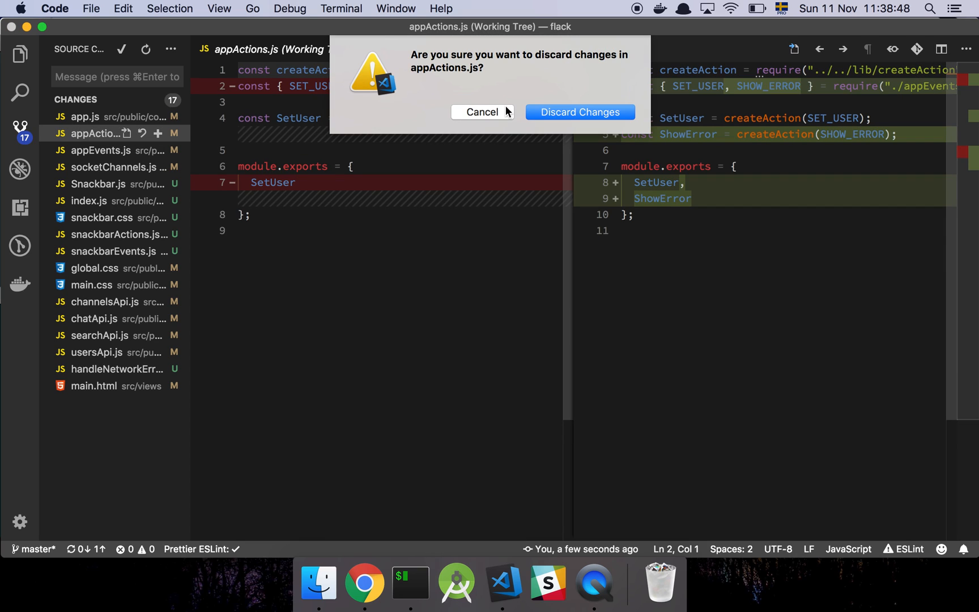
pyautogui.click(579, 112)
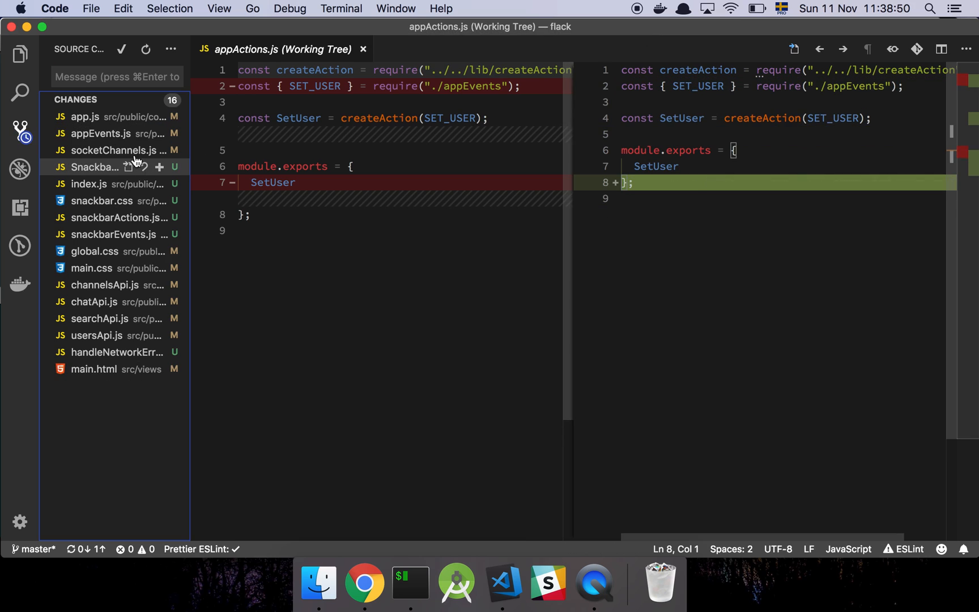
pyautogui.click(94, 133)
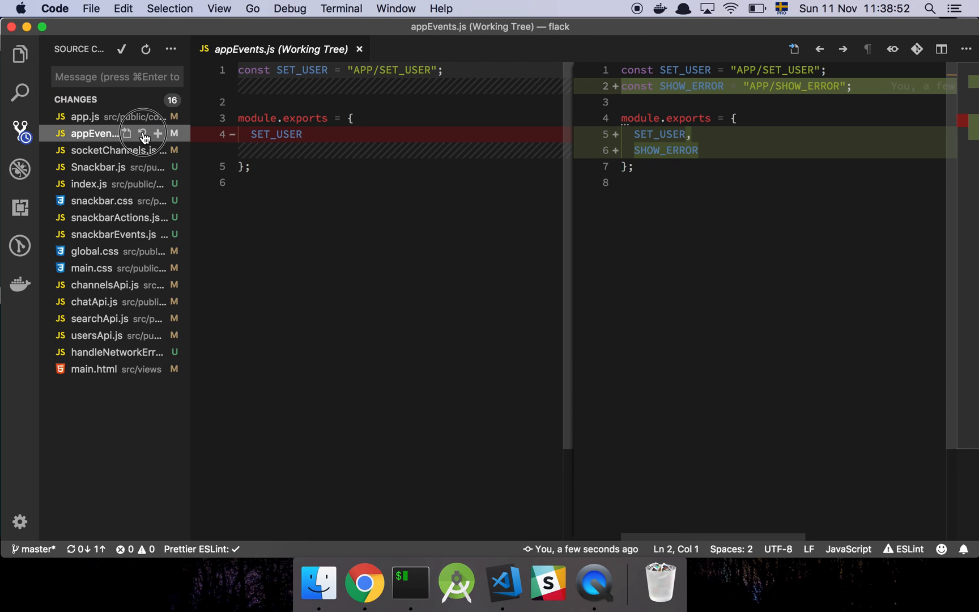
pyautogui.click(143, 134)
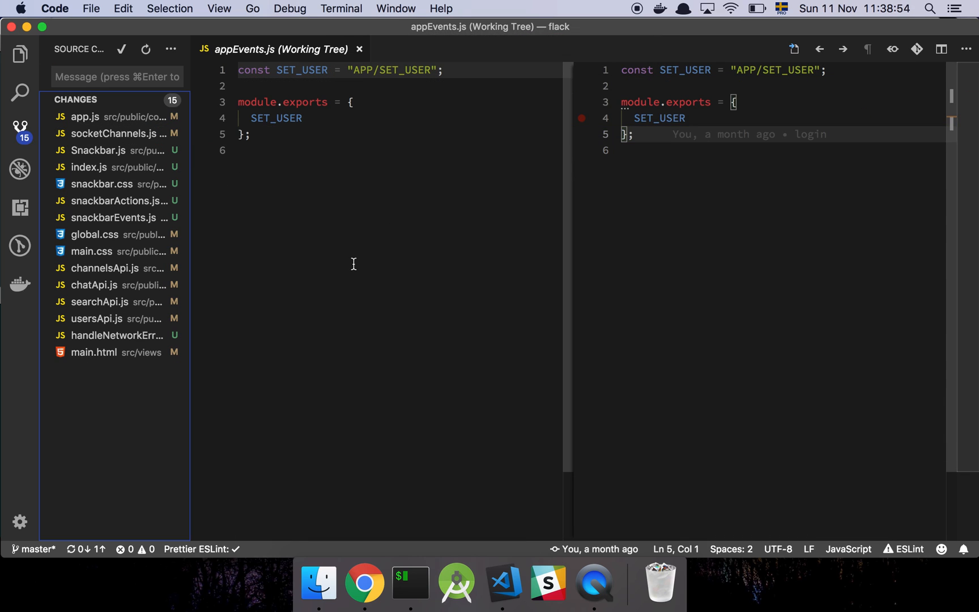
# - Check iTerm2's webpack output, which reports a missing-semicolon error in snackbar.css
pyautogui.click(364, 583)
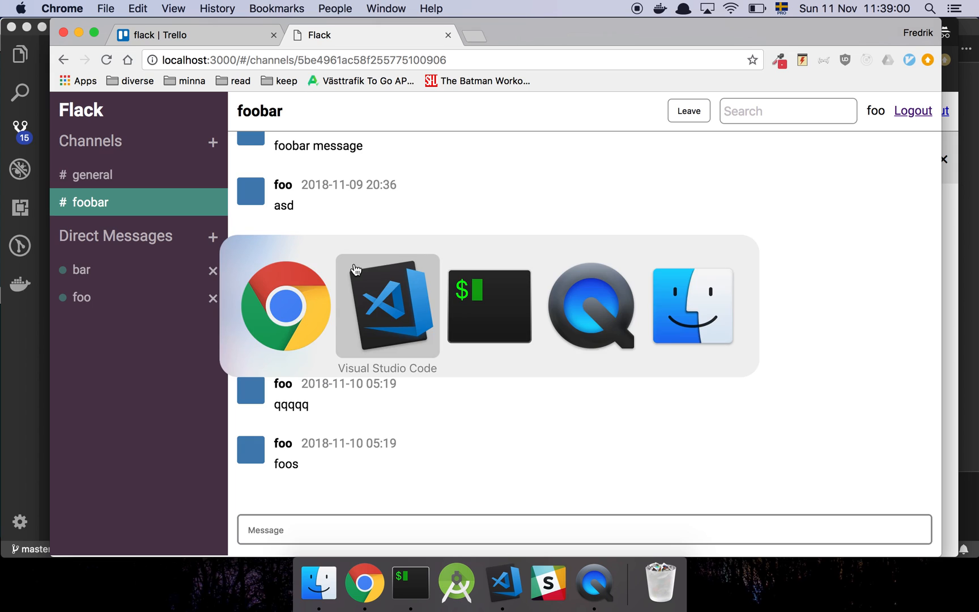
pyautogui.click(410, 582)
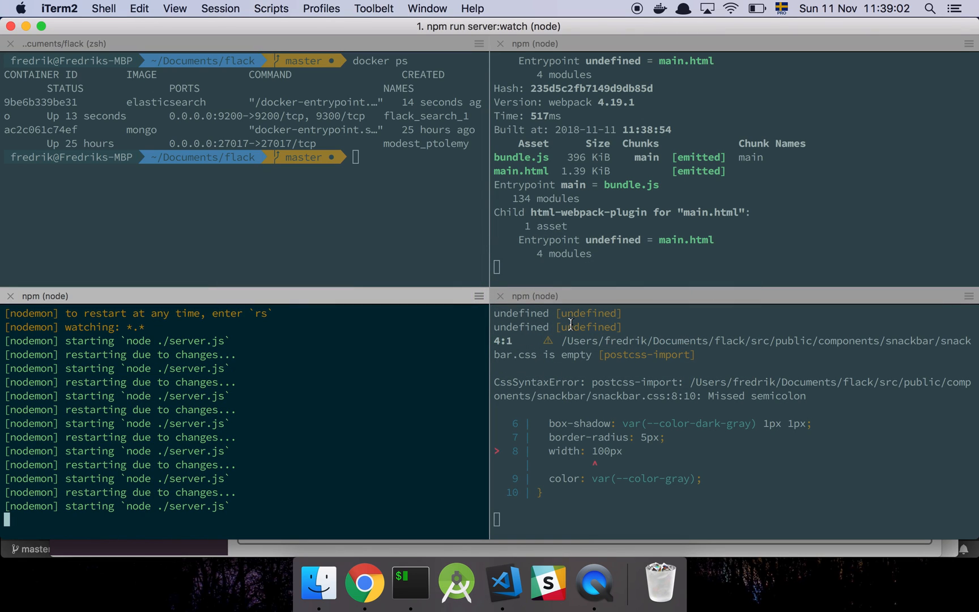
pyautogui.moveTo(599, 219)
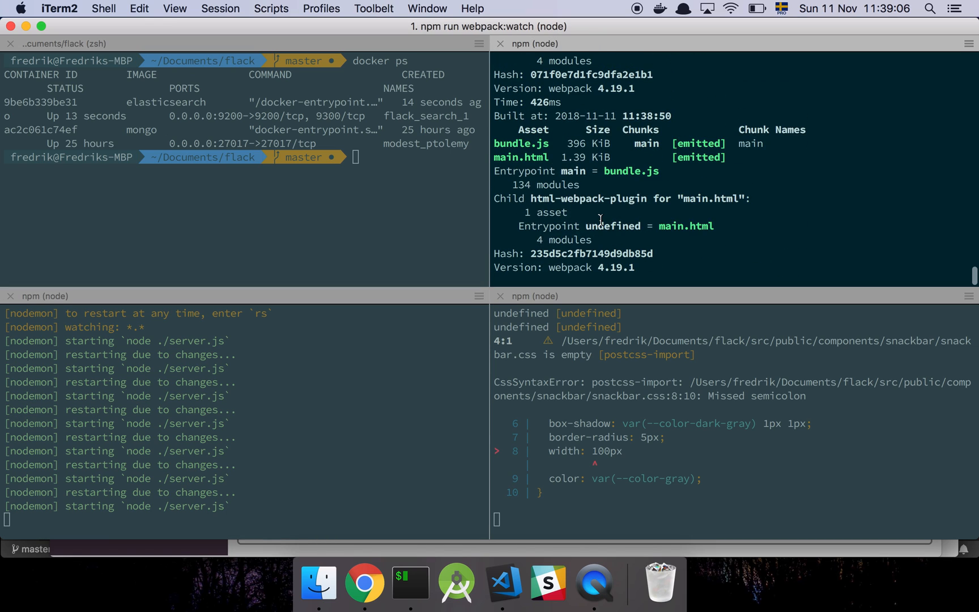
pyautogui.click(364, 582)
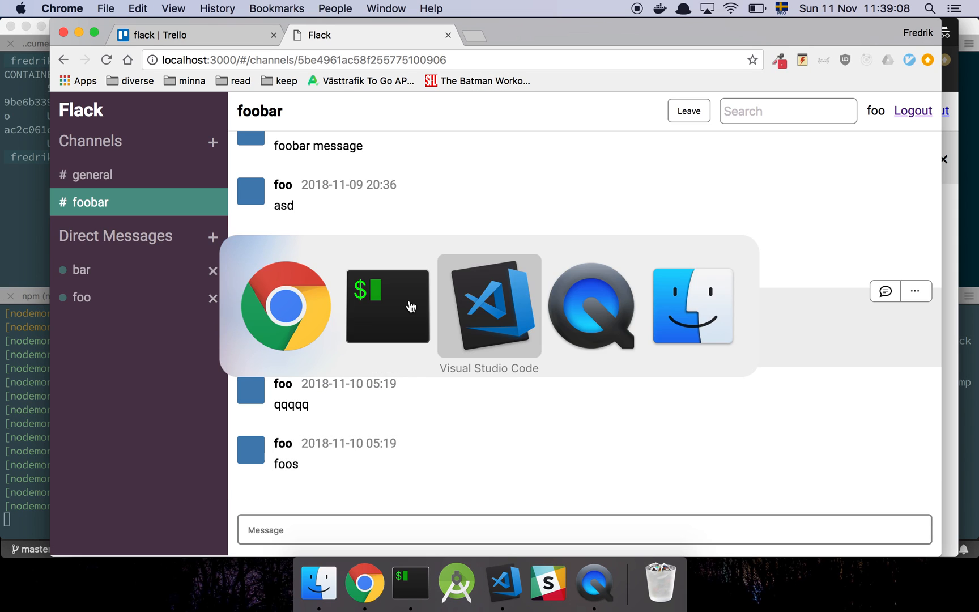
# - Scroll through socketChannels.js's snackbar error, connect and disconnect handlers, then open Snackbar.js
pyautogui.click(489, 306)
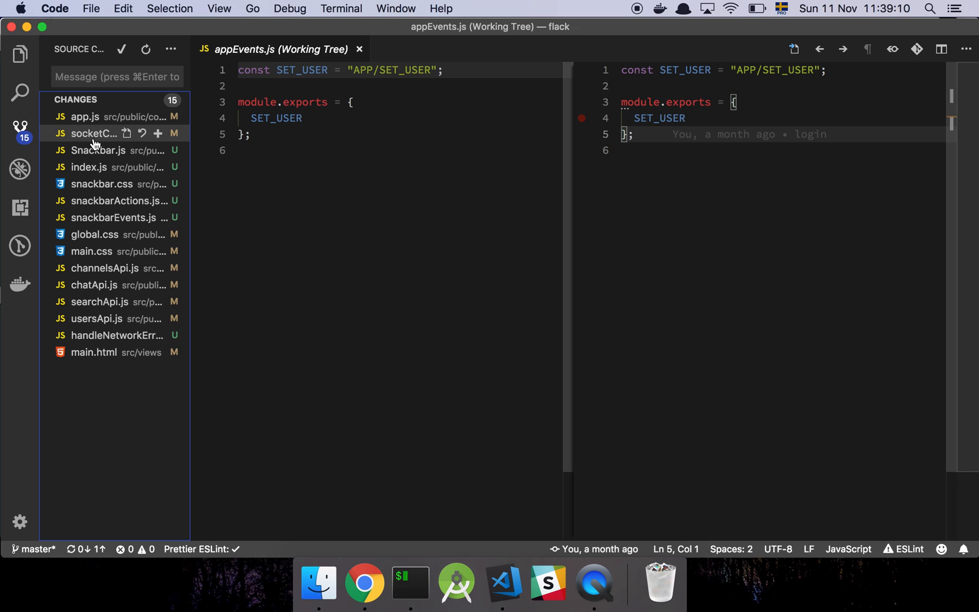
pyautogui.click(93, 133)
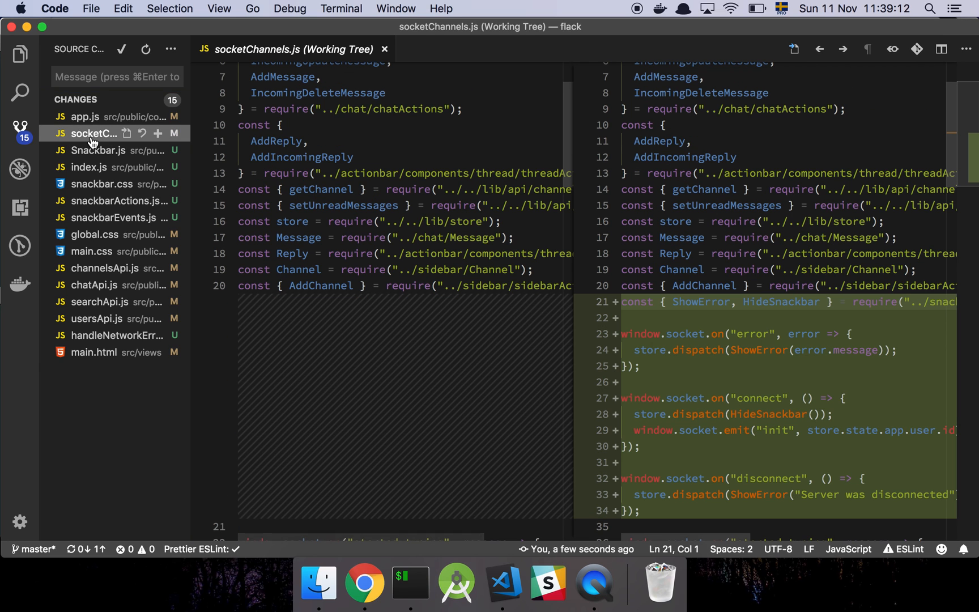
pyautogui.moveTo(93, 234)
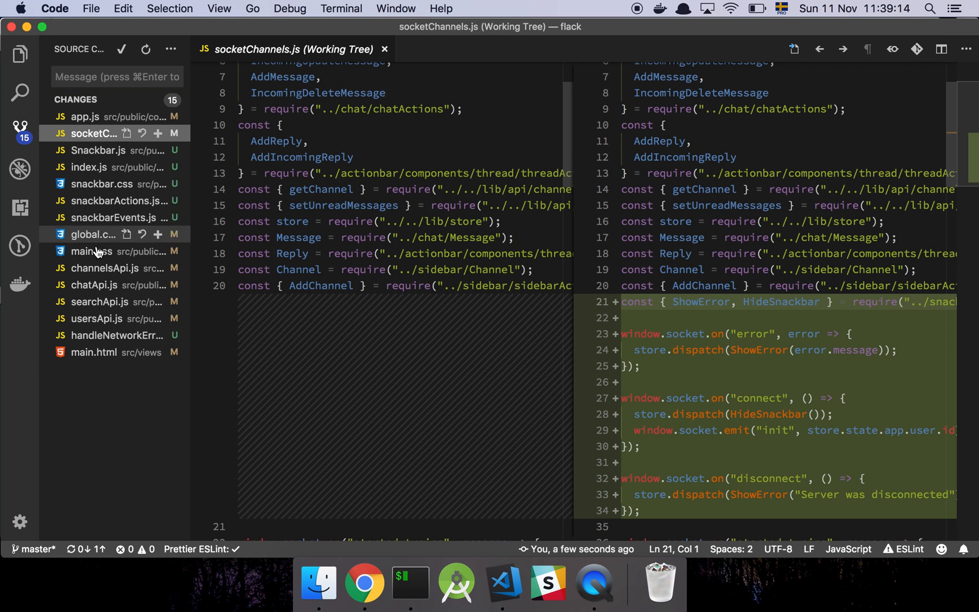
pyautogui.moveTo(89, 166)
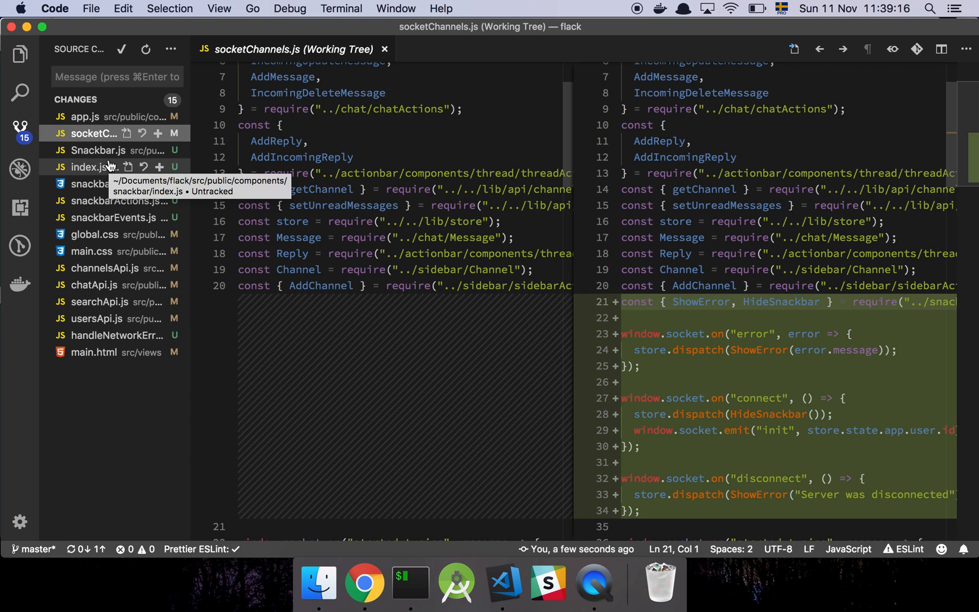
pyautogui.moveTo(378, 245)
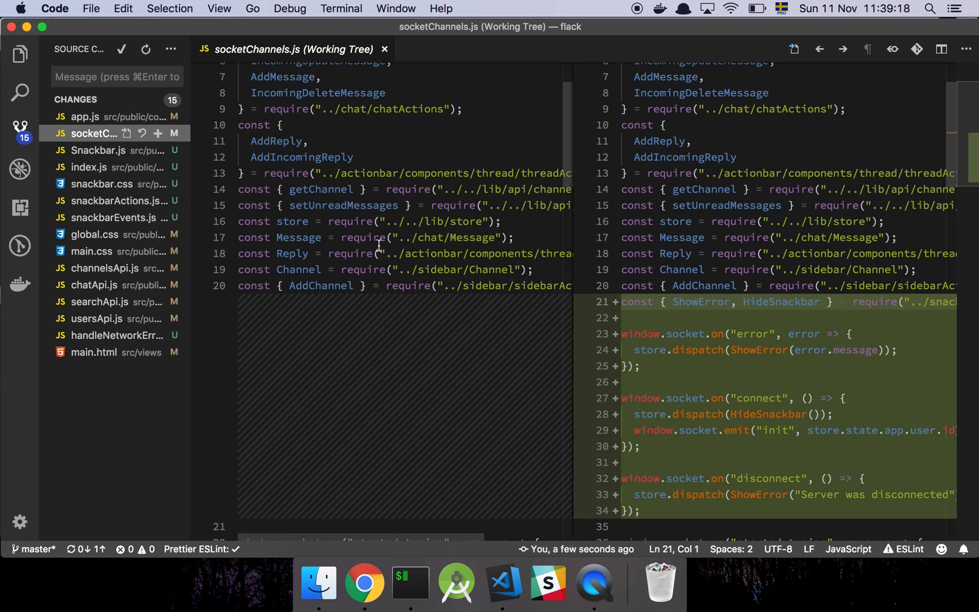
pyautogui.moveTo(586, 167)
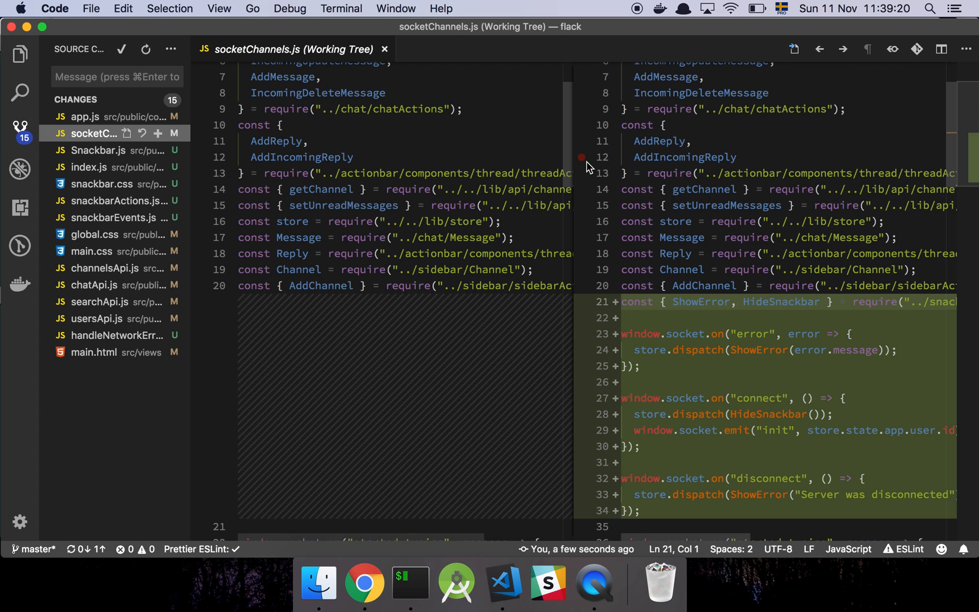
pyautogui.moveTo(657, 196)
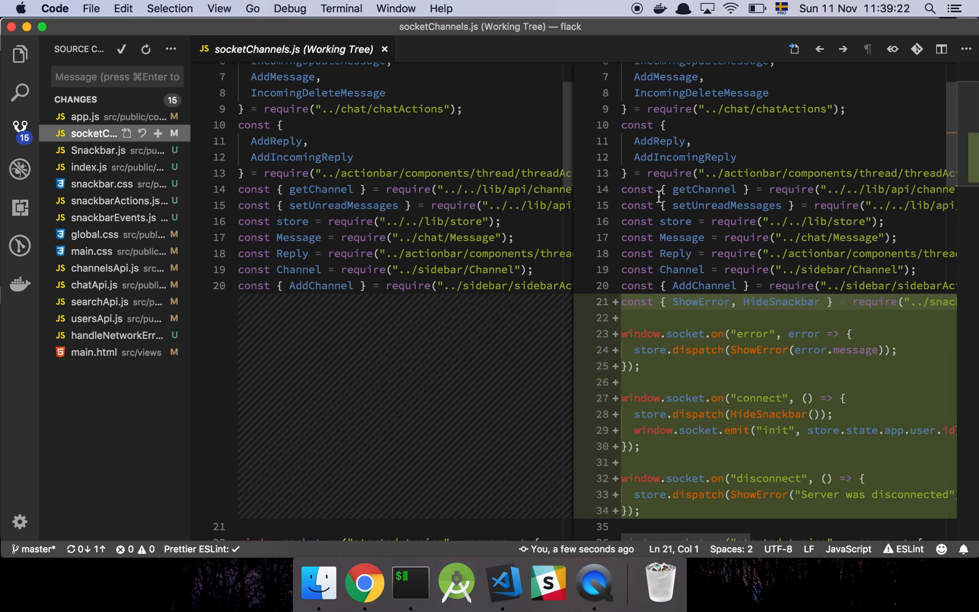
pyautogui.scroll(-3)
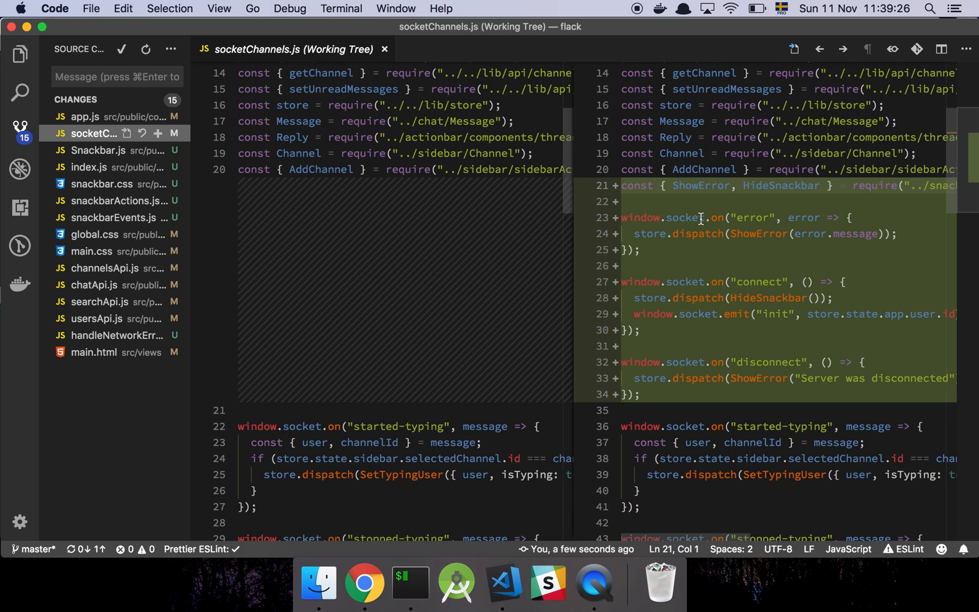
pyautogui.moveTo(699, 208)
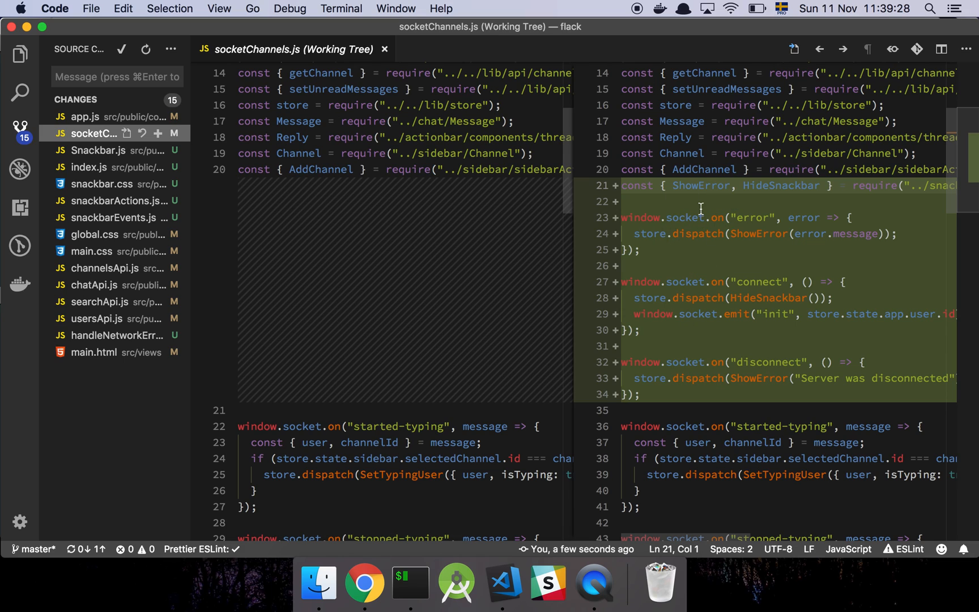
pyautogui.moveTo(734, 269)
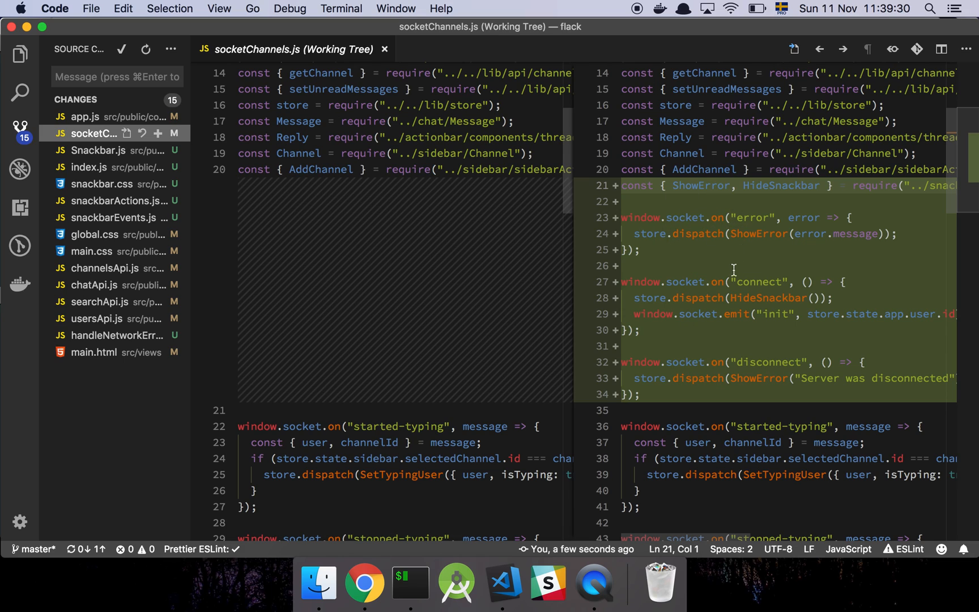
pyautogui.moveTo(742, 361)
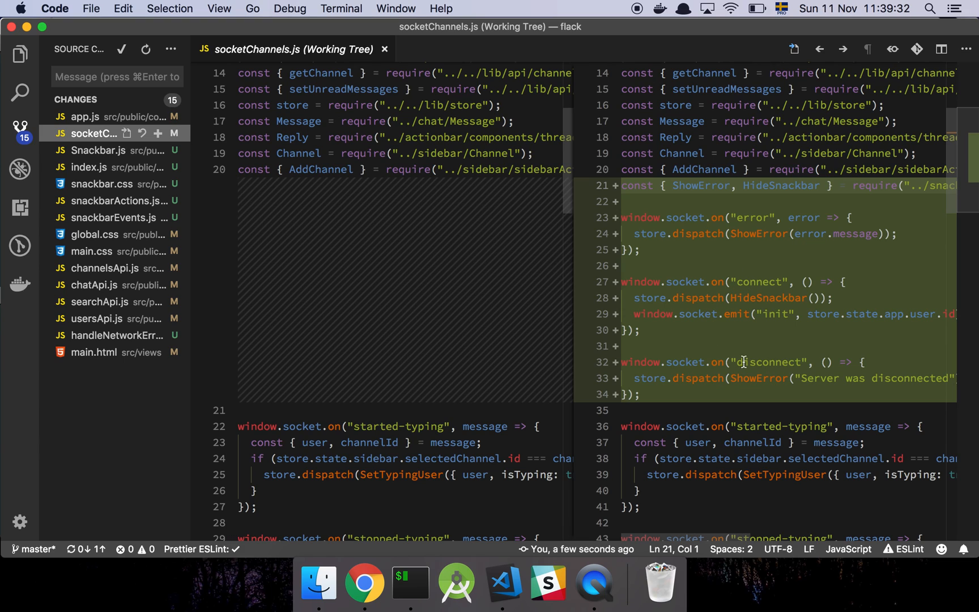
pyautogui.moveTo(702, 263)
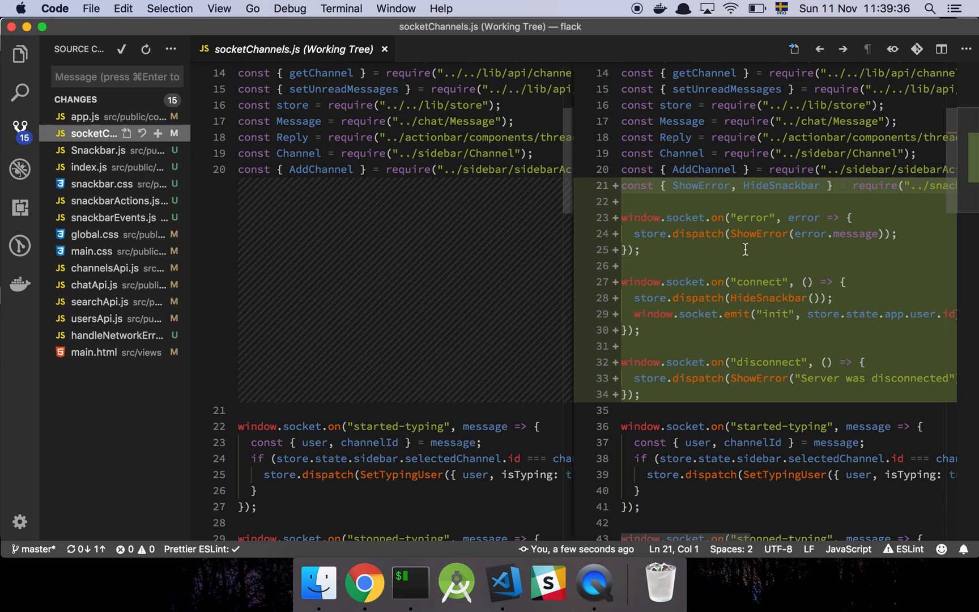
pyautogui.moveTo(806, 218)
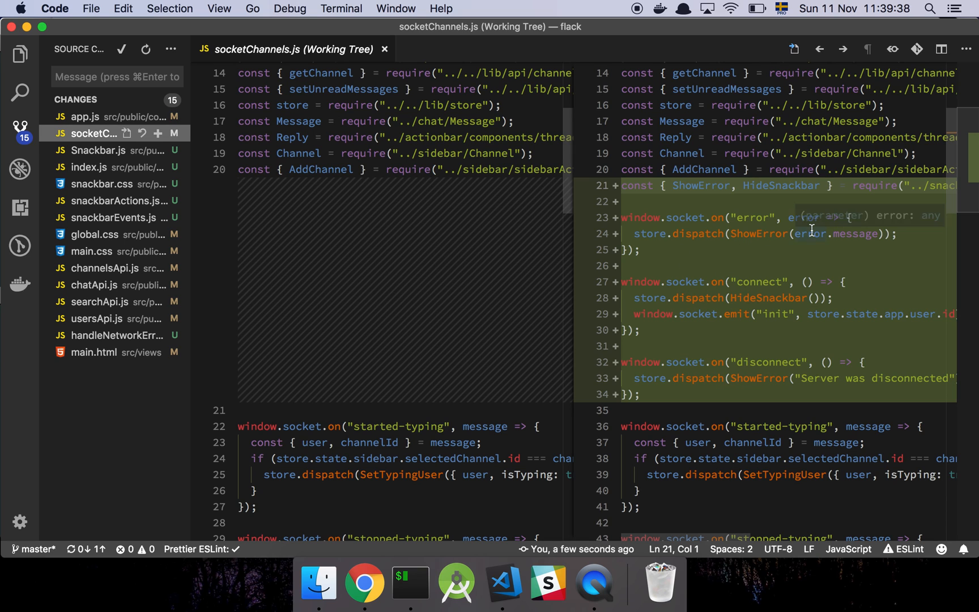
pyautogui.scroll(3)
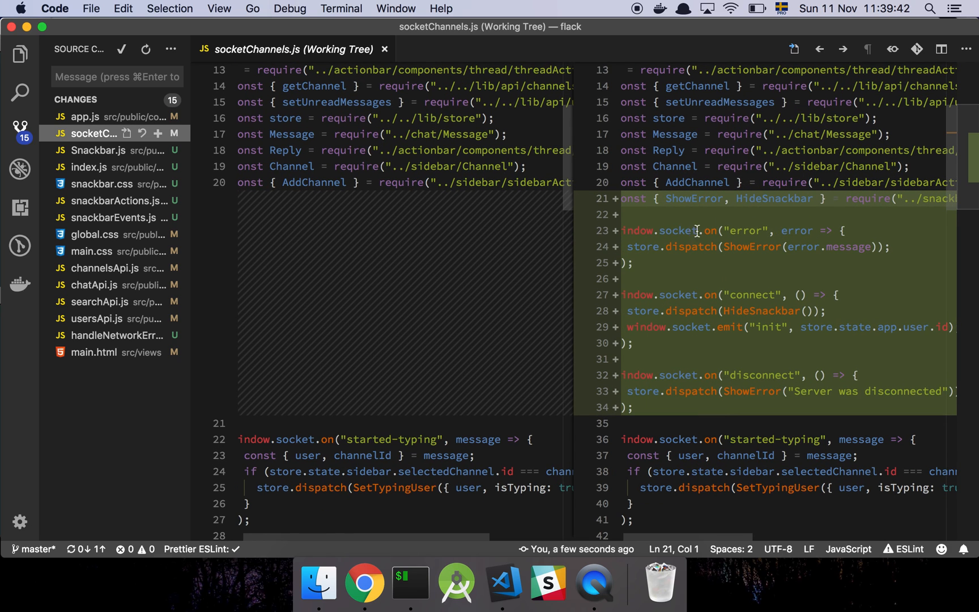
pyautogui.scroll(-3)
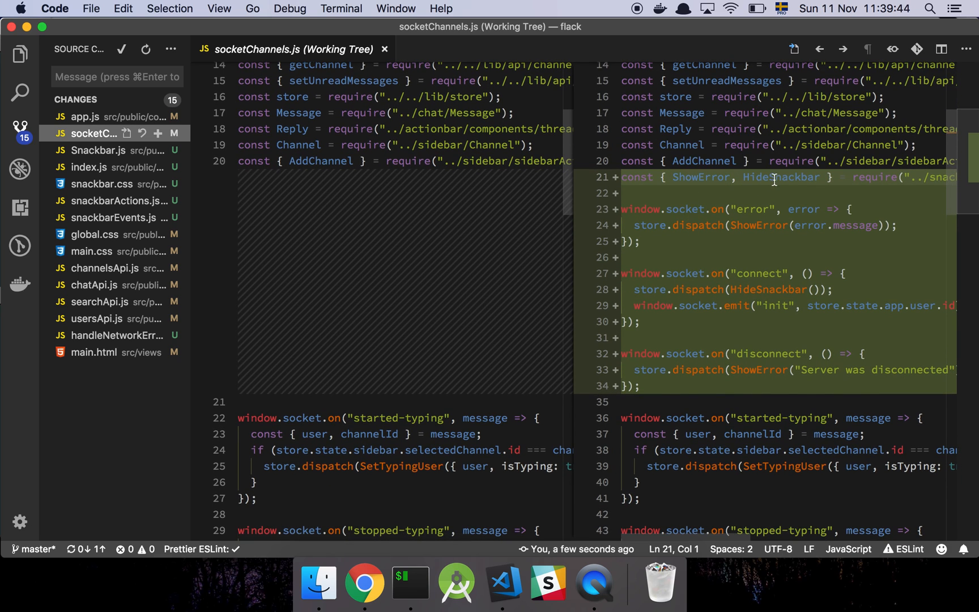
pyautogui.moveTo(711, 196)
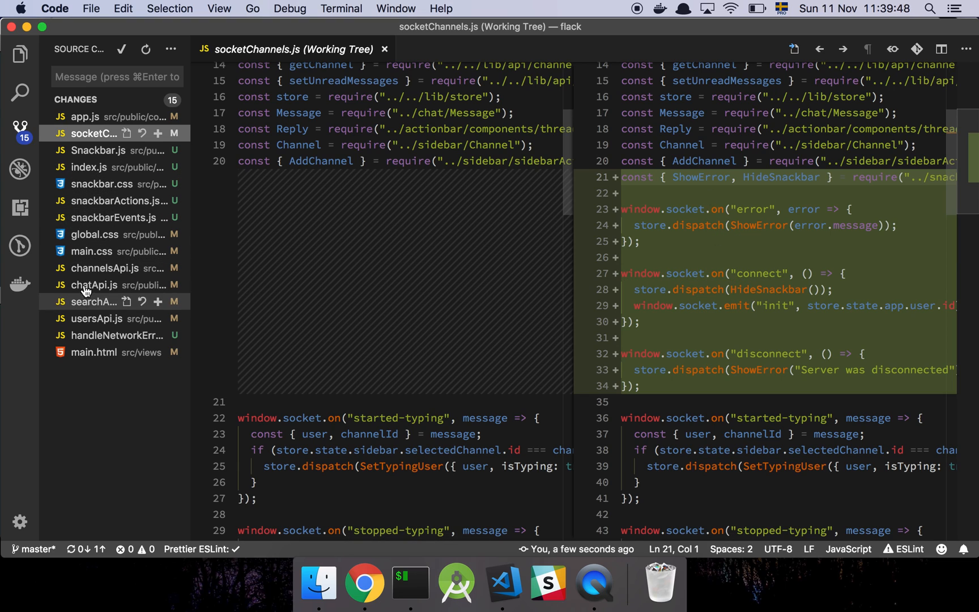
pyautogui.moveTo(629, 201)
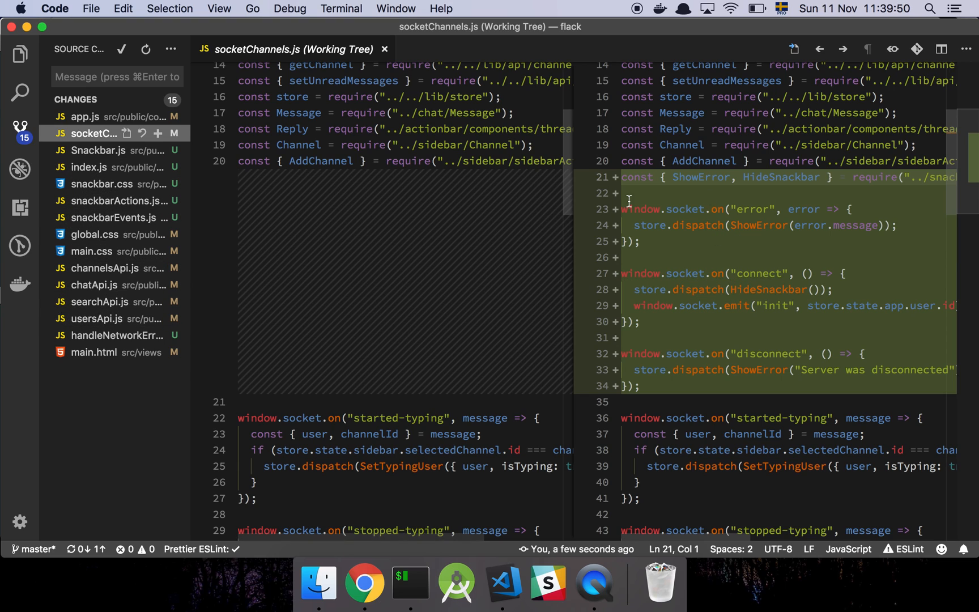
pyautogui.moveTo(642, 225)
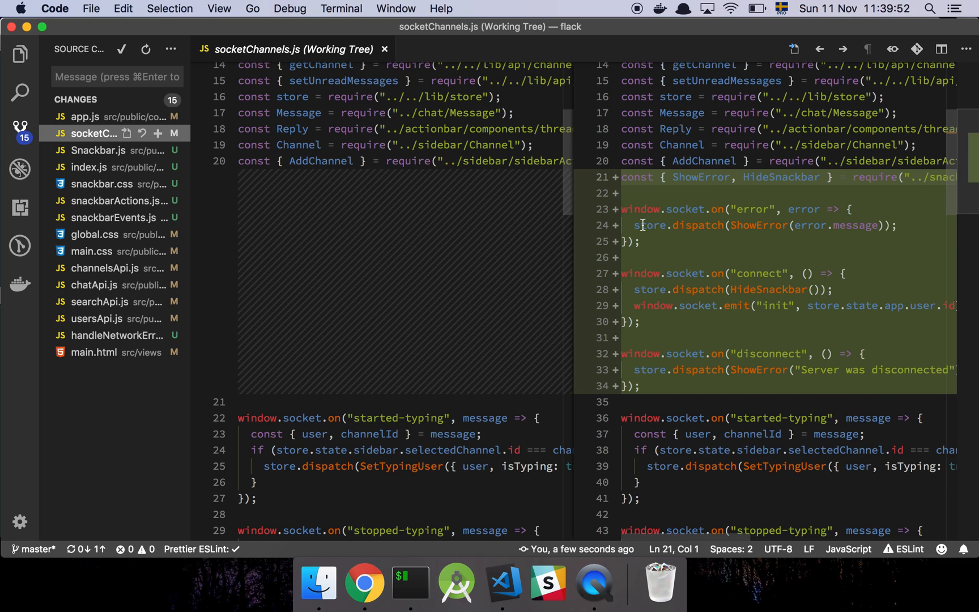
pyautogui.moveTo(696, 225)
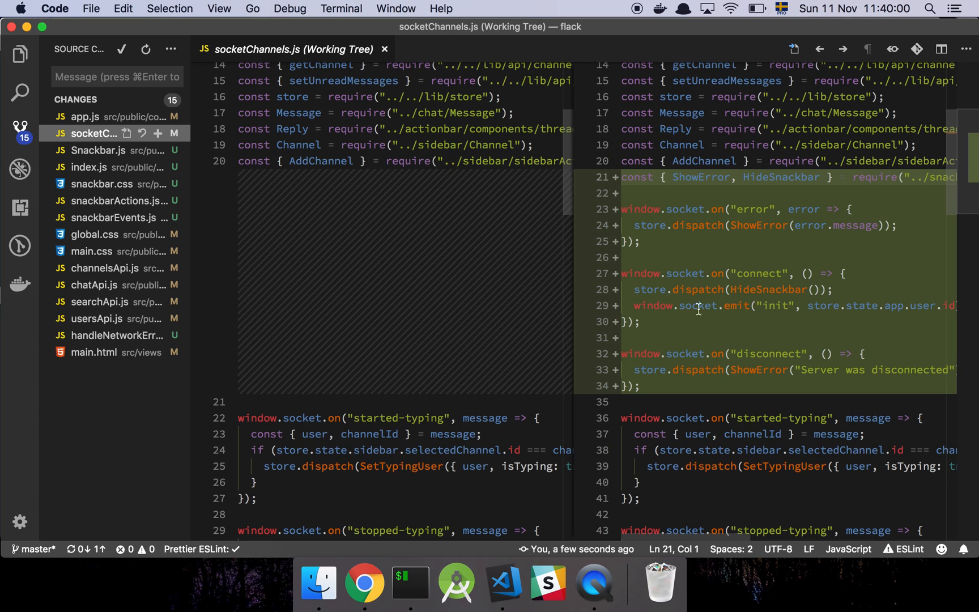
pyautogui.moveTo(761, 229)
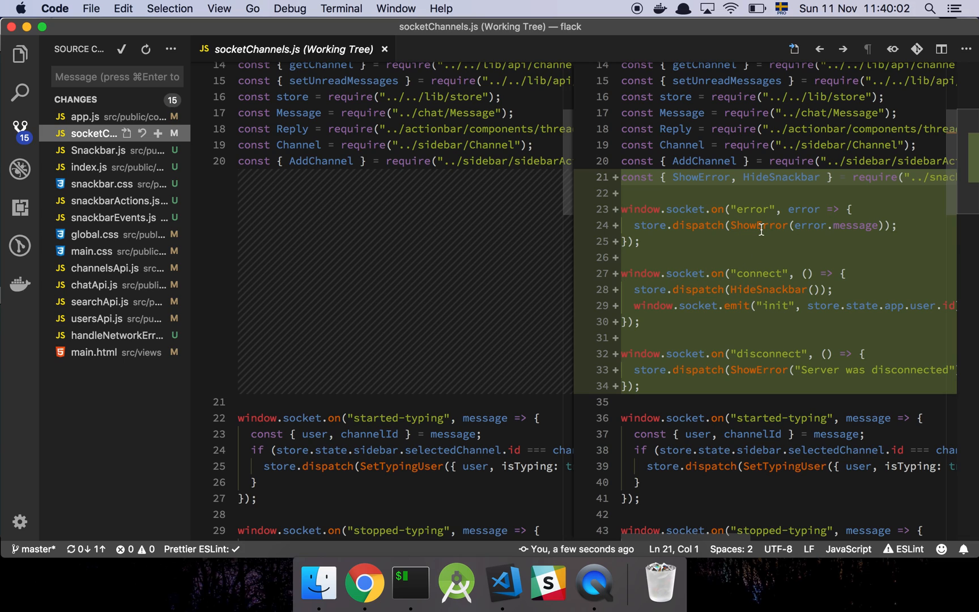
pyautogui.moveTo(718, 221)
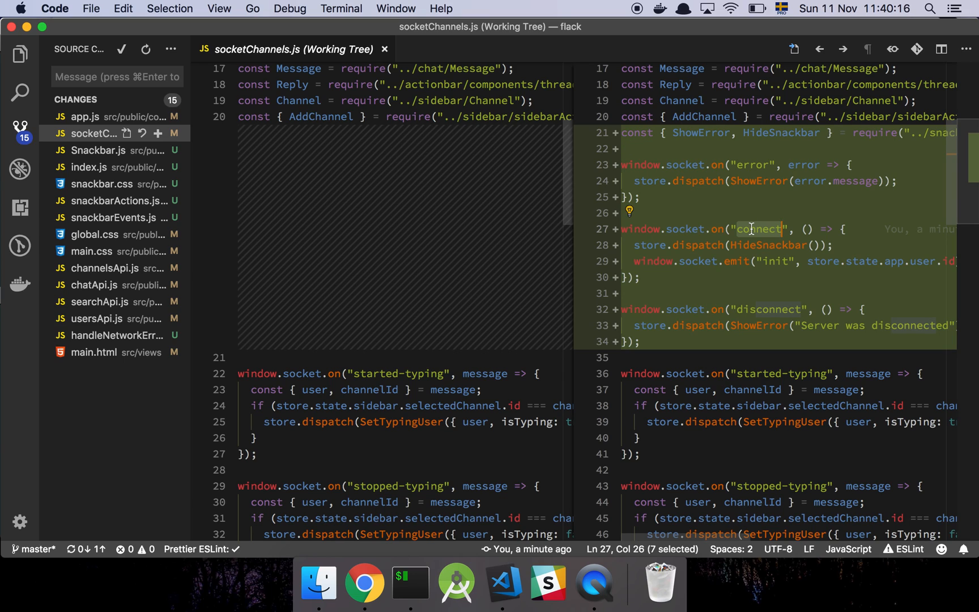
pyautogui.moveTo(766, 306)
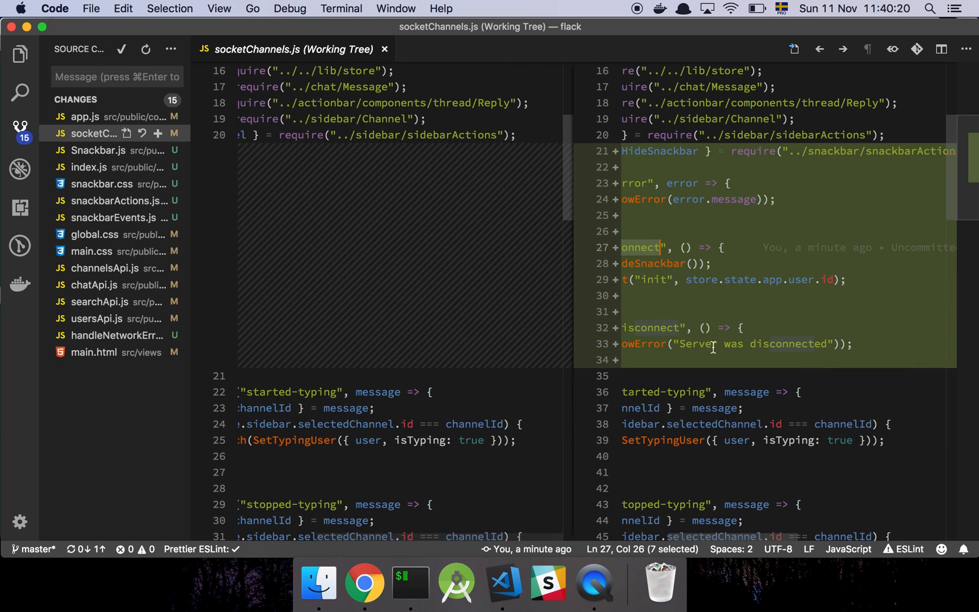
pyautogui.scroll(3)
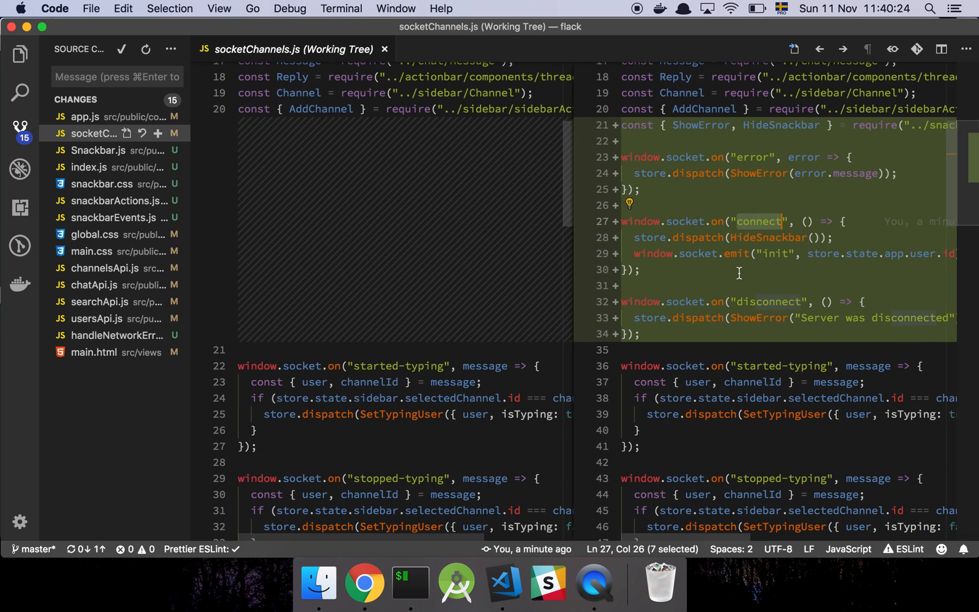
pyautogui.moveTo(771, 237)
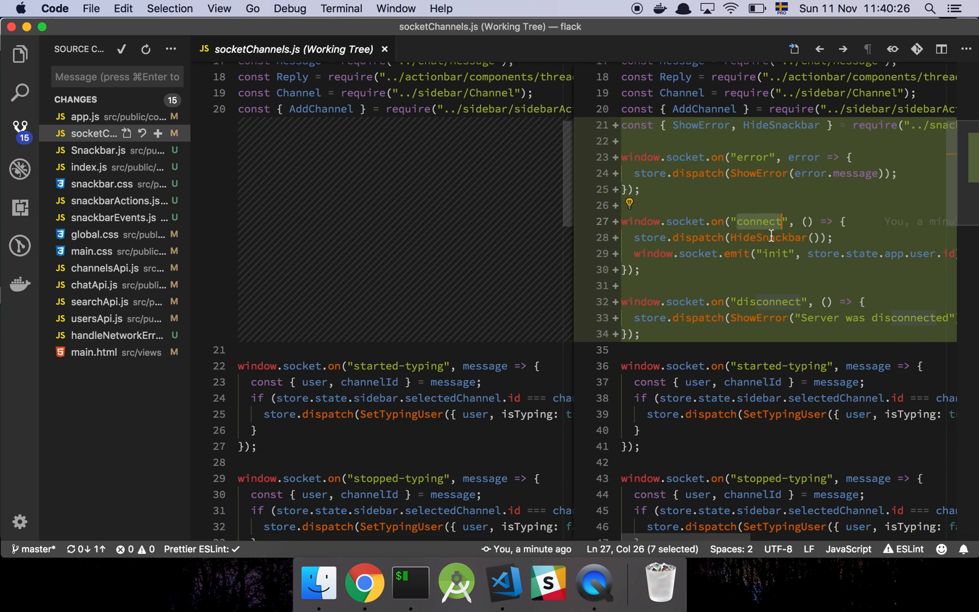
pyautogui.hscroll(3)
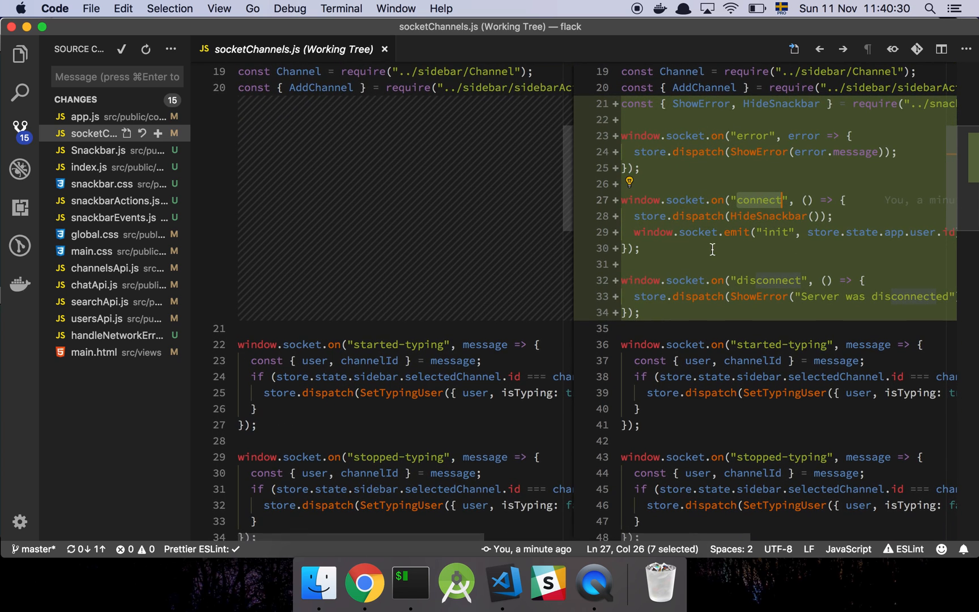
pyautogui.moveTo(753, 253)
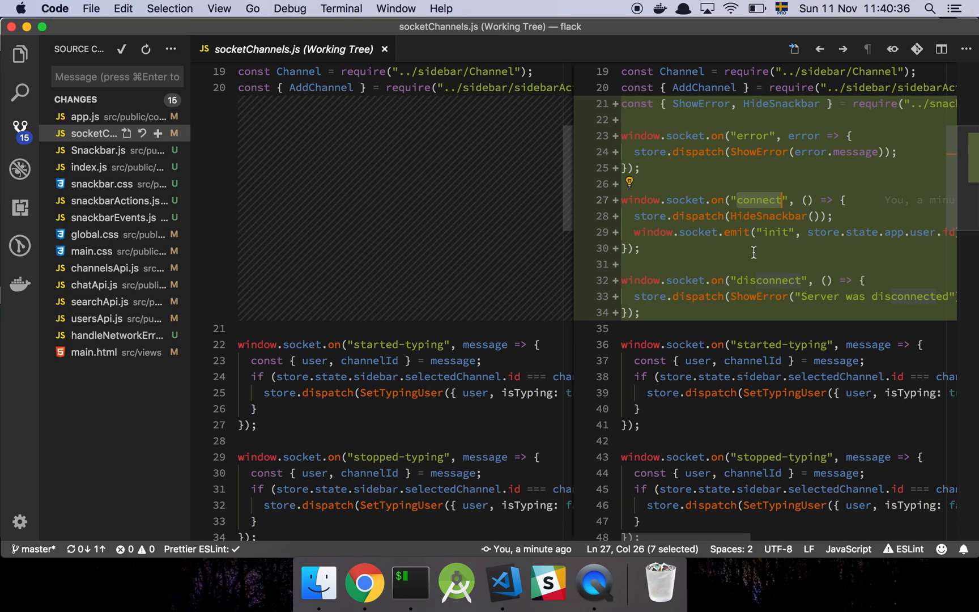
pyautogui.moveTo(374, 319)
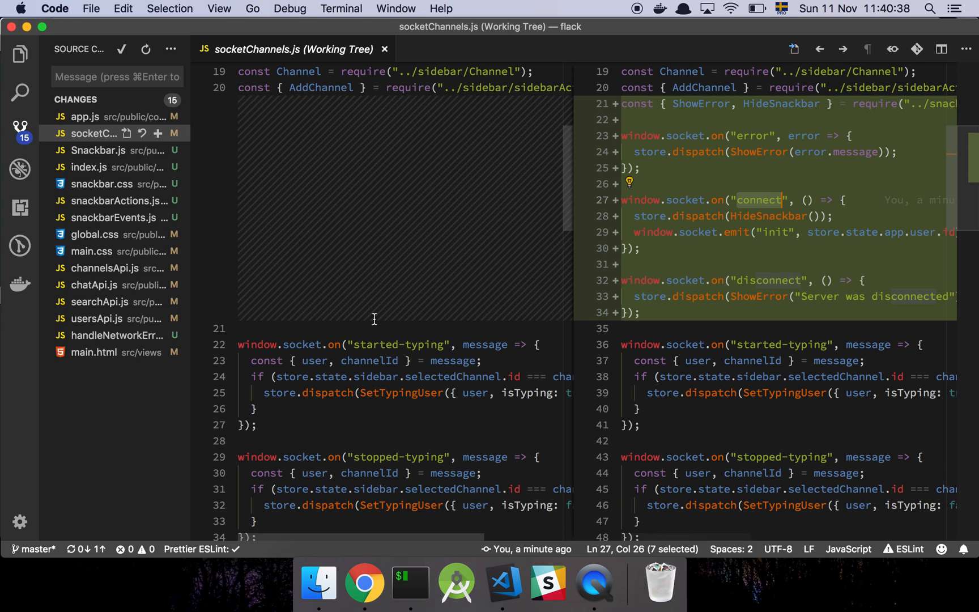
pyautogui.click(94, 133)
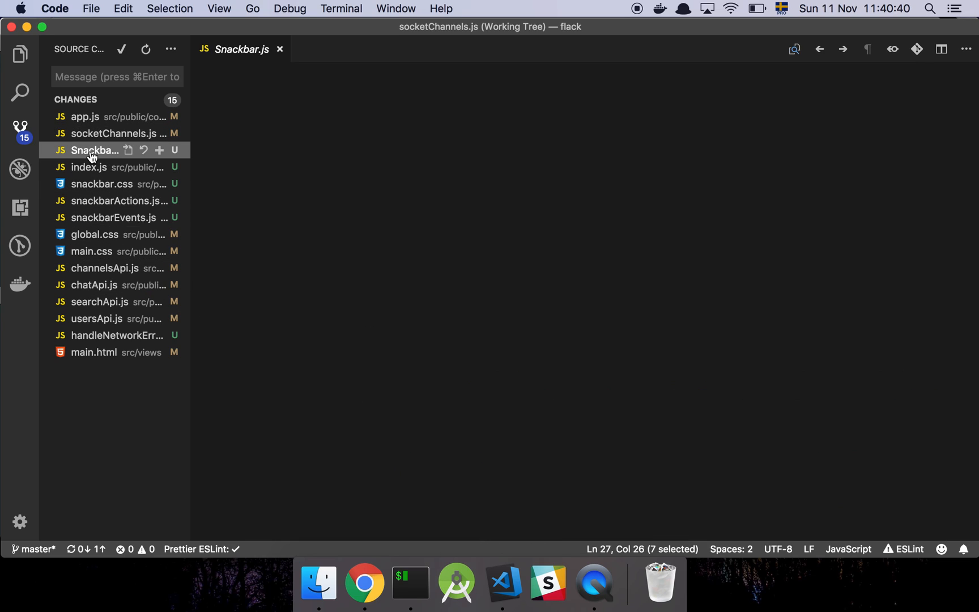
# - Review Snackbar.js's SHOW_ERROR check that toggles the snackbar--show class
pyautogui.click(94, 150)
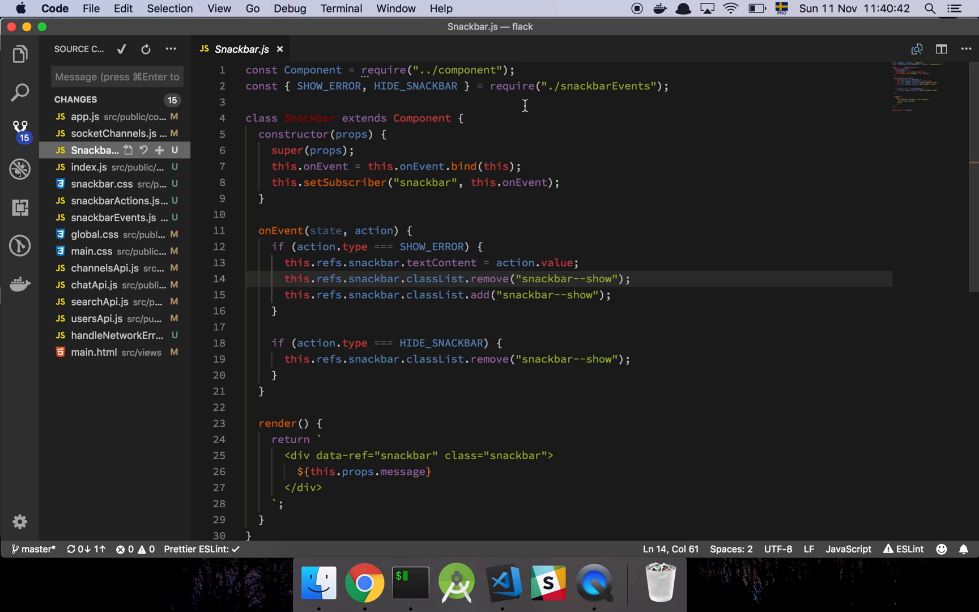
pyautogui.moveTo(436, 209)
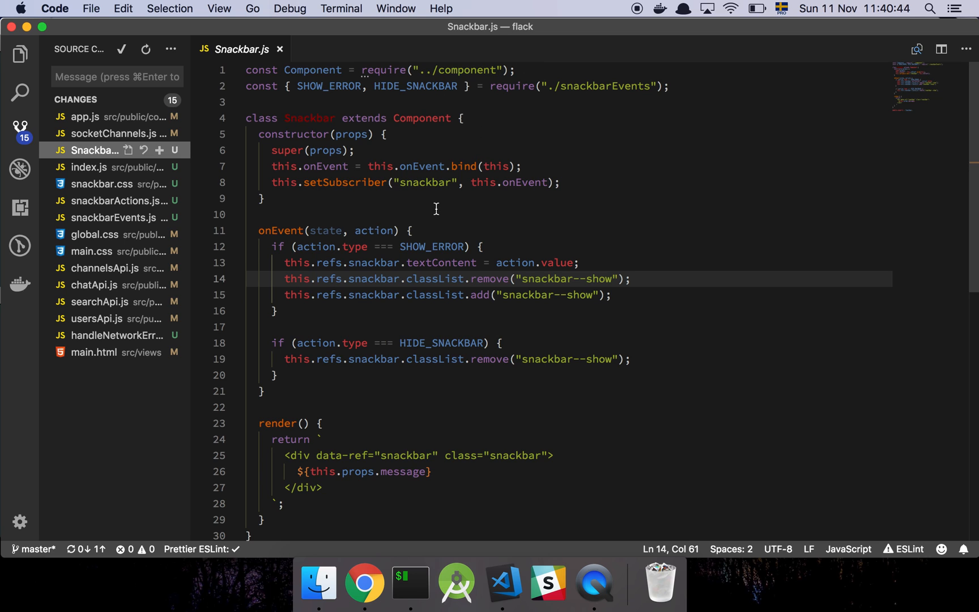
pyautogui.scroll(-3)
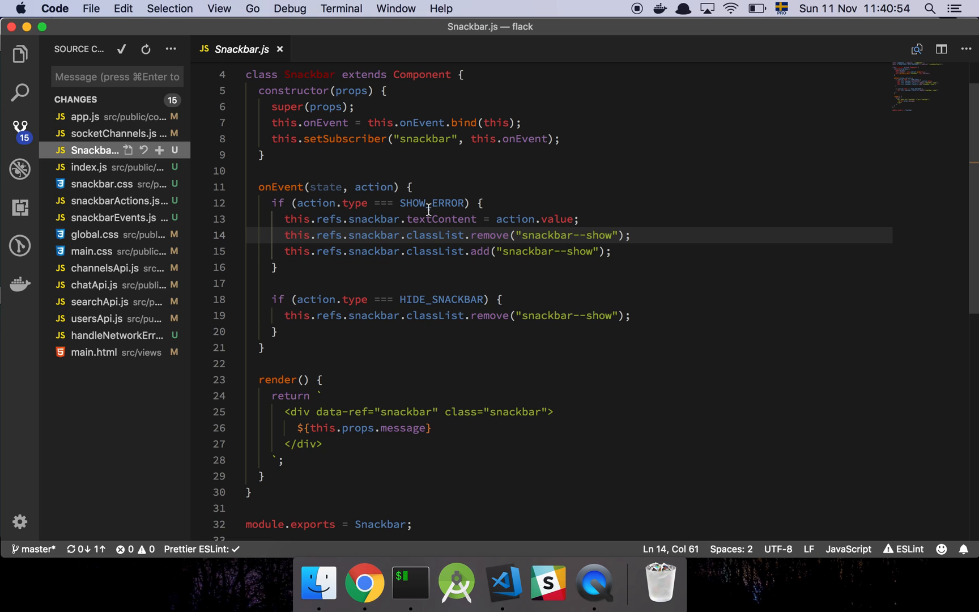
pyautogui.doubleClick(431, 203)
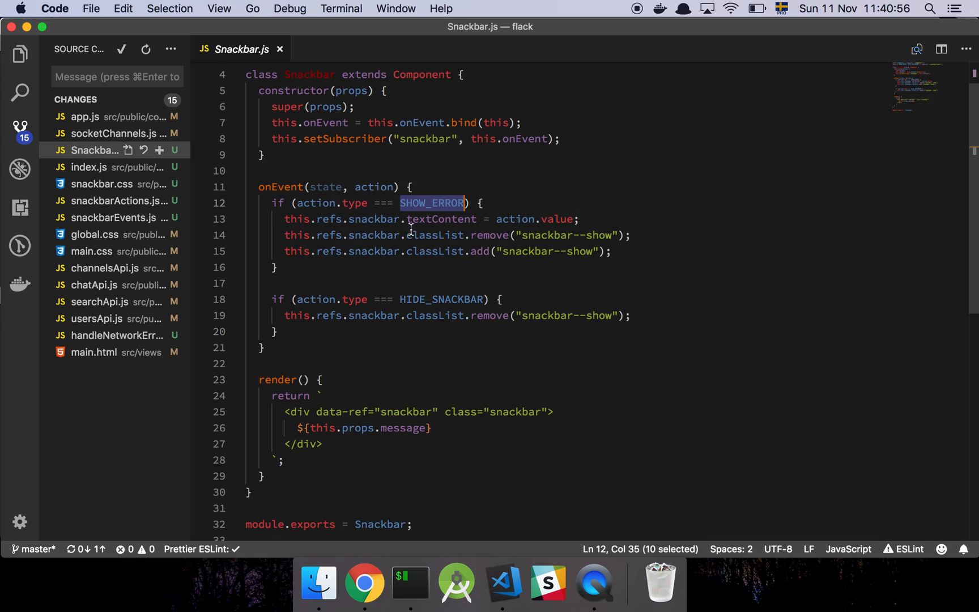
pyautogui.moveTo(528, 229)
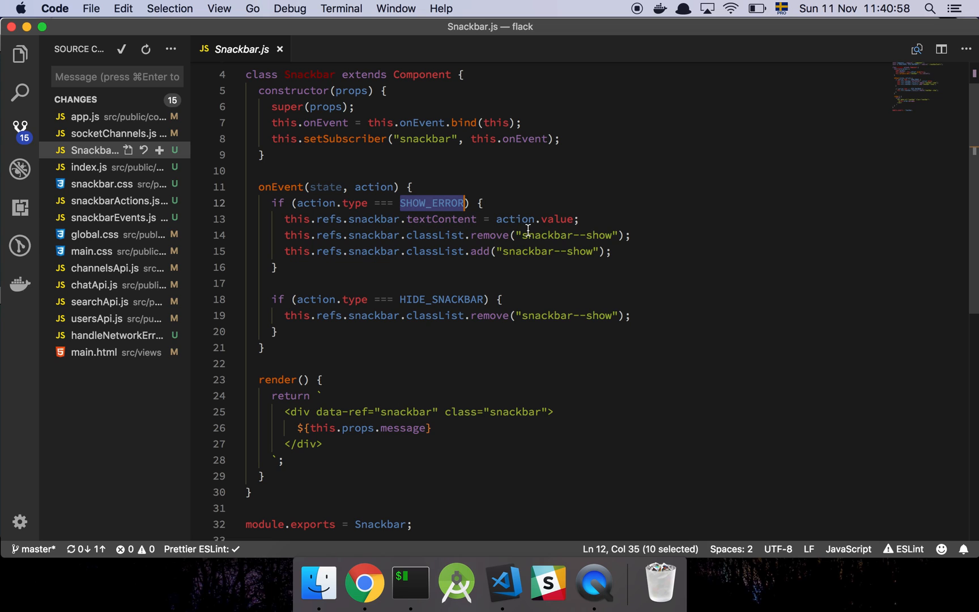
pyautogui.moveTo(567, 240)
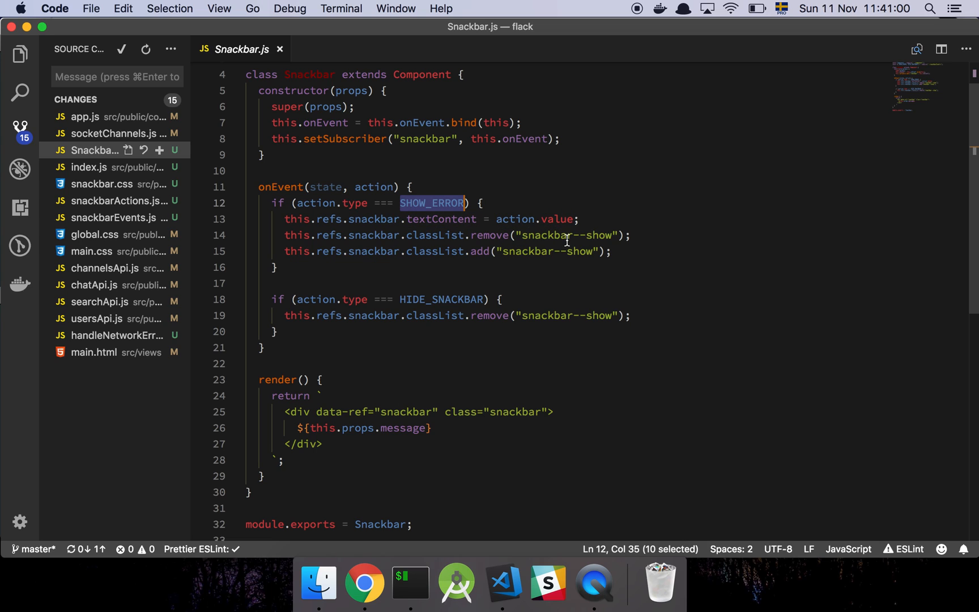
pyautogui.click(635, 235)
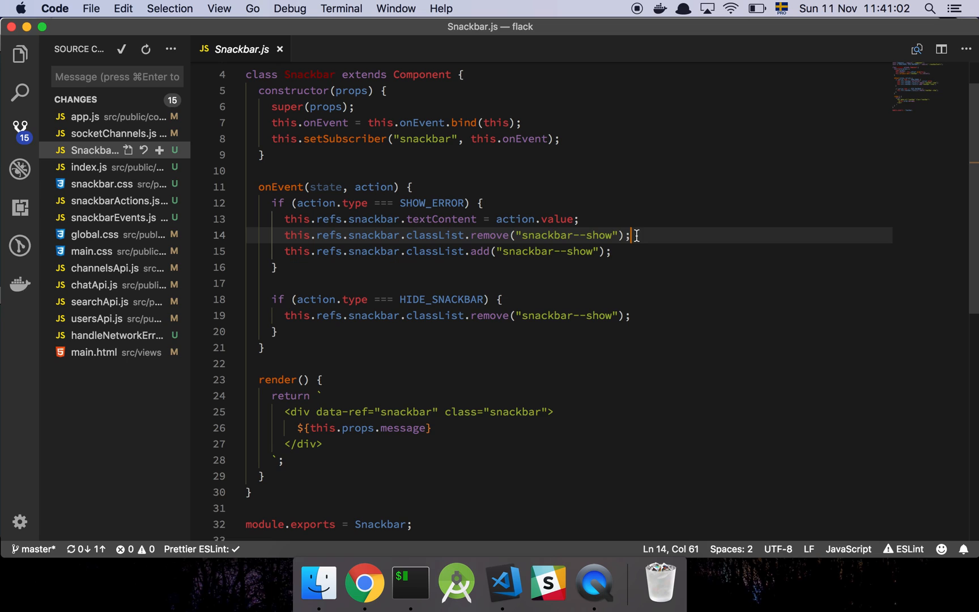
pyautogui.click(614, 251)
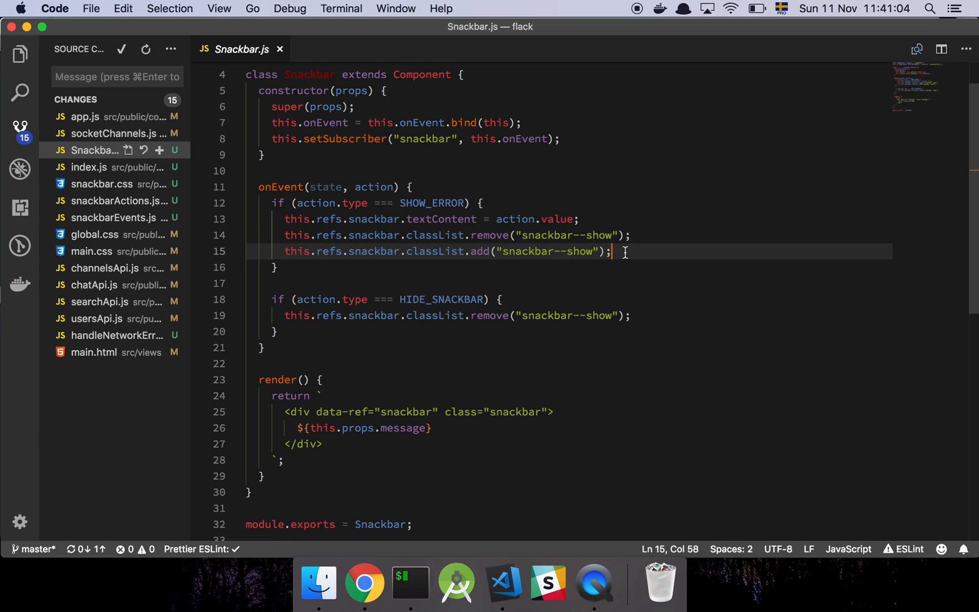
pyautogui.click(632, 235)
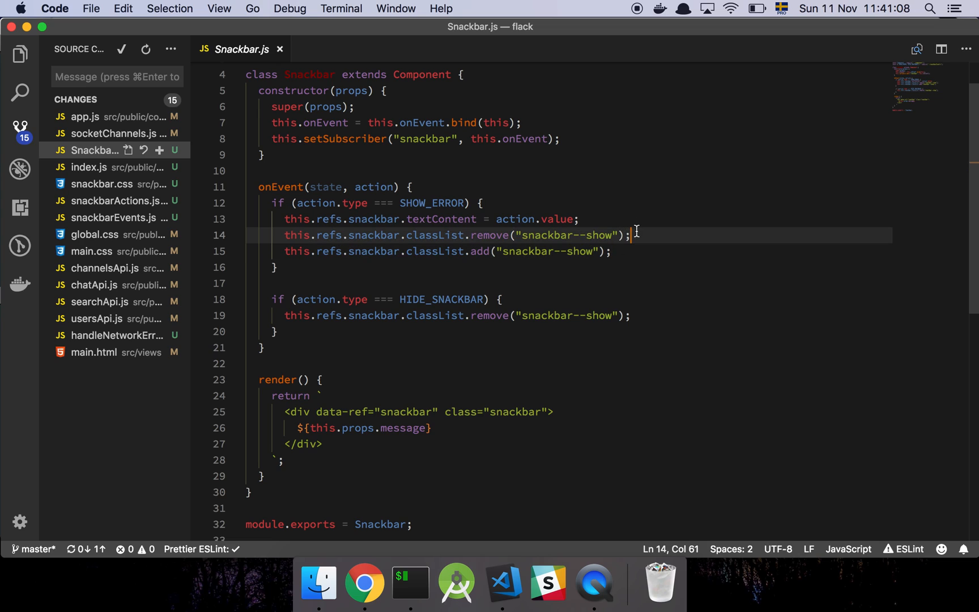
pyautogui.click(621, 251)
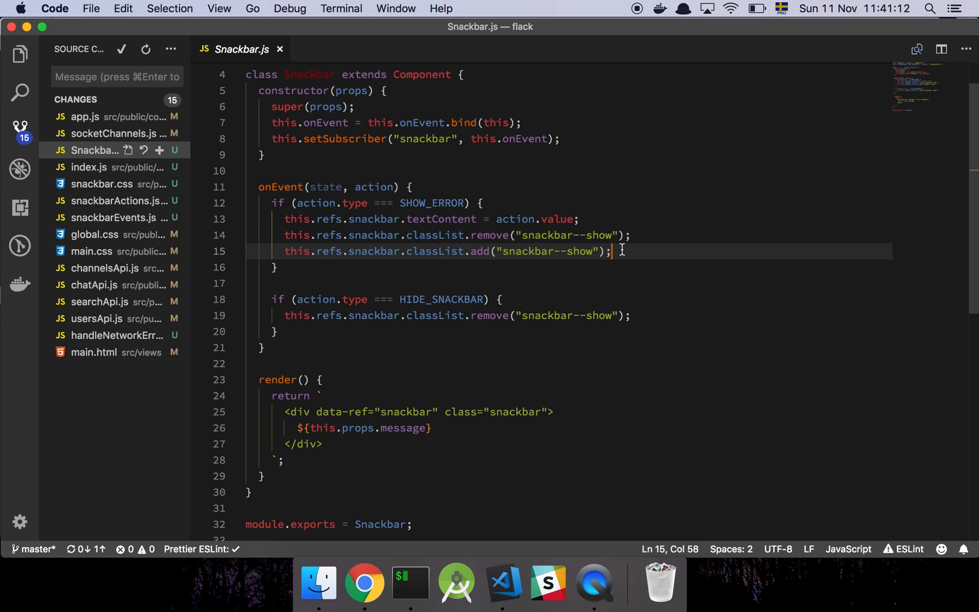
pyautogui.moveTo(615, 250)
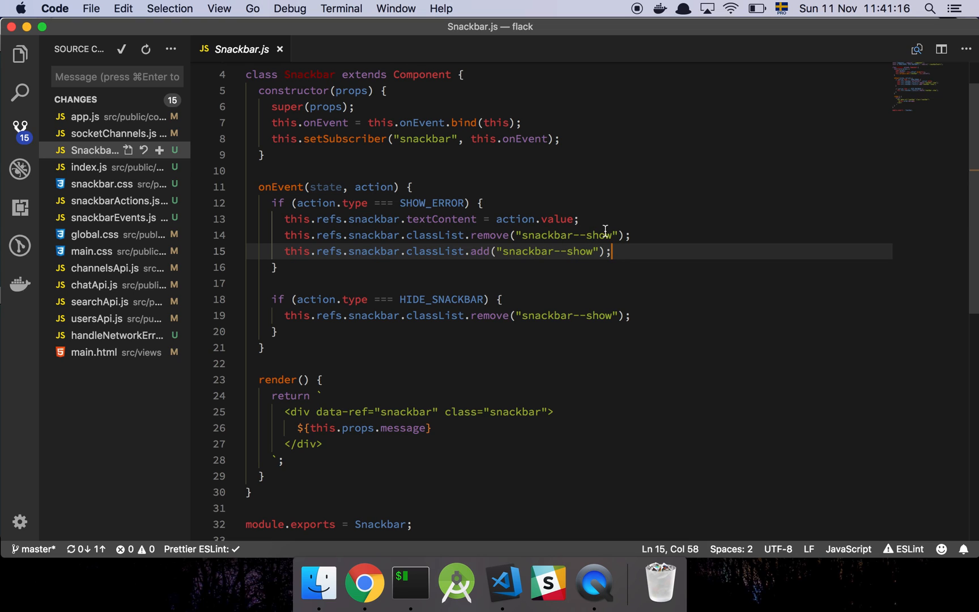
pyautogui.moveTo(577, 240)
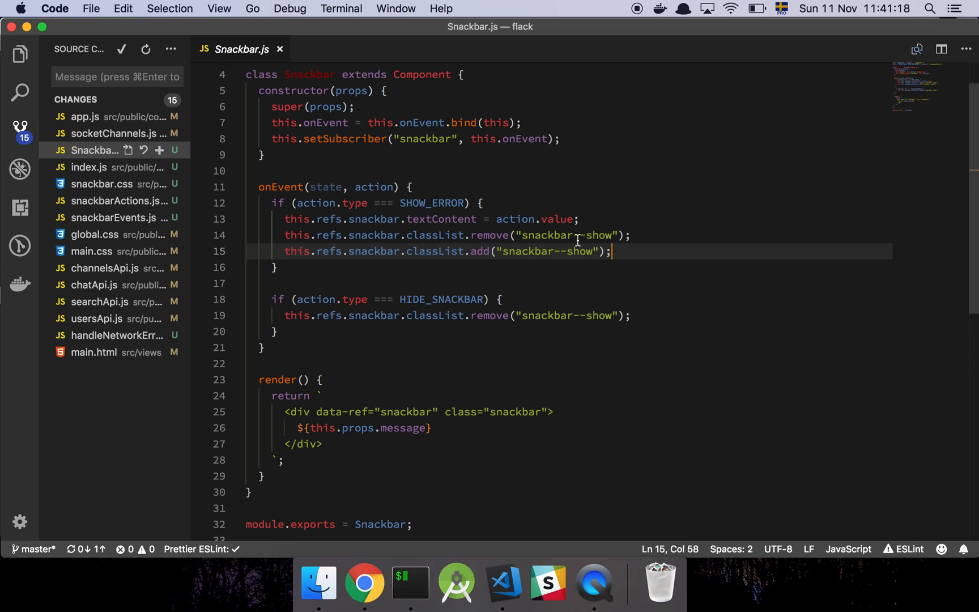
pyautogui.moveTo(540, 256)
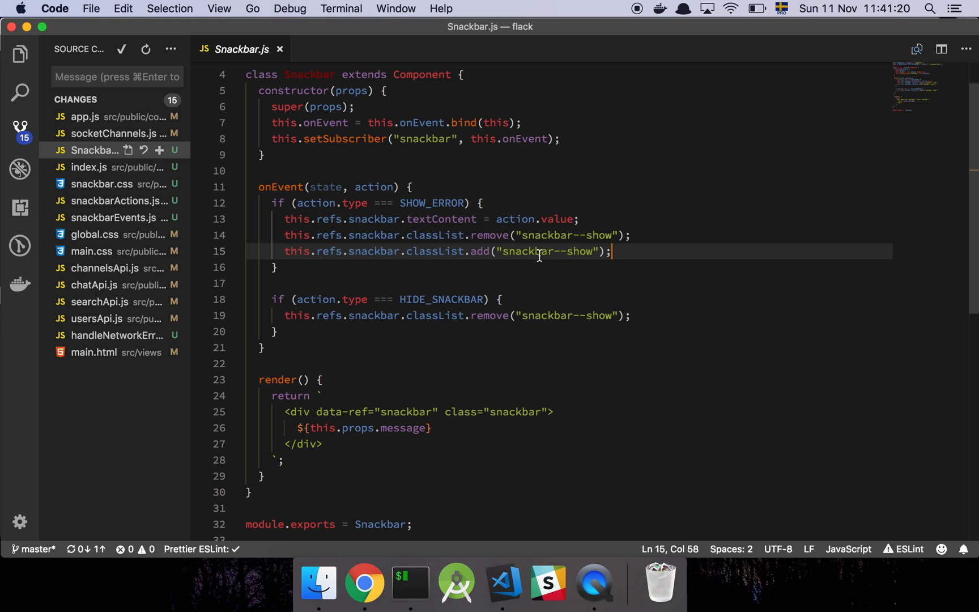
pyautogui.moveTo(524, 277)
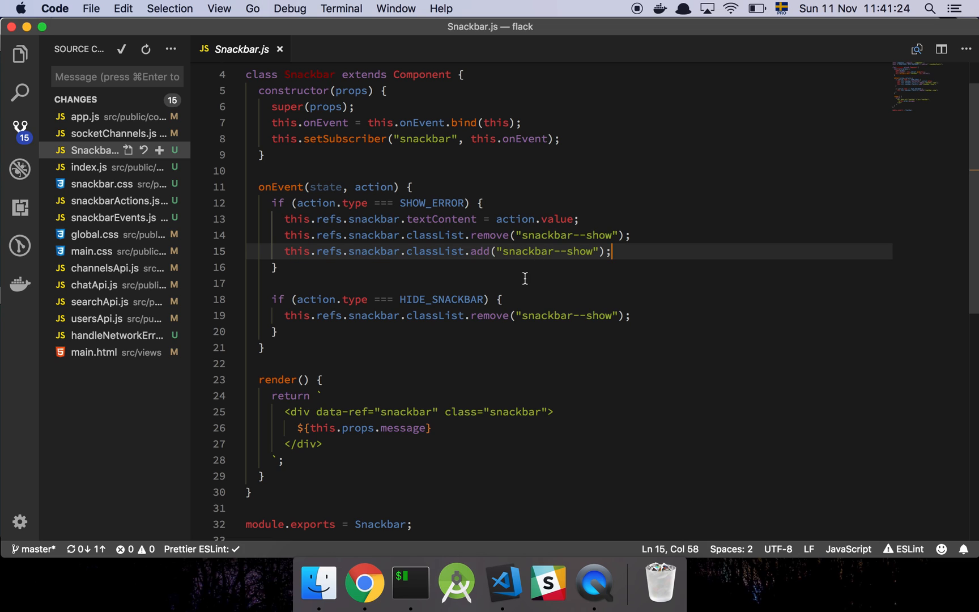
pyautogui.moveTo(549, 237)
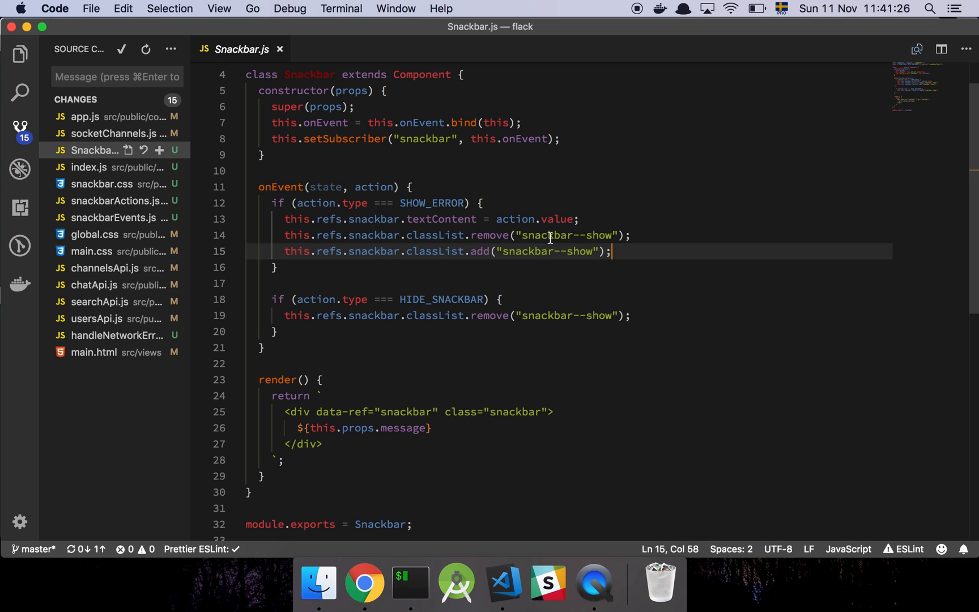
# - Review the HIDE_SNACKBAR condition removing the show class, then open the snackbar index.js
pyautogui.click(500, 299)
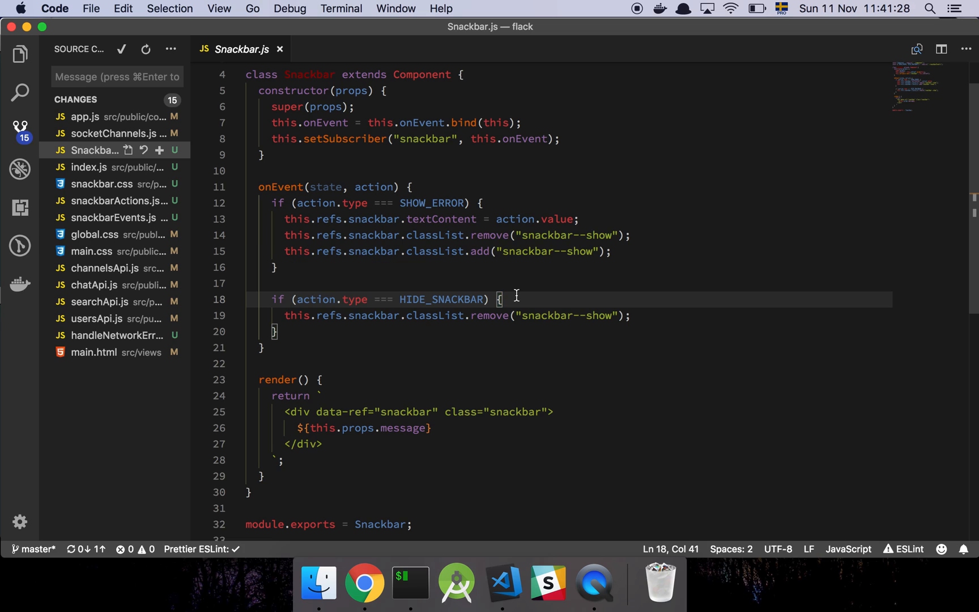
pyautogui.click(537, 316)
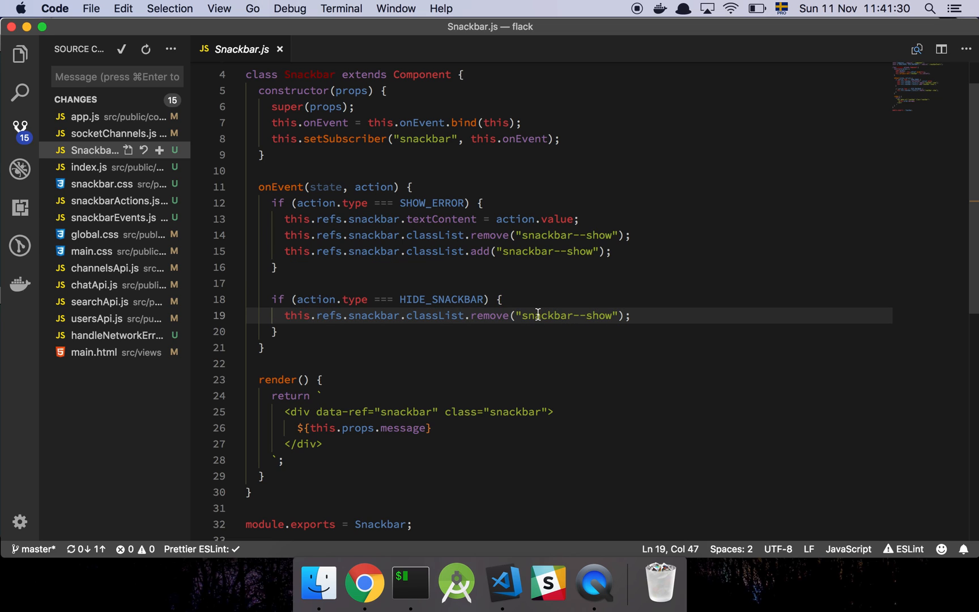
pyautogui.click(88, 167)
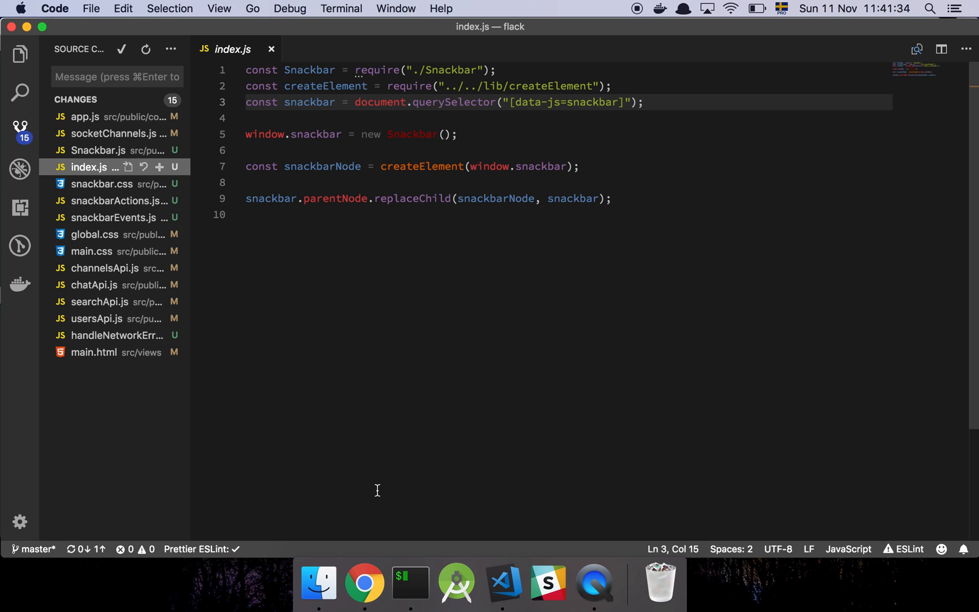
pyautogui.click(20, 54)
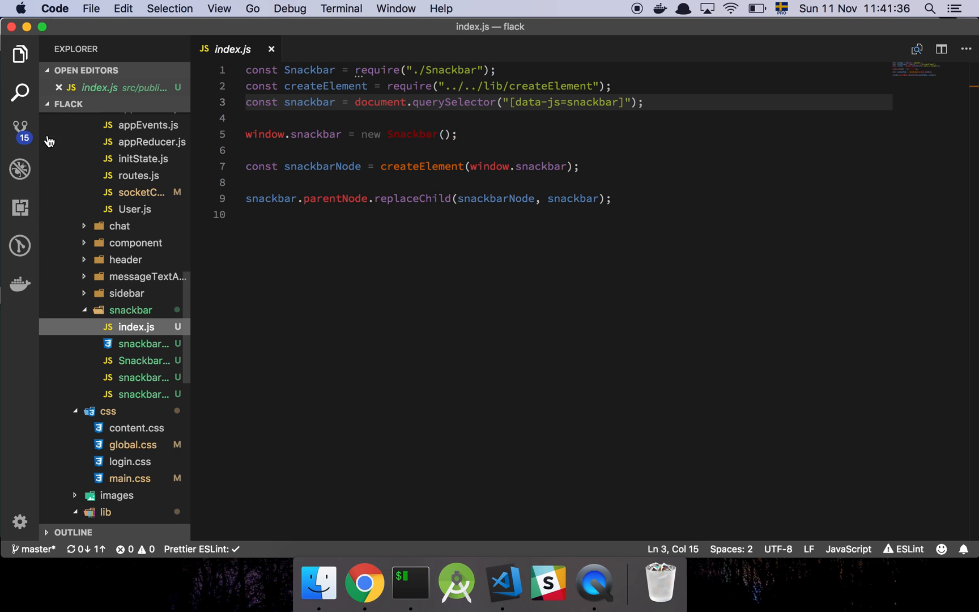
pyautogui.click(127, 293)
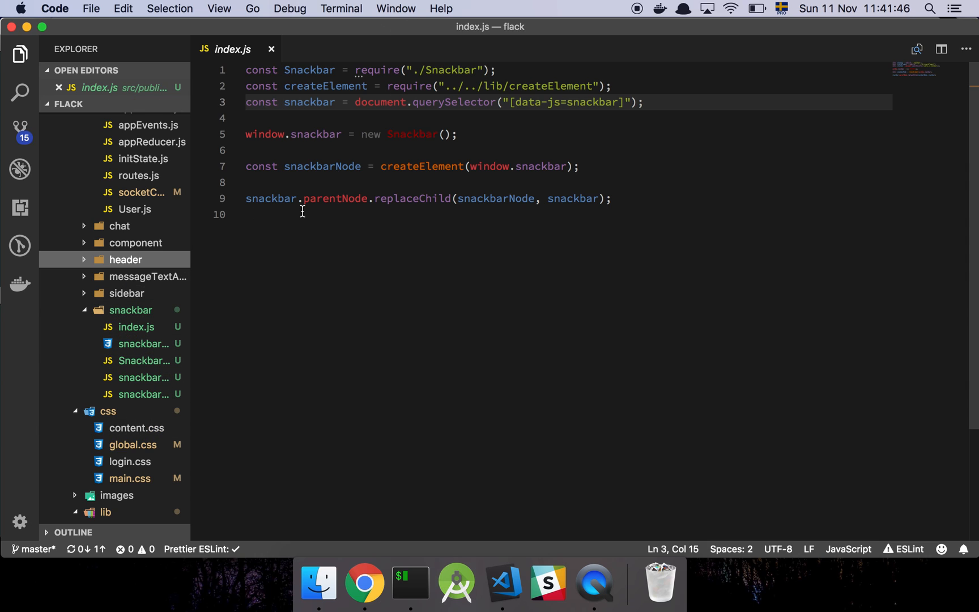
pyautogui.click(21, 128)
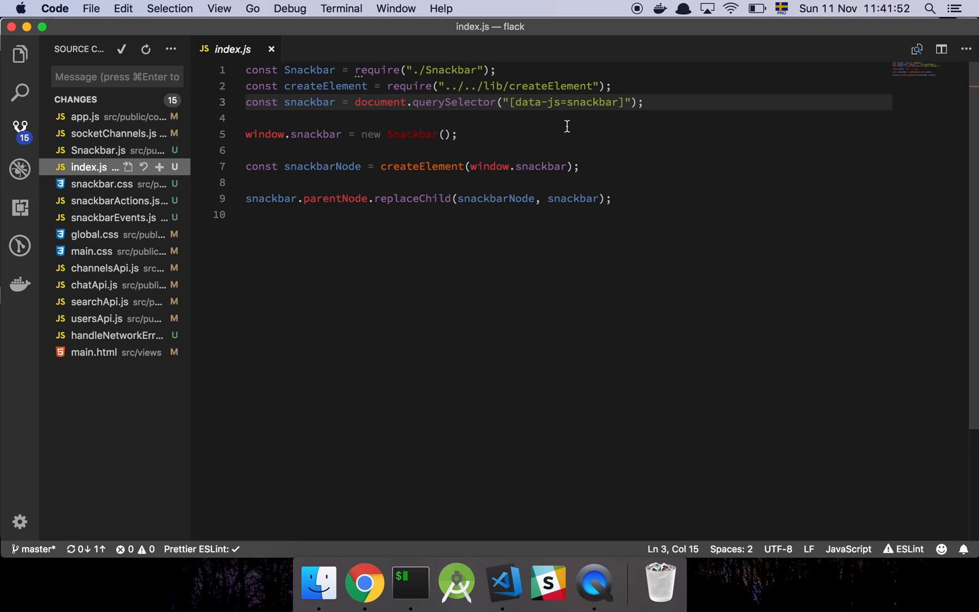
pyautogui.click(491, 103)
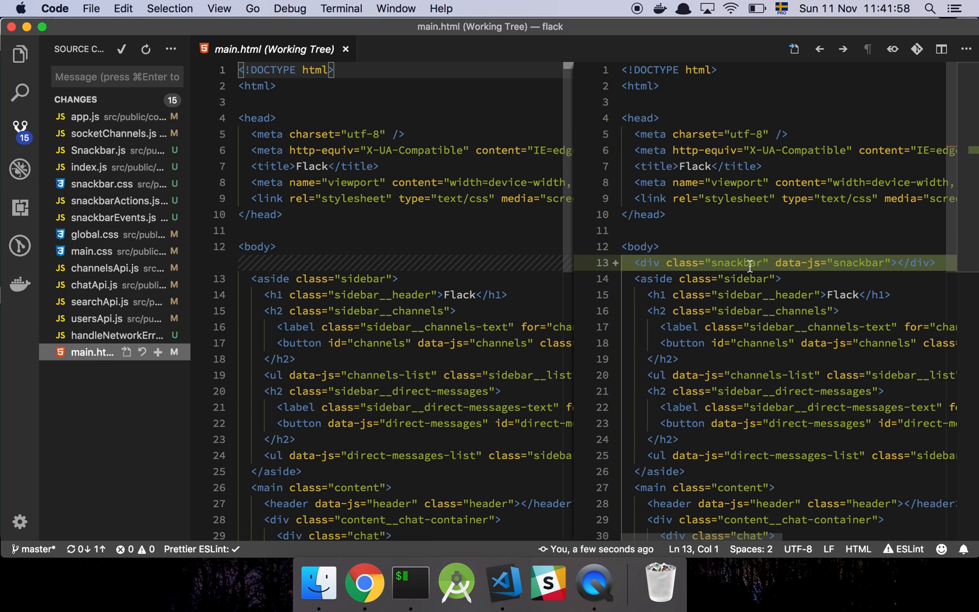
pyautogui.moveTo(577, 270)
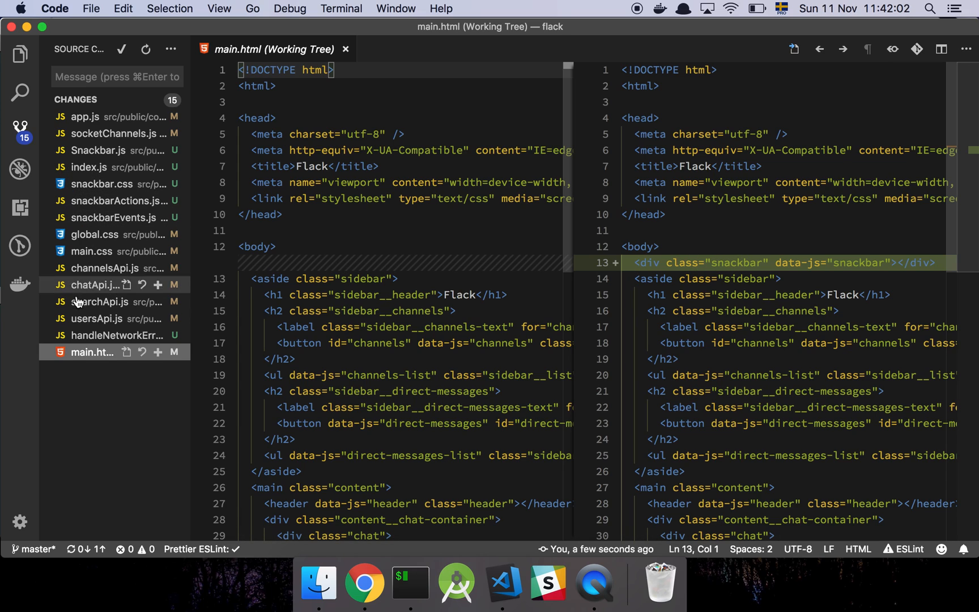
pyautogui.click(90, 166)
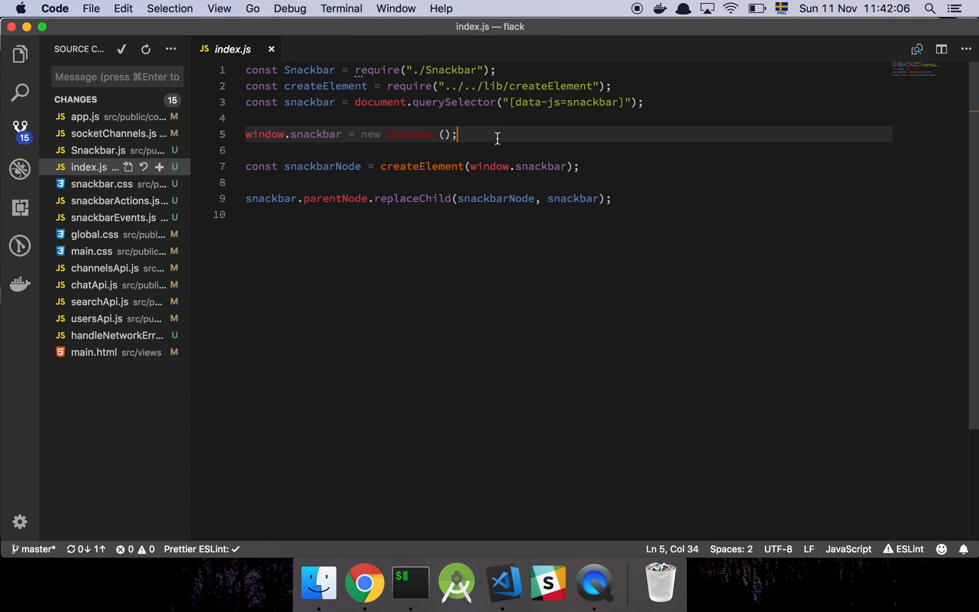
pyautogui.click(610, 166)
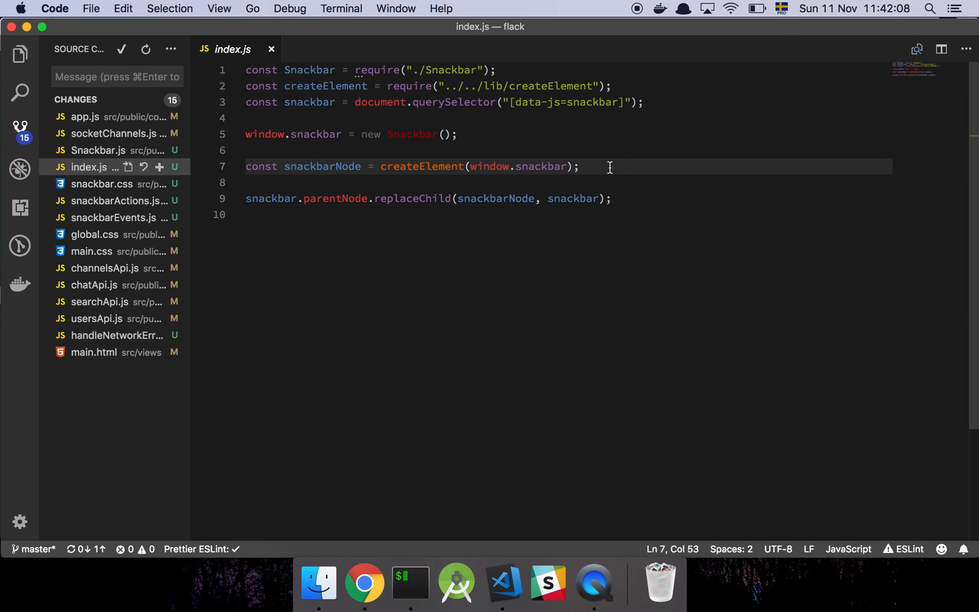
pyautogui.click(611, 198)
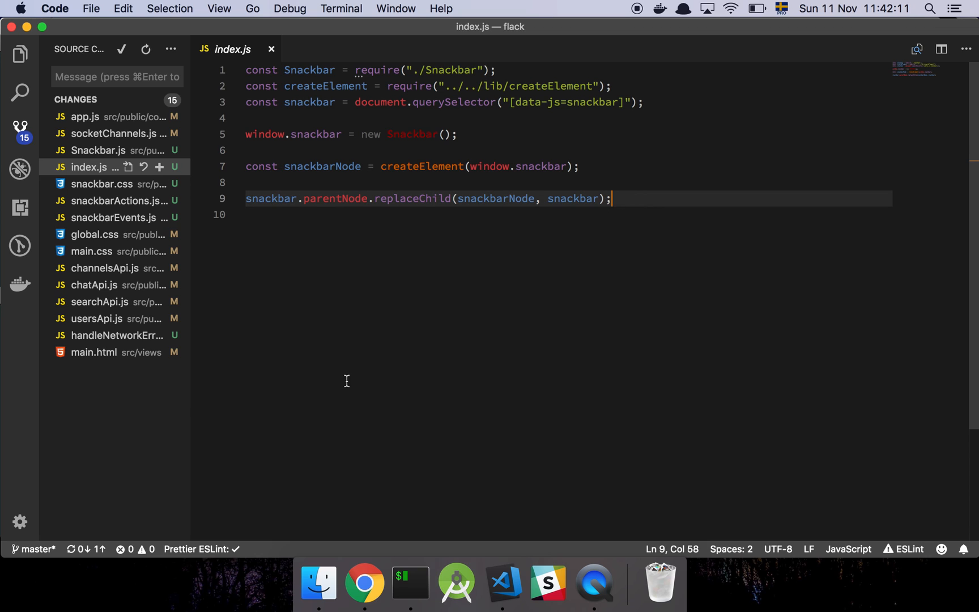
pyautogui.click(102, 183)
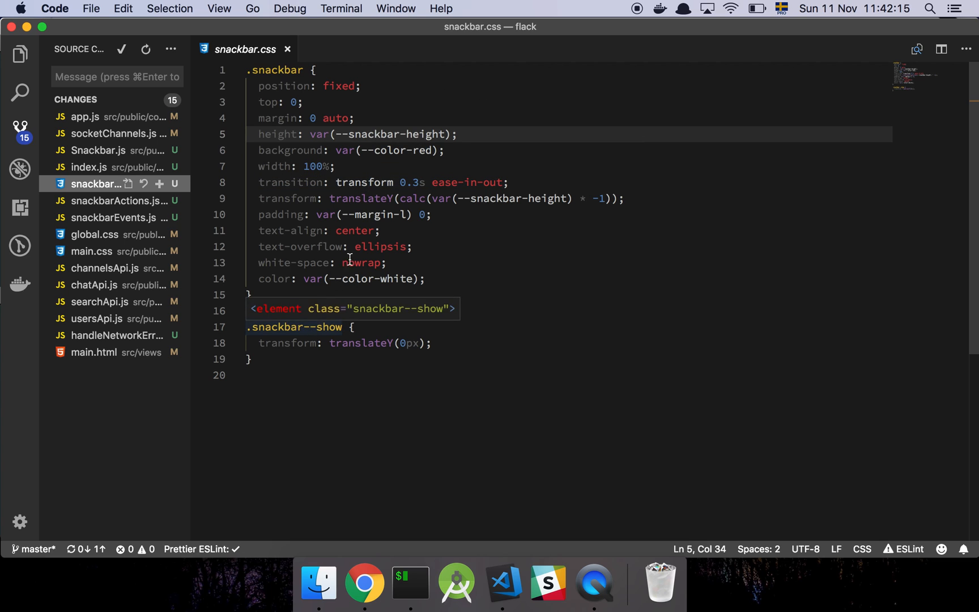
# - Open snackbarActions.js with ShowError and HideSnackbar, then snackbarEvents.js
pyautogui.click(96, 201)
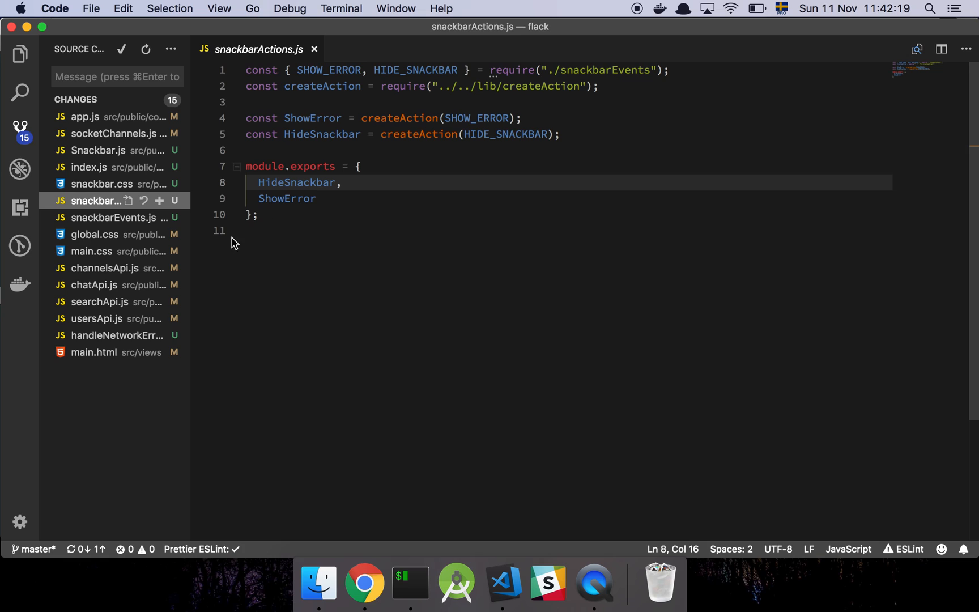
pyautogui.moveTo(361, 157)
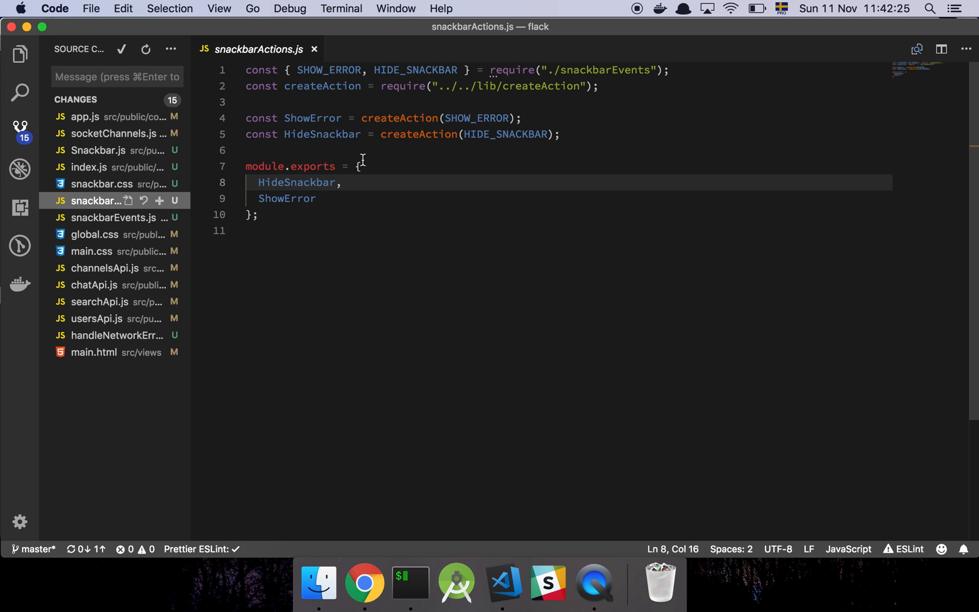
pyautogui.moveTo(290, 218)
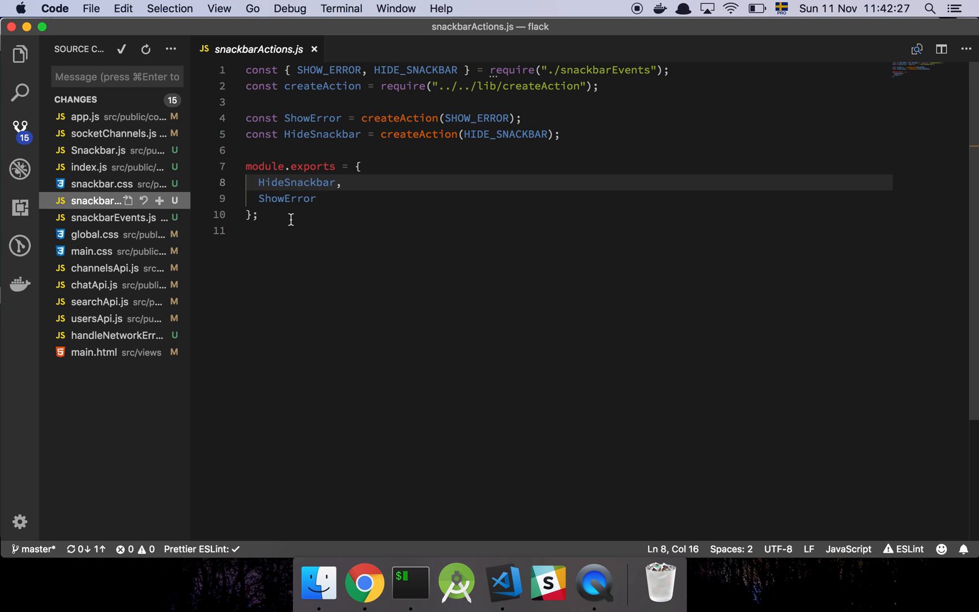
pyautogui.moveTo(280, 216)
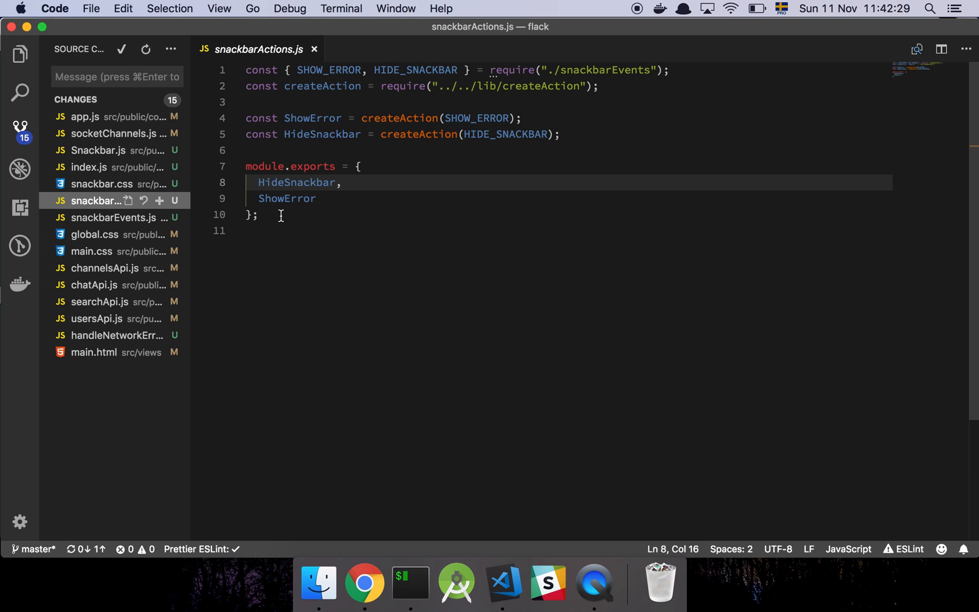
pyautogui.click(97, 218)
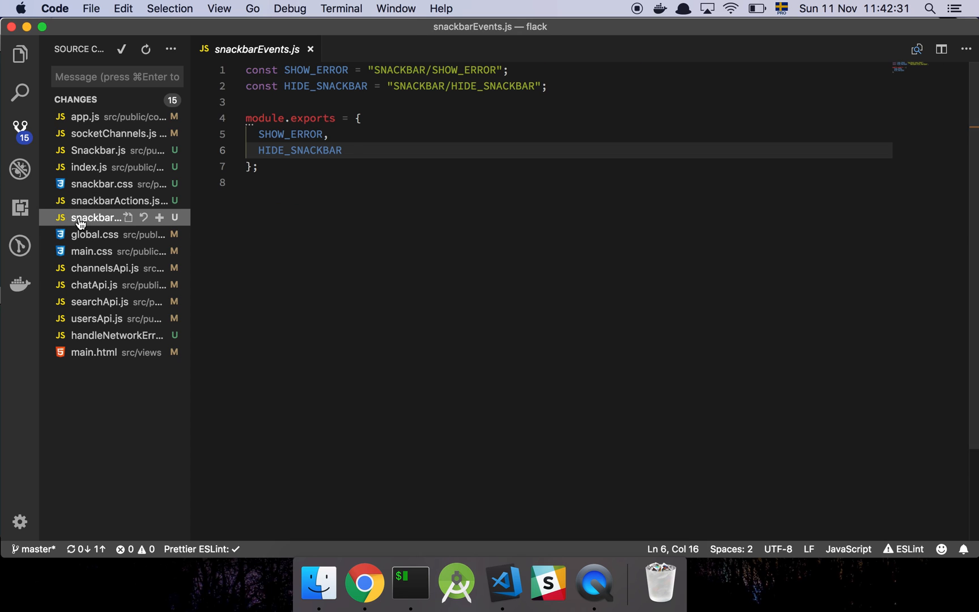
pyautogui.moveTo(88, 234)
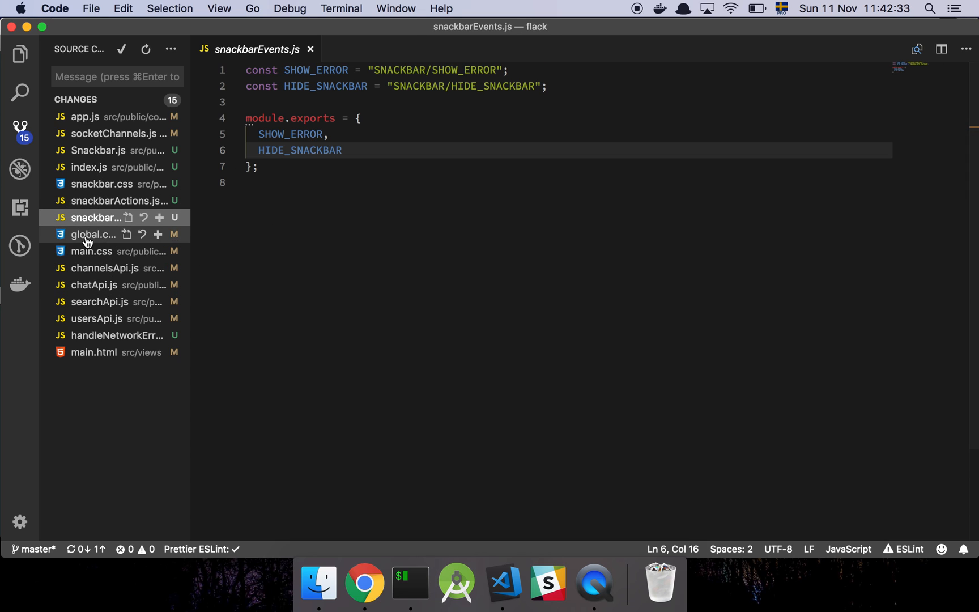
# - Open the global.css diff adding --snackbar-height and the main.css diff importing snackbar.css
pyautogui.click(92, 234)
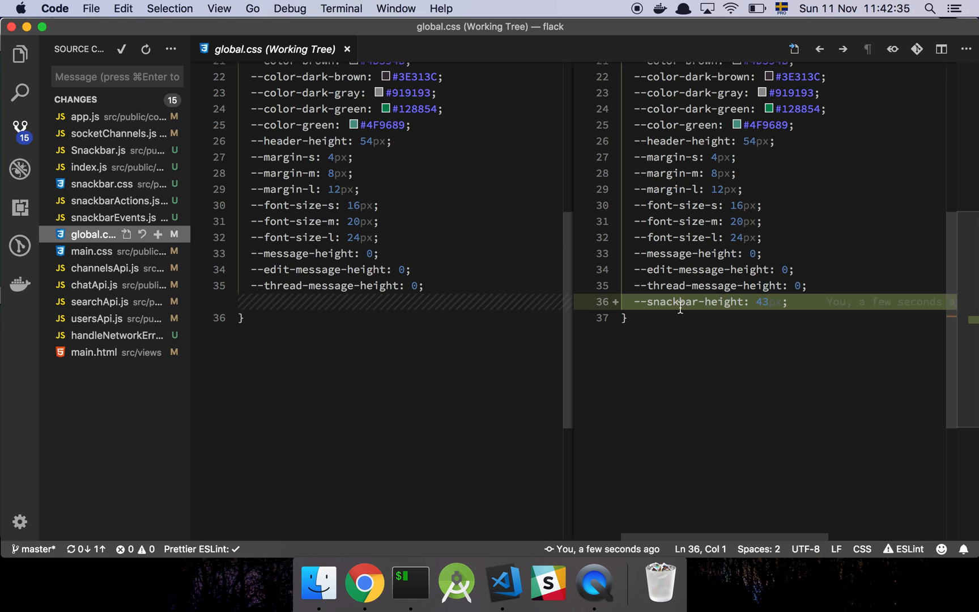
pyautogui.moveTo(708, 356)
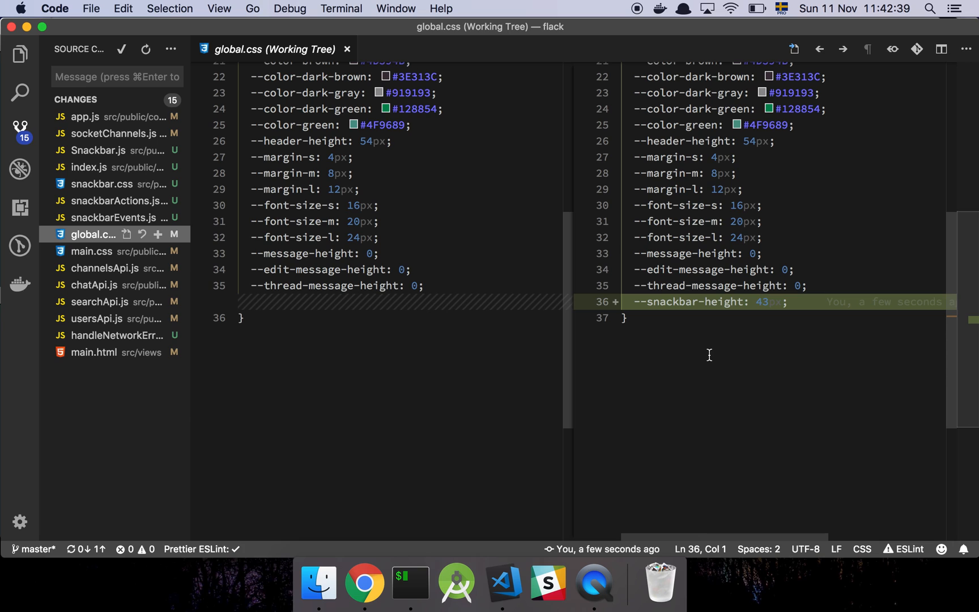
pyautogui.moveTo(590, 320)
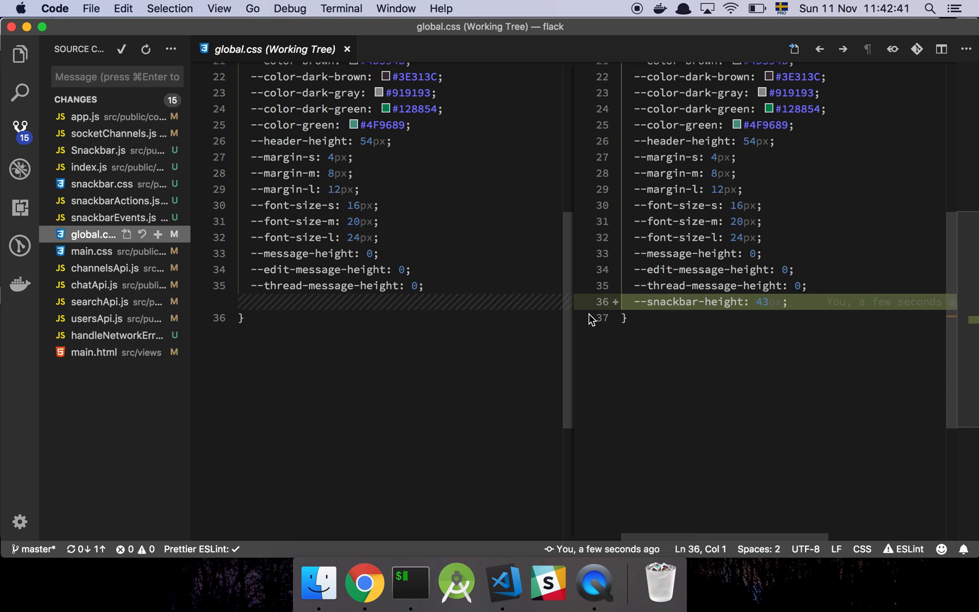
pyautogui.click(92, 250)
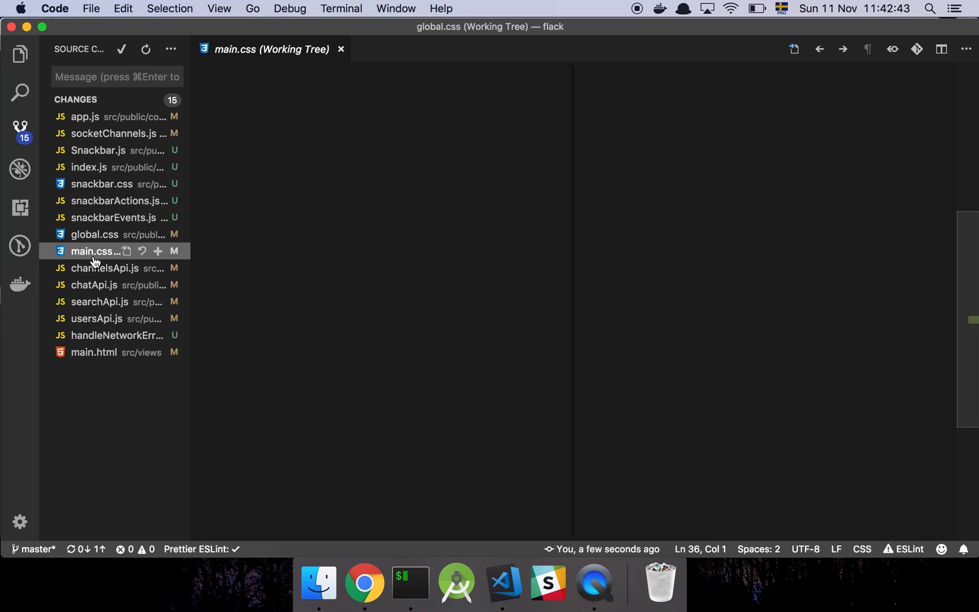
pyautogui.click(95, 251)
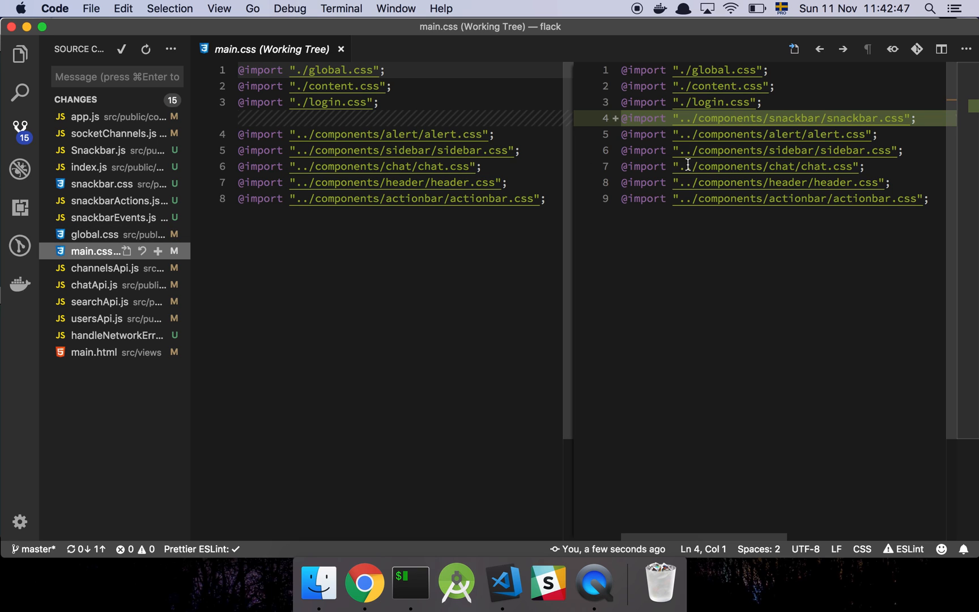
# - Scroll through the channelsApi.js diff, whose exports are wrapped in handleNetworkError
pyautogui.click(97, 268)
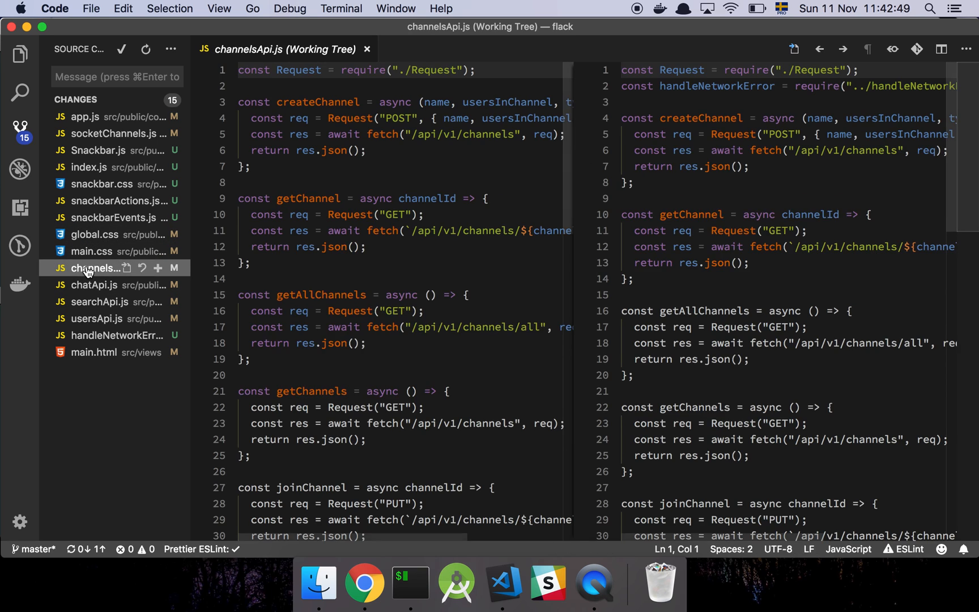
pyautogui.scroll(-3)
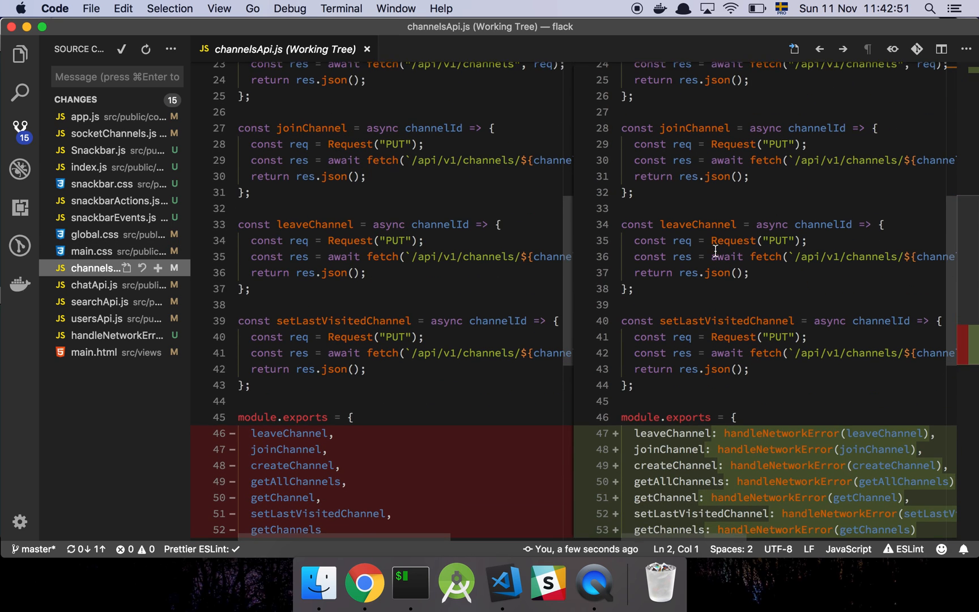
pyautogui.scroll(-3)
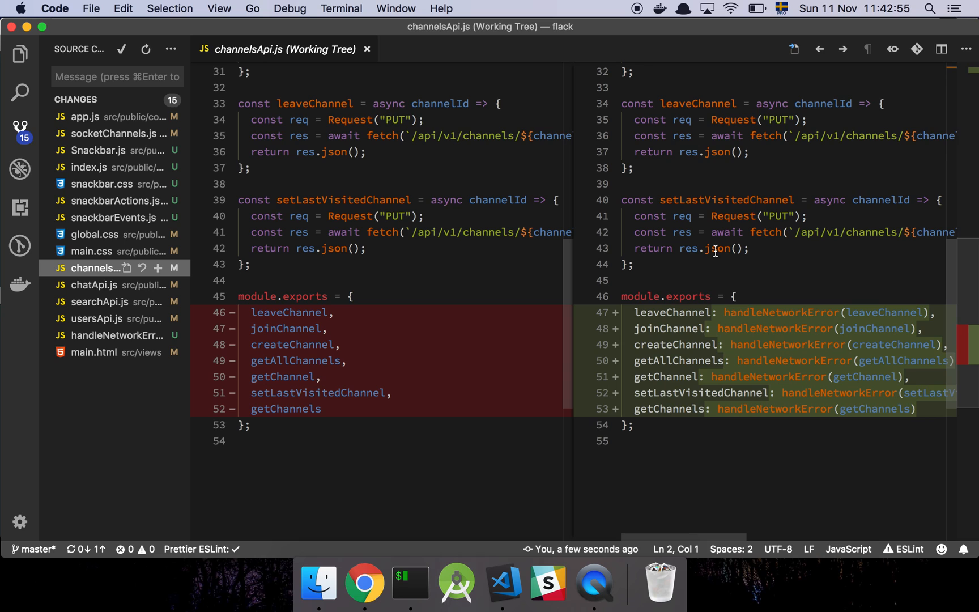
pyautogui.moveTo(733, 216)
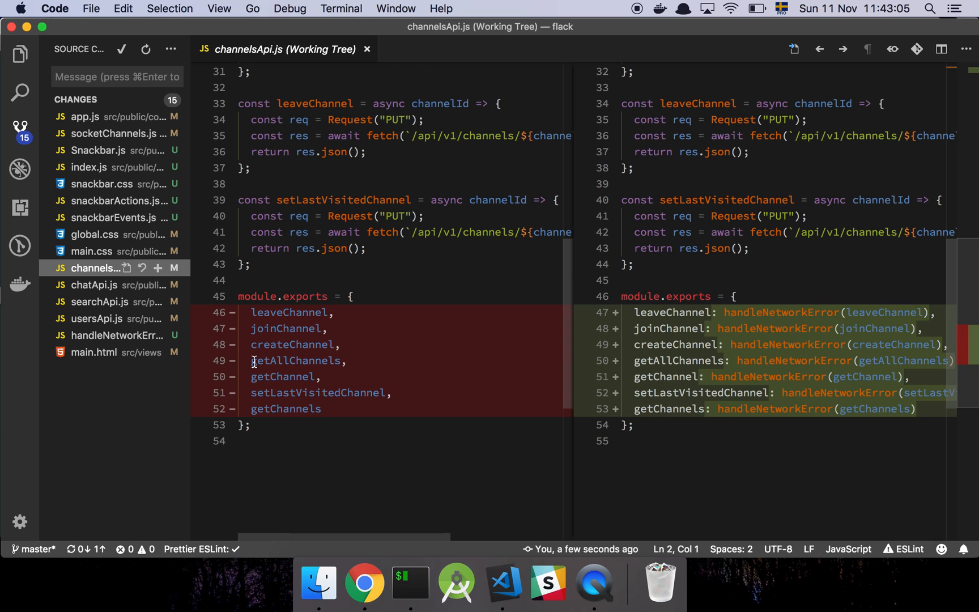
# - Review the chatApi.js, searchApi.js and usersApi.js diffs, scrolling through usersApi.js
pyautogui.click(96, 285)
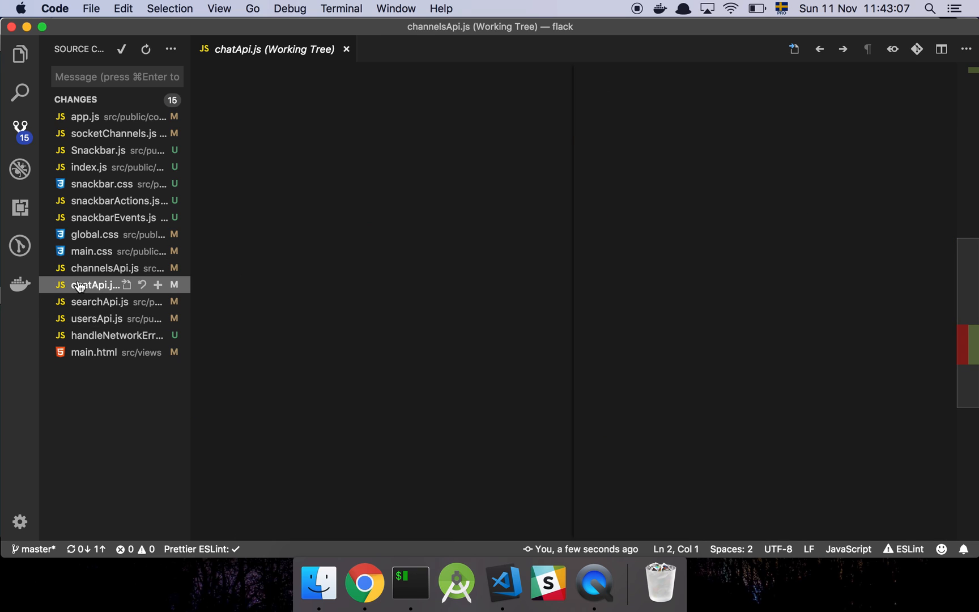
pyautogui.click(94, 285)
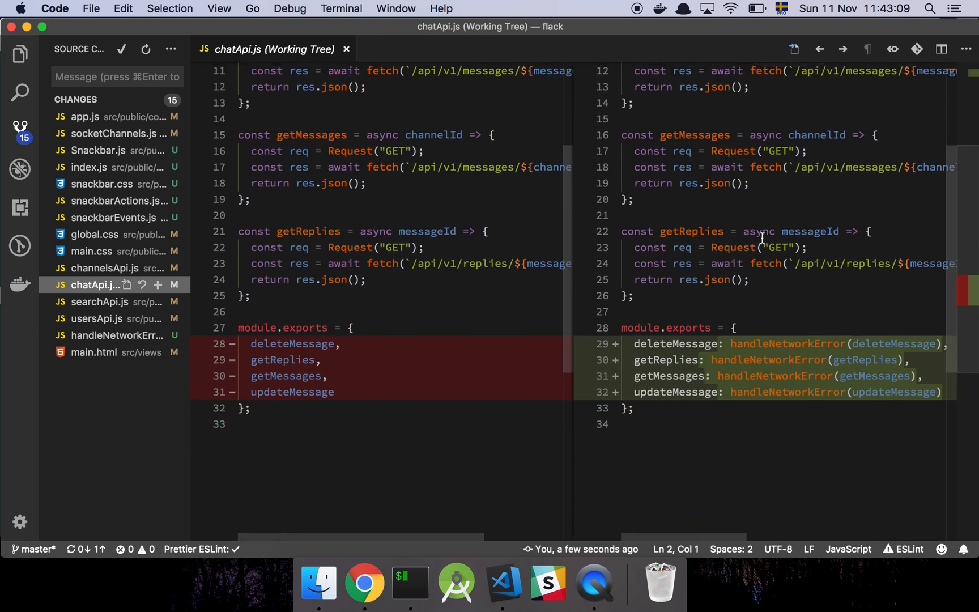
pyautogui.click(94, 301)
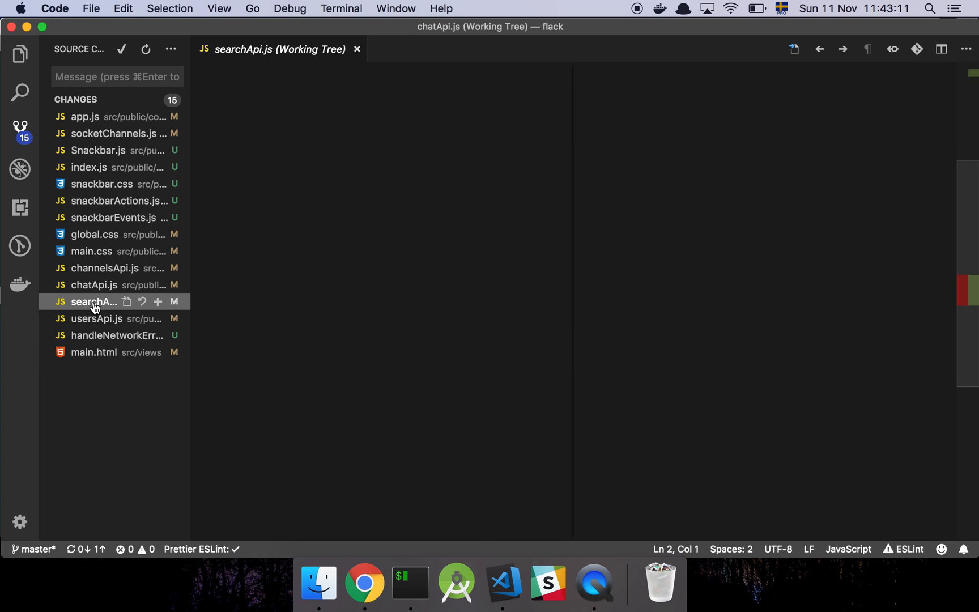
pyautogui.click(93, 301)
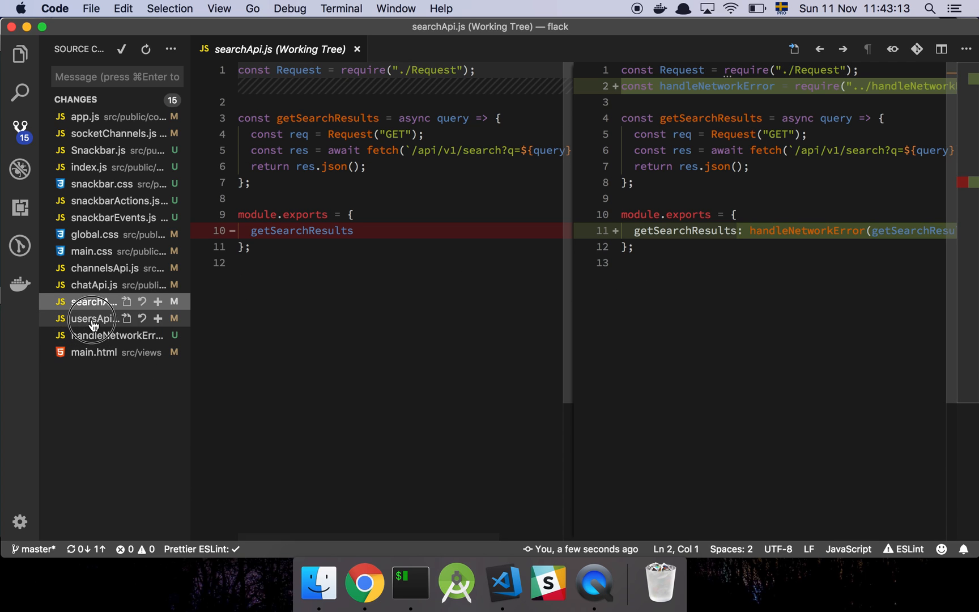
pyautogui.click(94, 318)
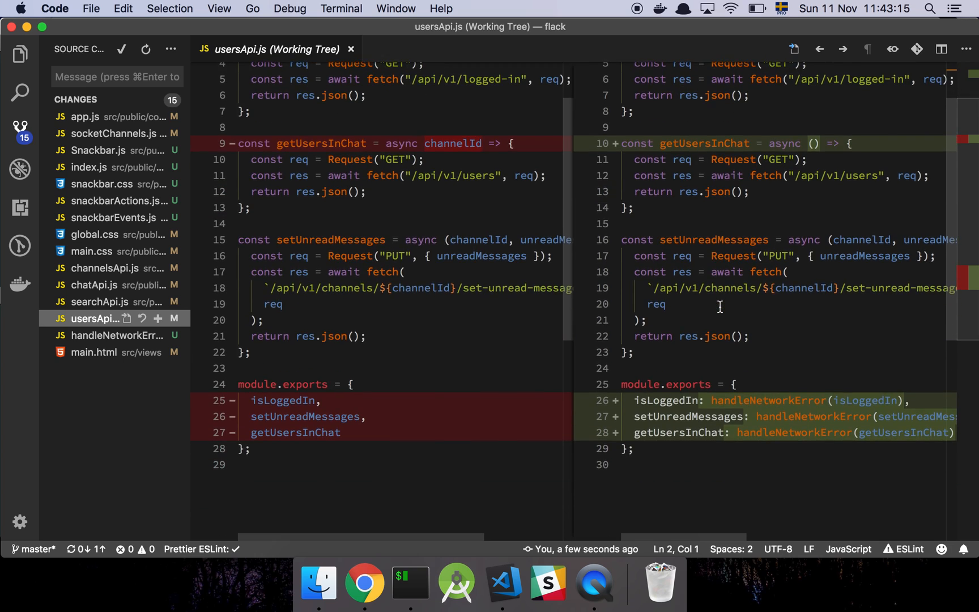
pyautogui.scroll(3)
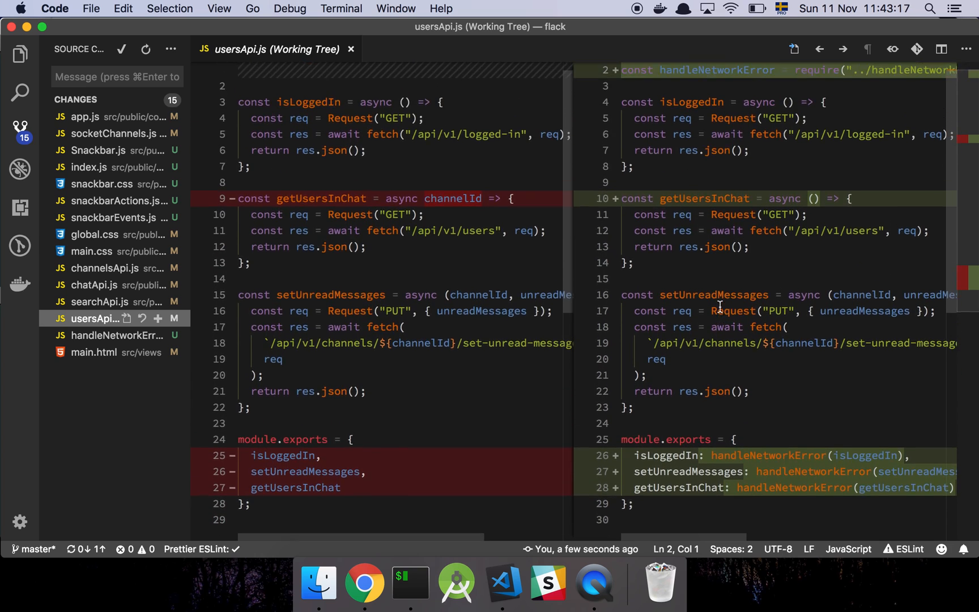
pyautogui.scroll(3)
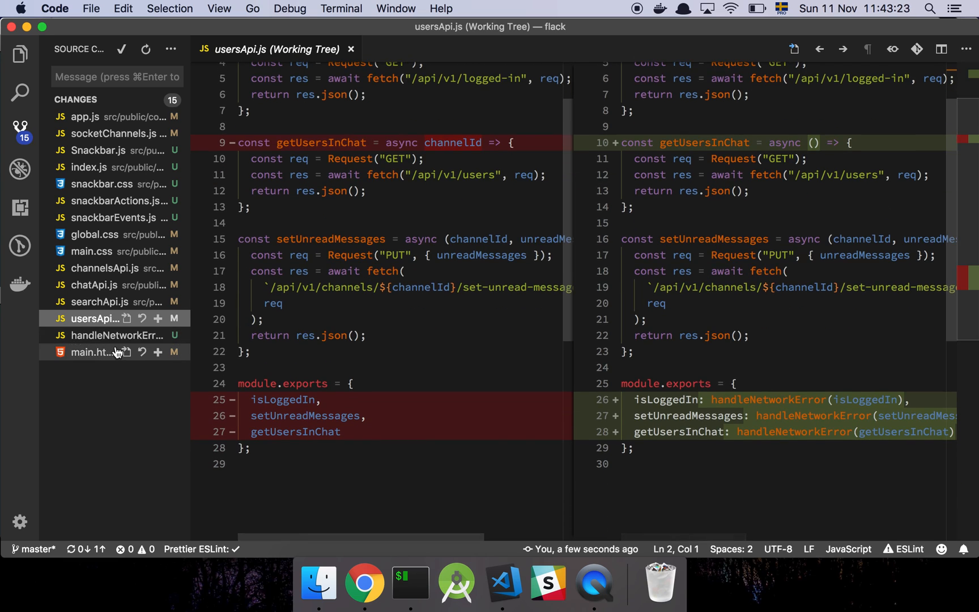
# - Read the new handleNetworkError.js wrapper, then search project files for 'app'
pyautogui.click(94, 335)
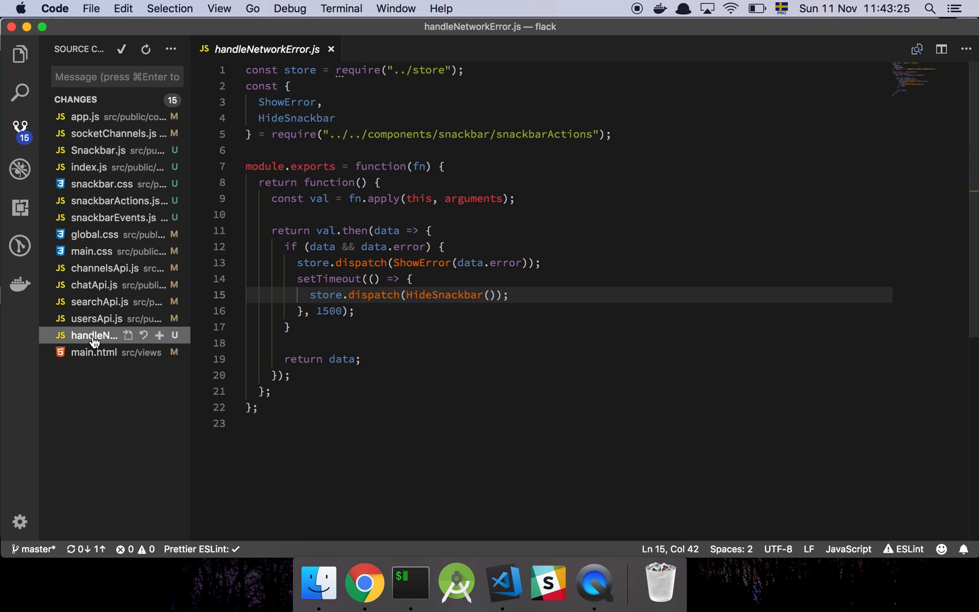
pyautogui.moveTo(400, 424)
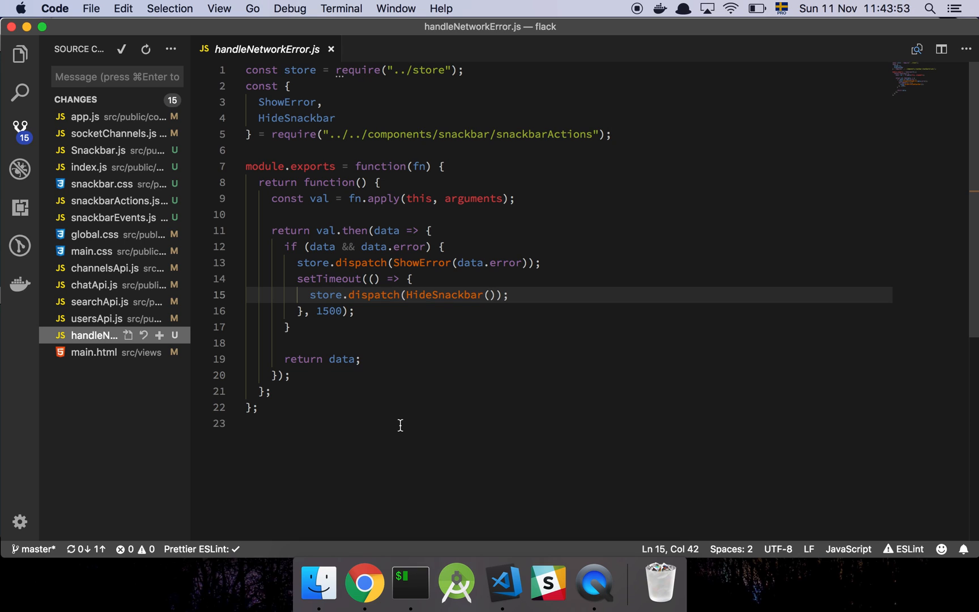
pyautogui.write('app')
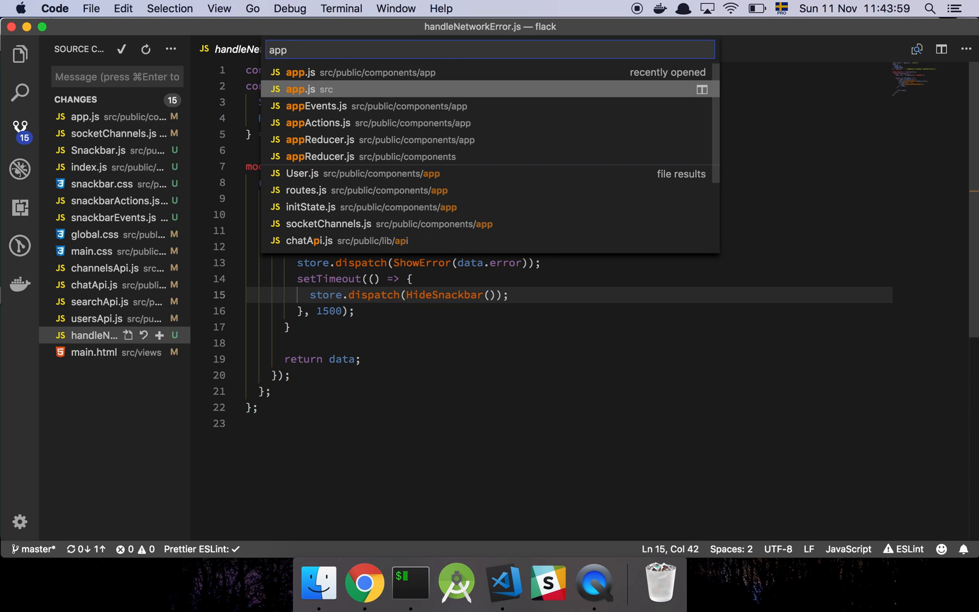
# - Check app.js error middleware returning statusCode or 500 as JSON, then reopen handleNetworkError.js
pyautogui.click(300, 72)
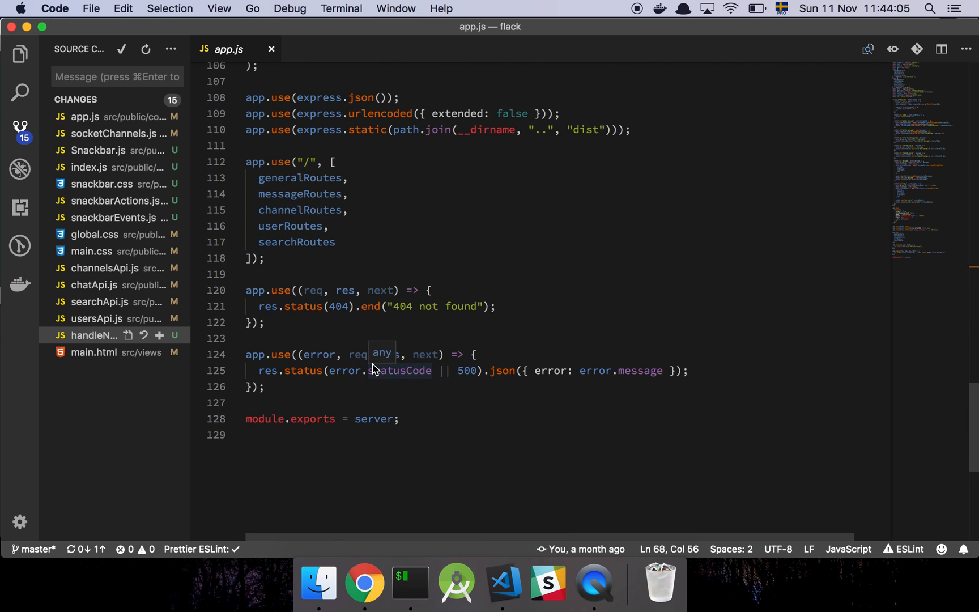
pyautogui.moveTo(550, 387)
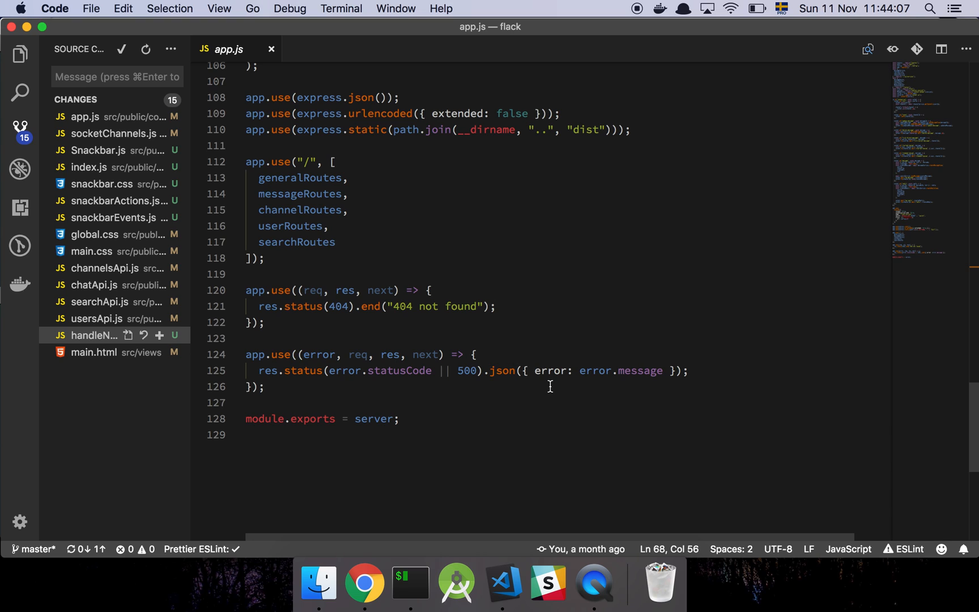
pyautogui.moveTo(473, 409)
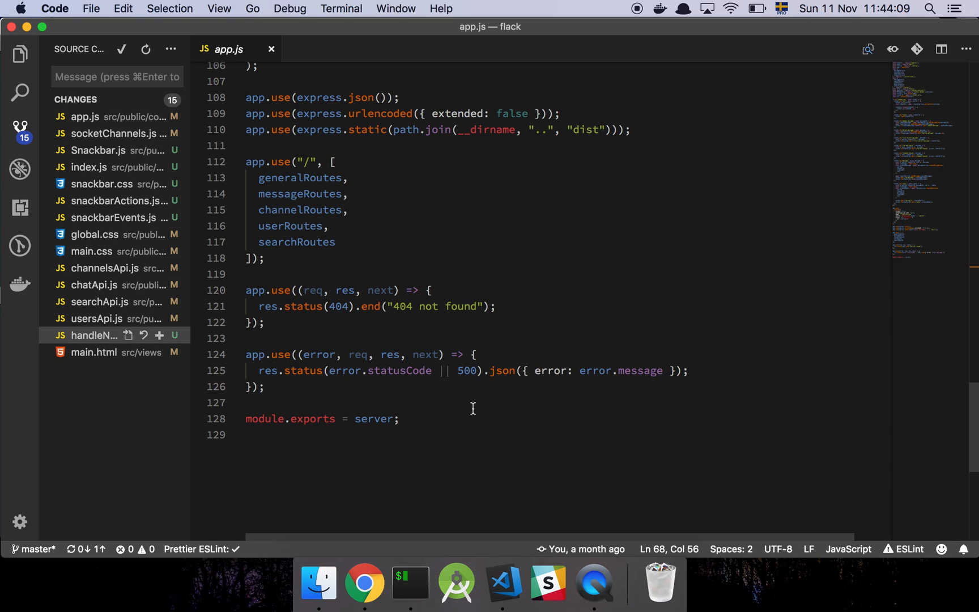
pyautogui.moveTo(535, 371)
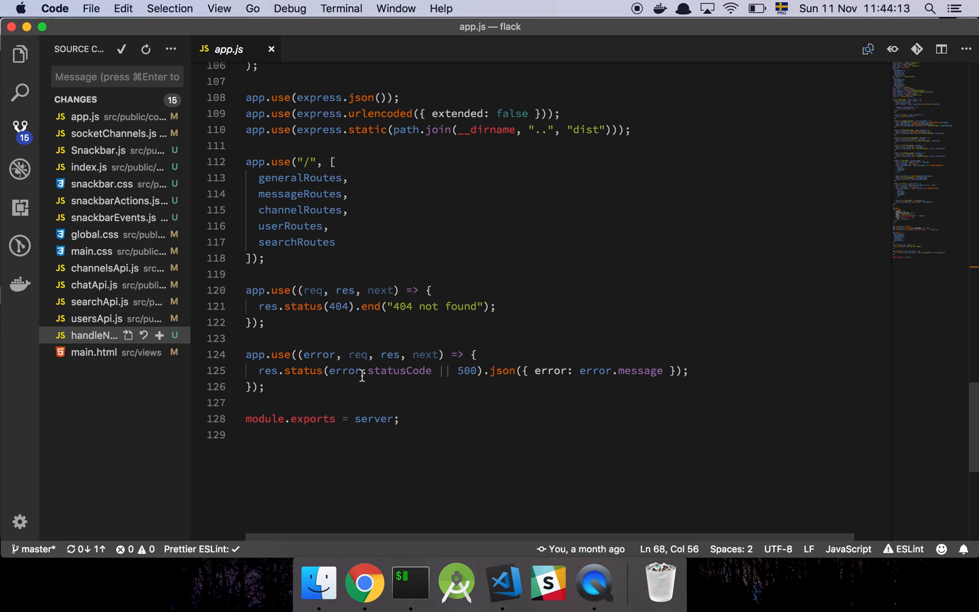
pyautogui.moveTo(465, 240)
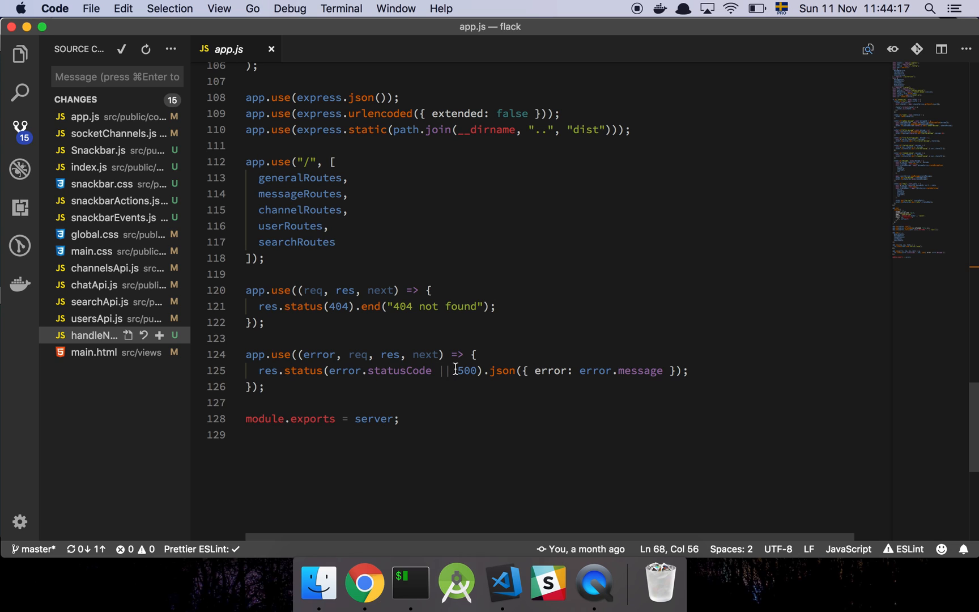
pyautogui.moveTo(552, 370)
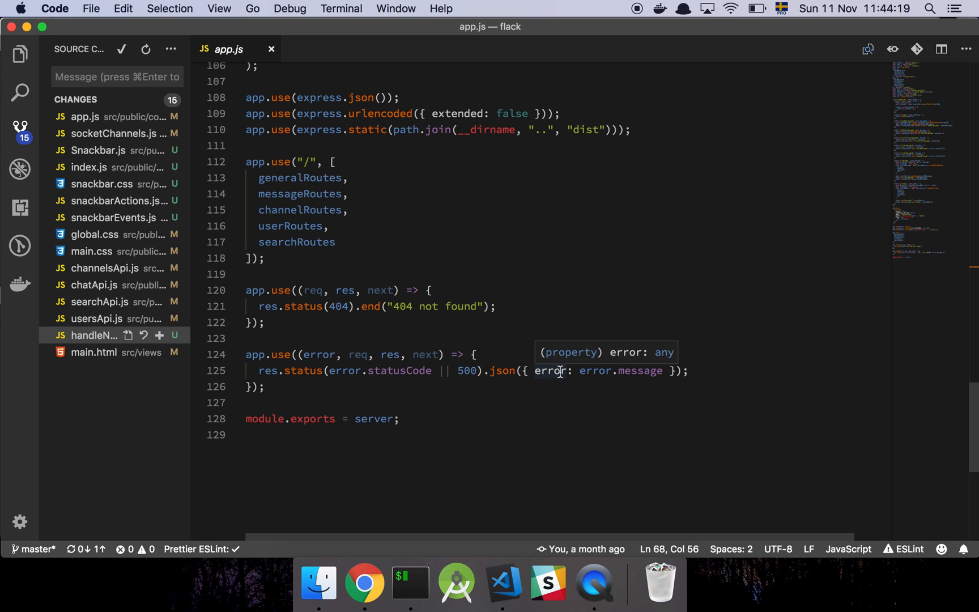
pyautogui.moveTo(548, 371)
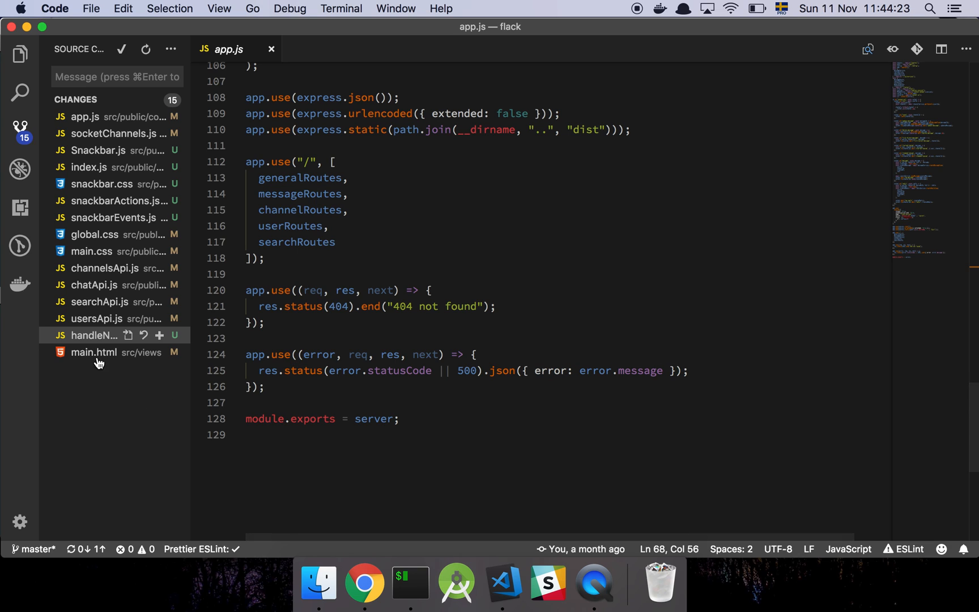
pyautogui.click(93, 336)
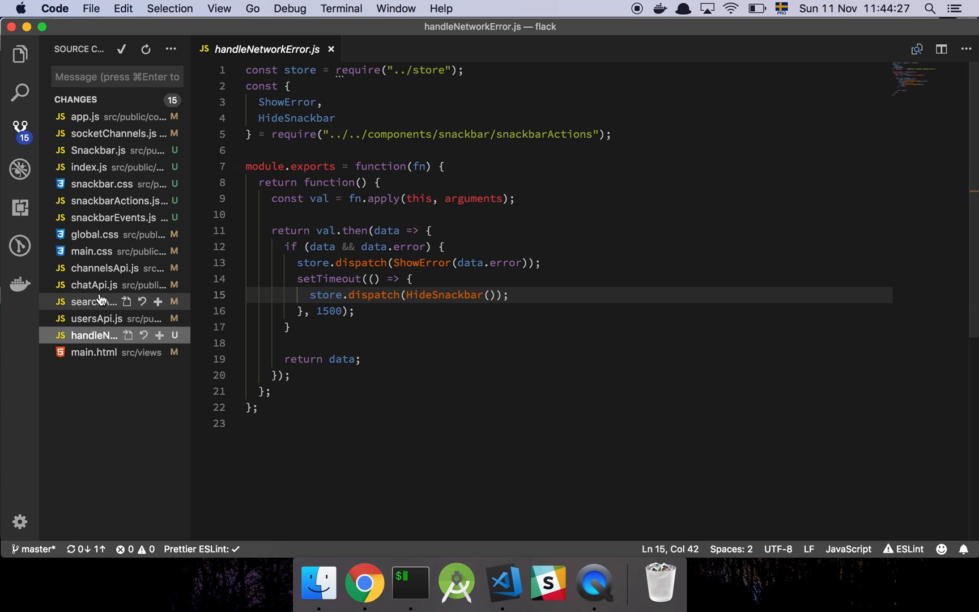
# - Reopen the channelsApi.js diff and scroll down to its wrapped module.exports
pyautogui.click(97, 268)
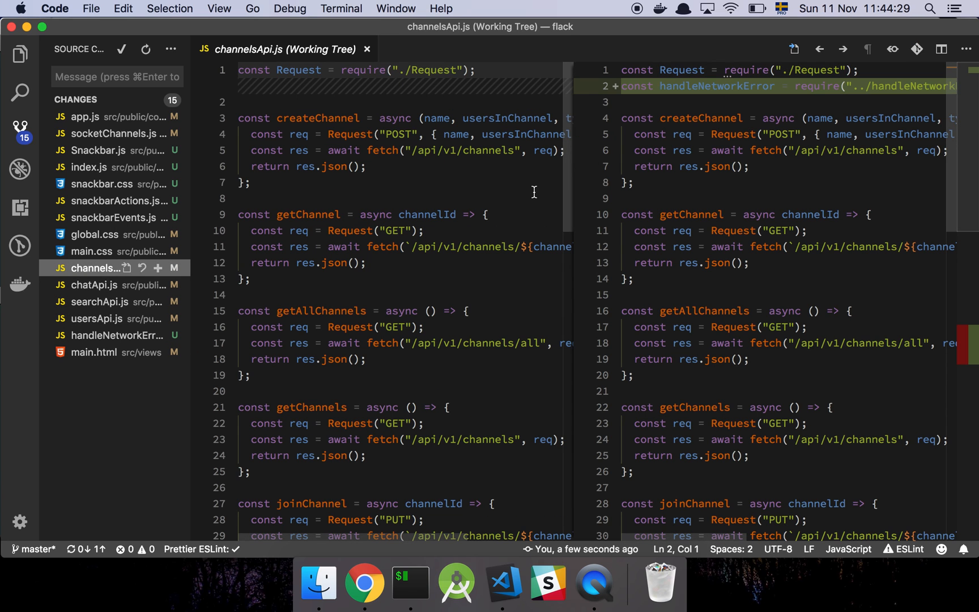
pyautogui.scroll(-3)
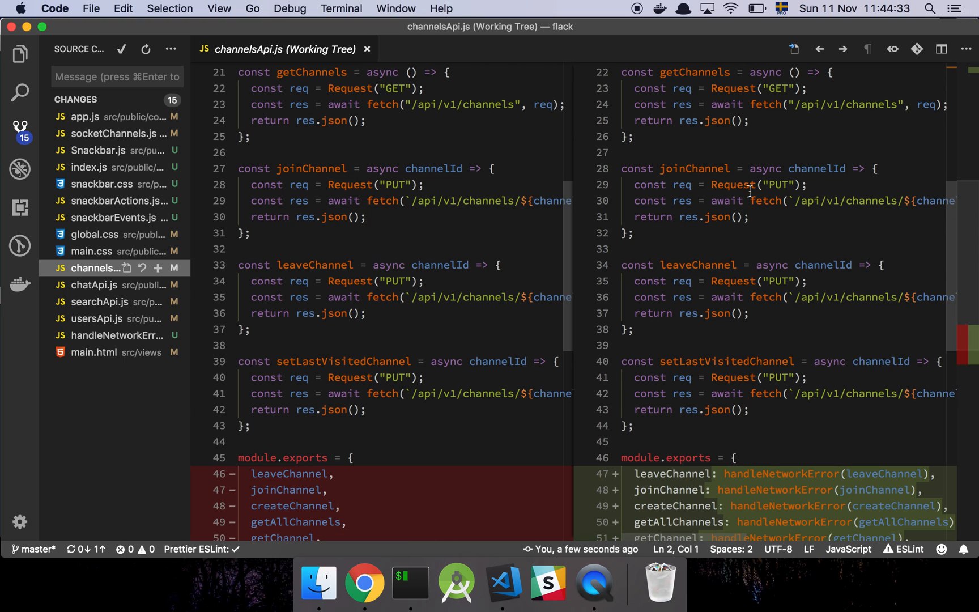
pyautogui.moveTo(718, 216)
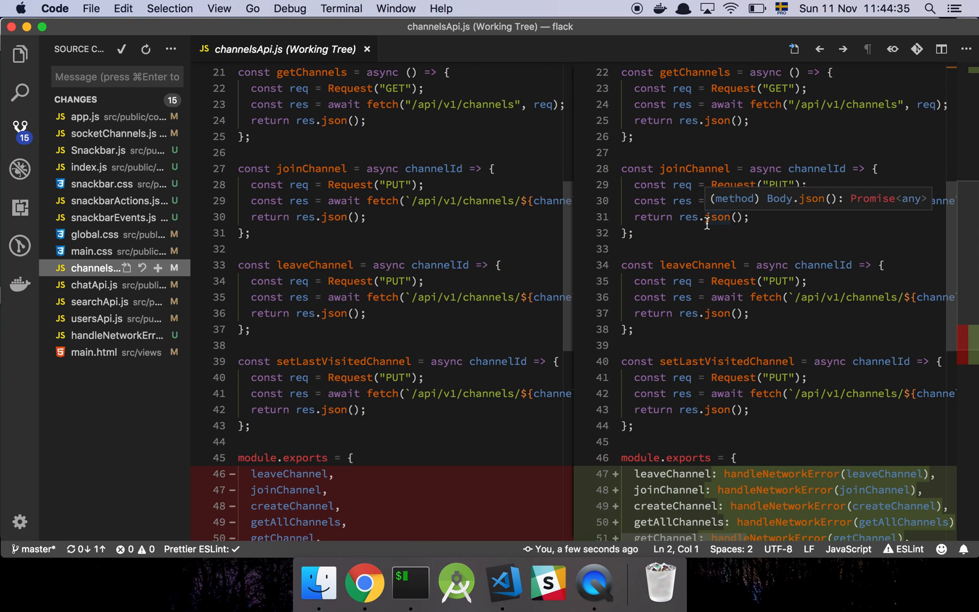
pyautogui.moveTo(448, 273)
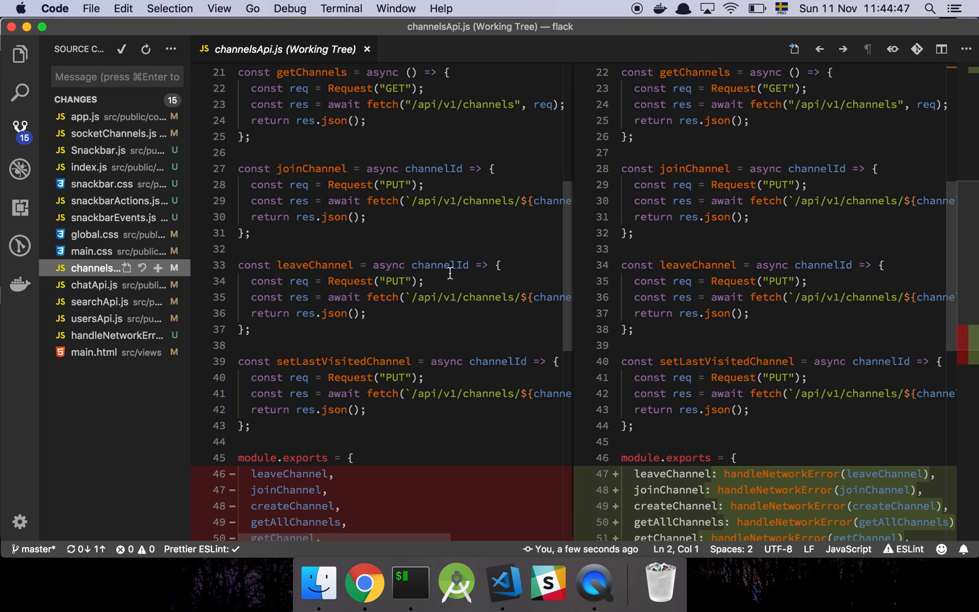
pyautogui.moveTo(331, 270)
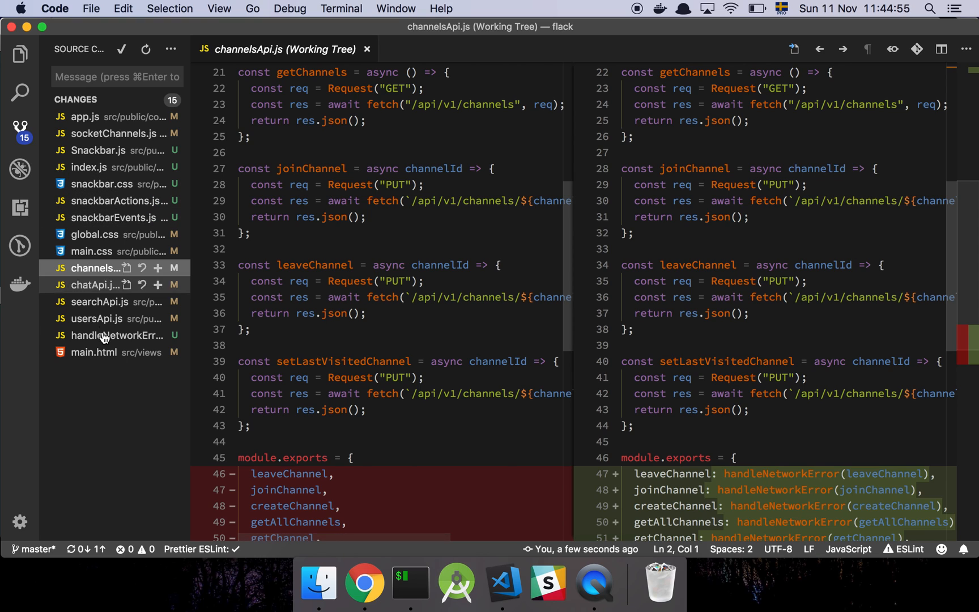
pyautogui.click(117, 335)
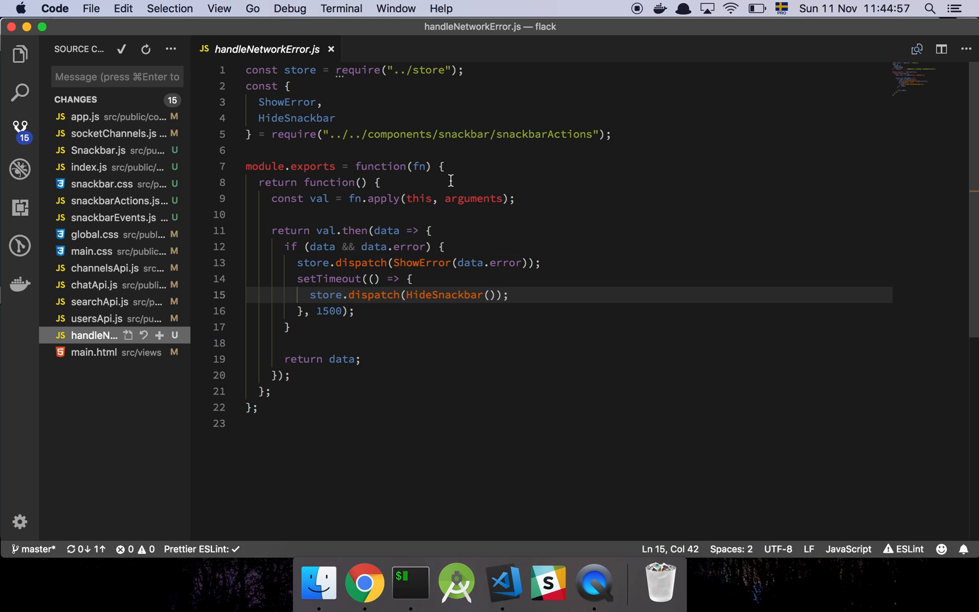
pyautogui.doubleClick(417, 166)
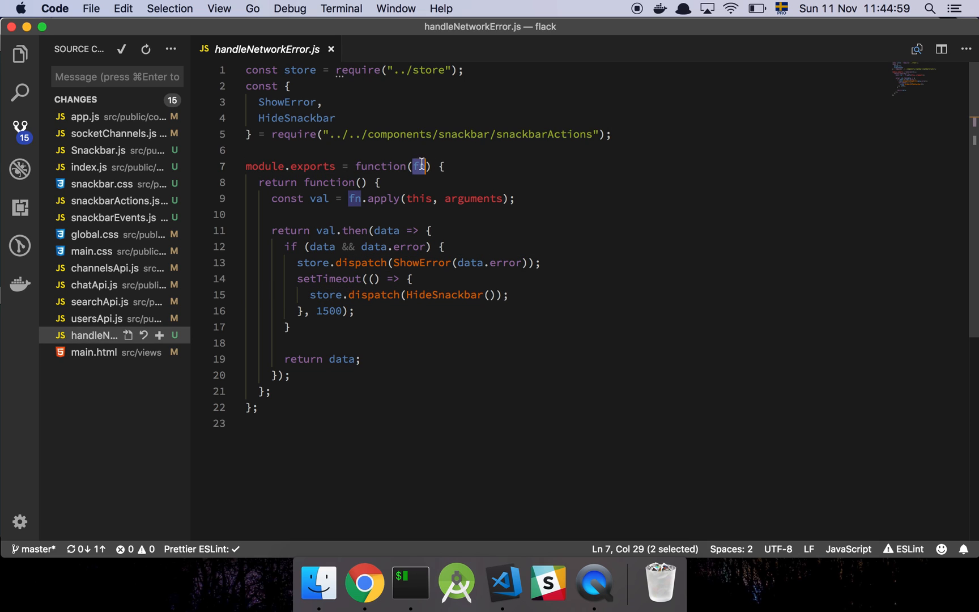
pyautogui.click(377, 183)
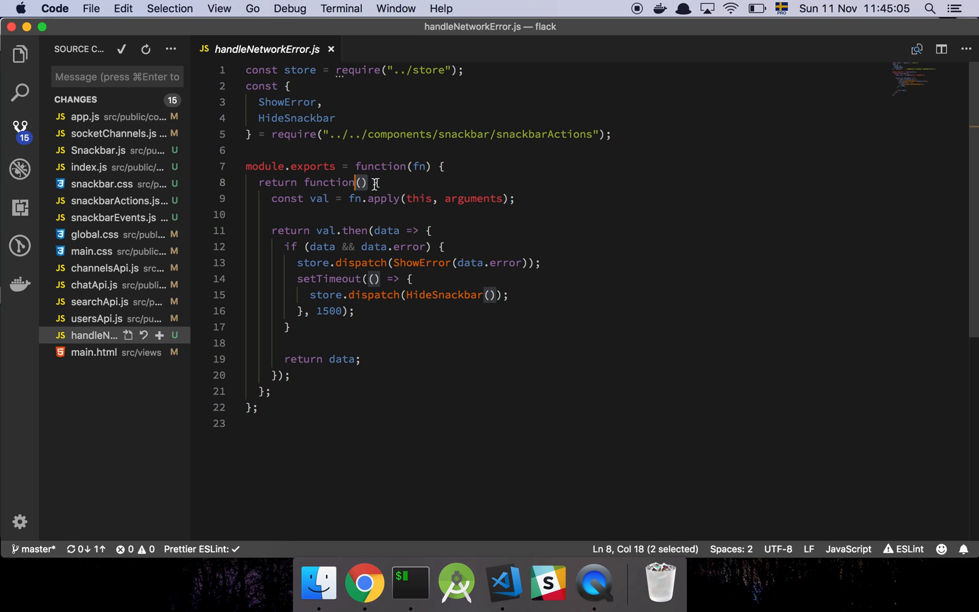
pyautogui.moveTo(412, 182)
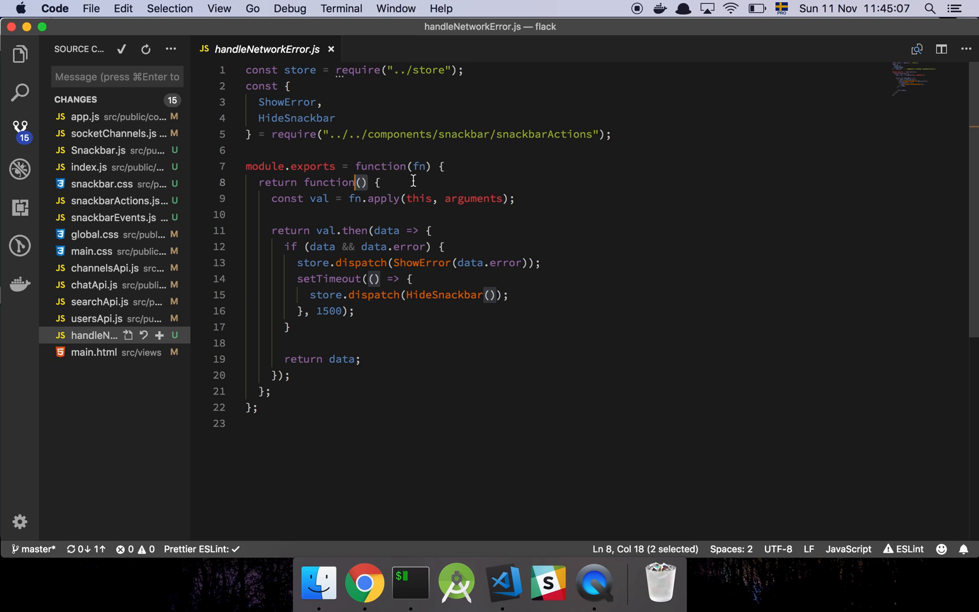
pyautogui.moveTo(410, 188)
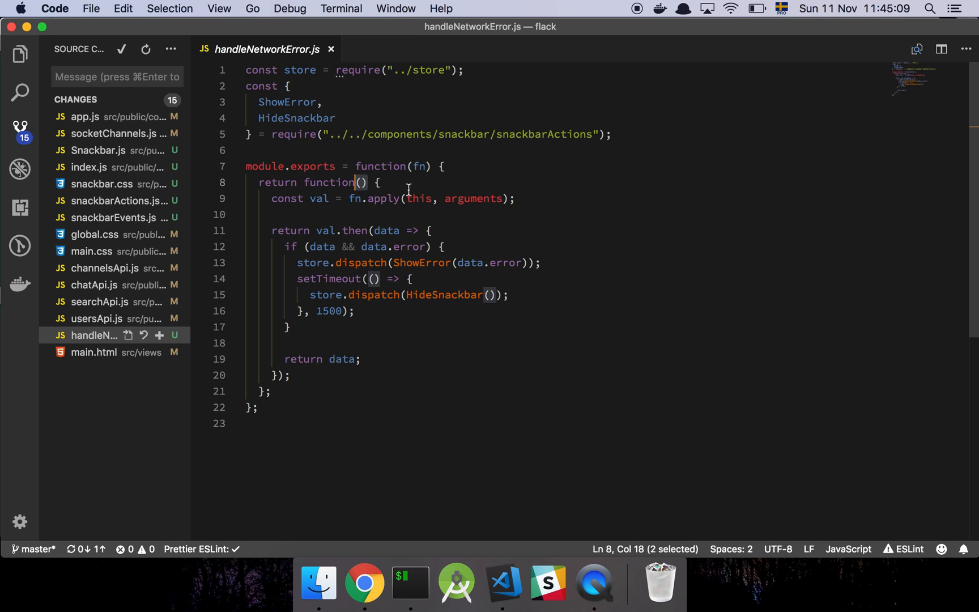
pyautogui.doubleClick(473, 198)
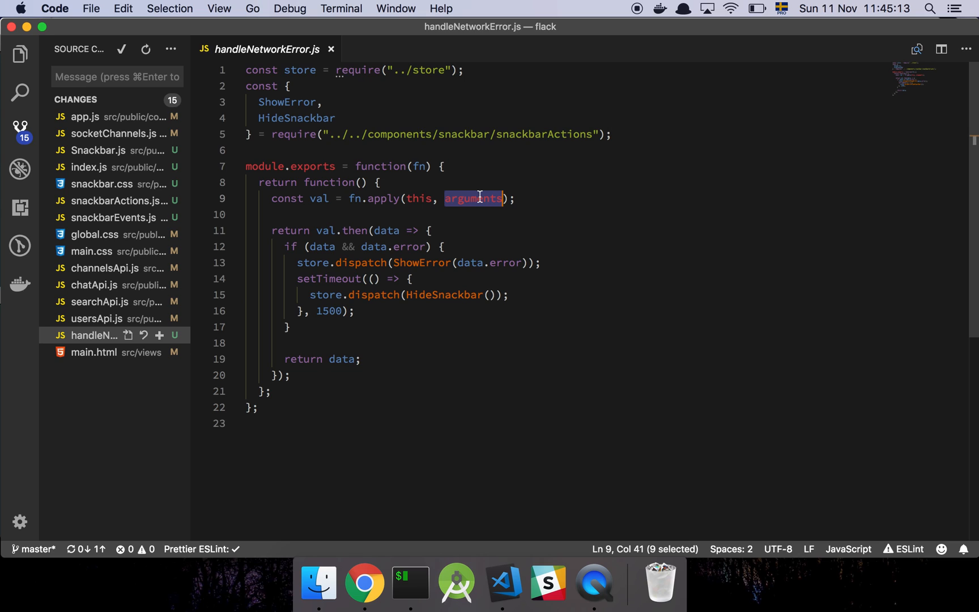
pyautogui.moveTo(467, 206)
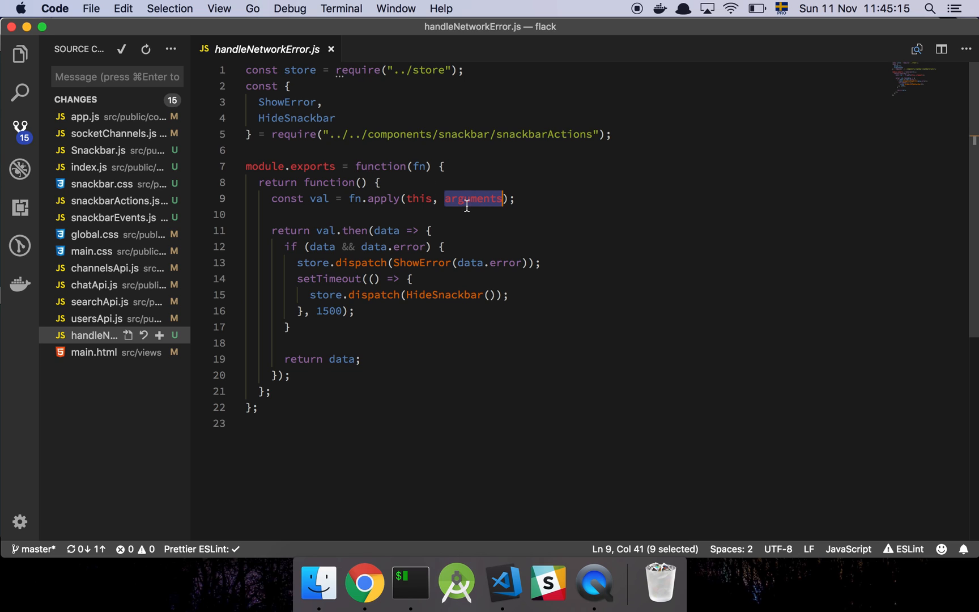
pyautogui.moveTo(338, 183)
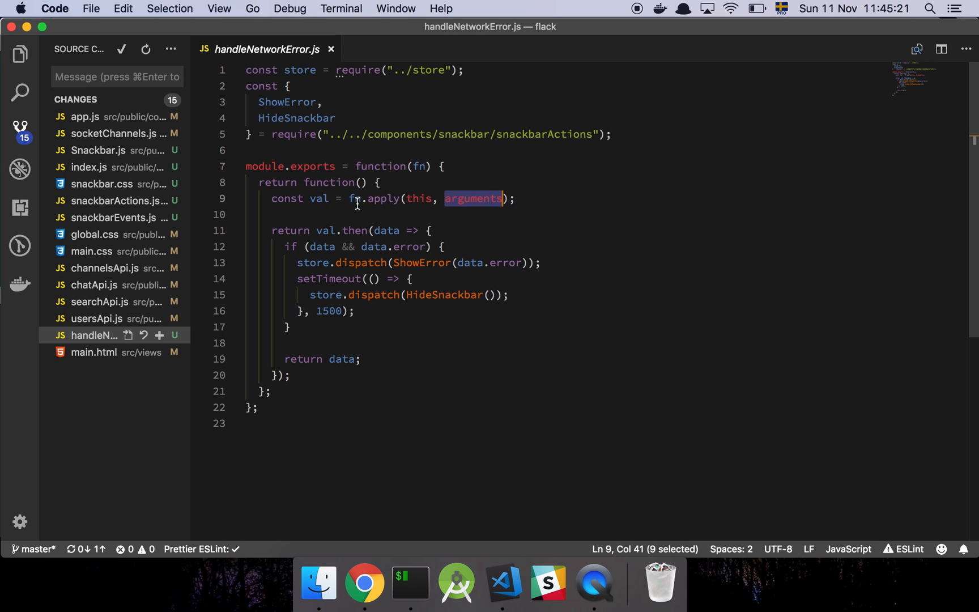
pyautogui.doubleClick(355, 198)
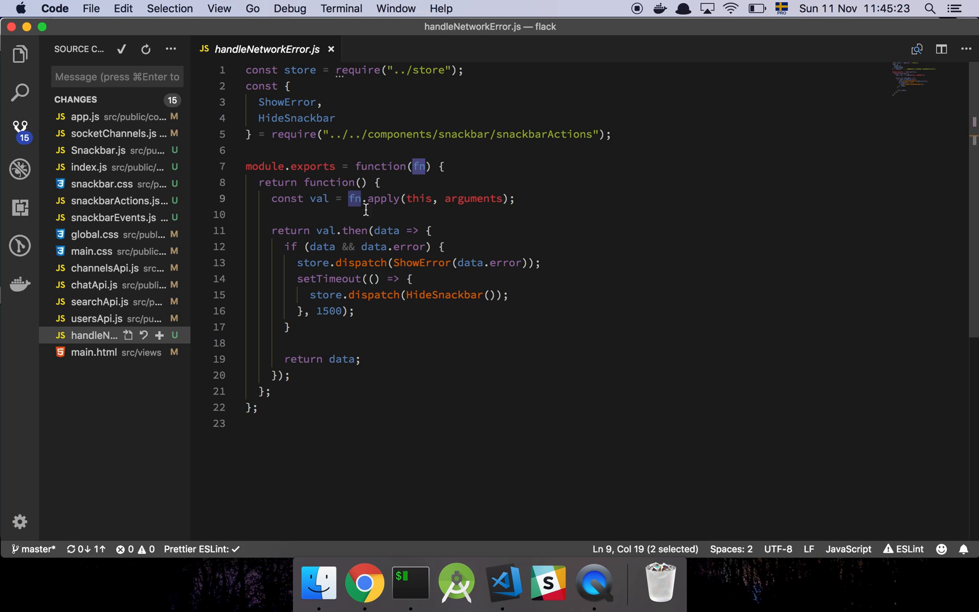
pyautogui.doubleClick(383, 198)
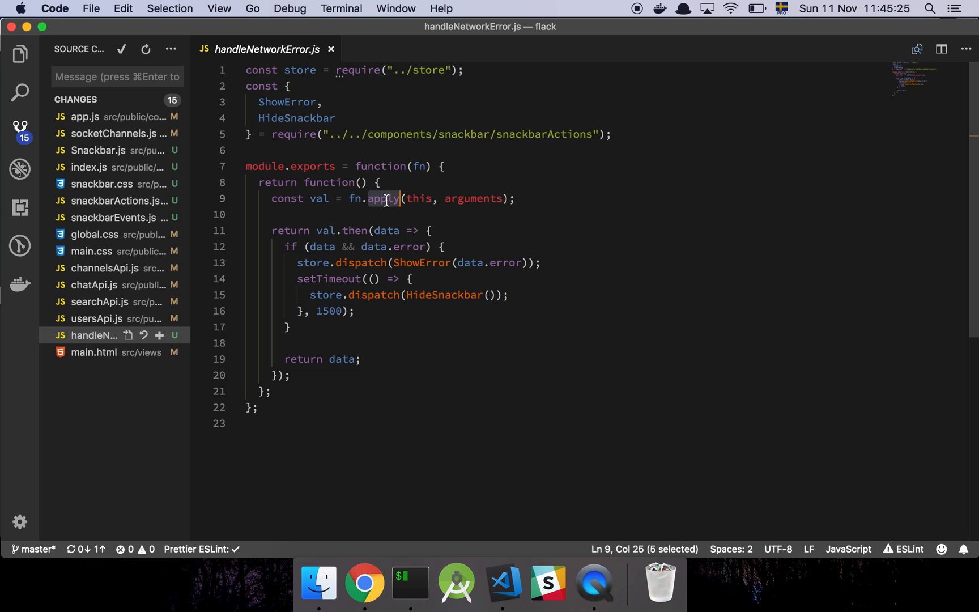
pyautogui.moveTo(385, 199)
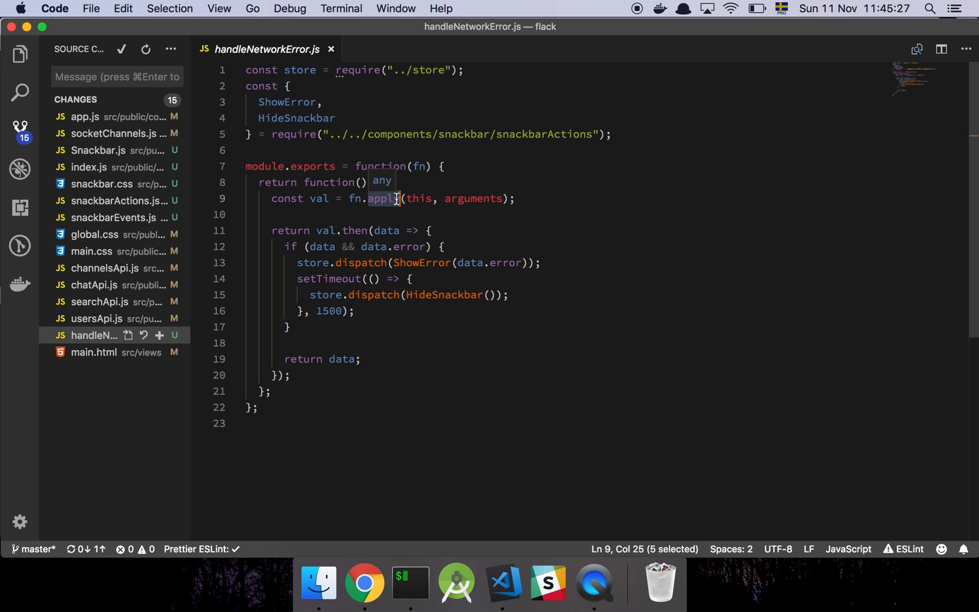
pyautogui.doubleClick(417, 199)
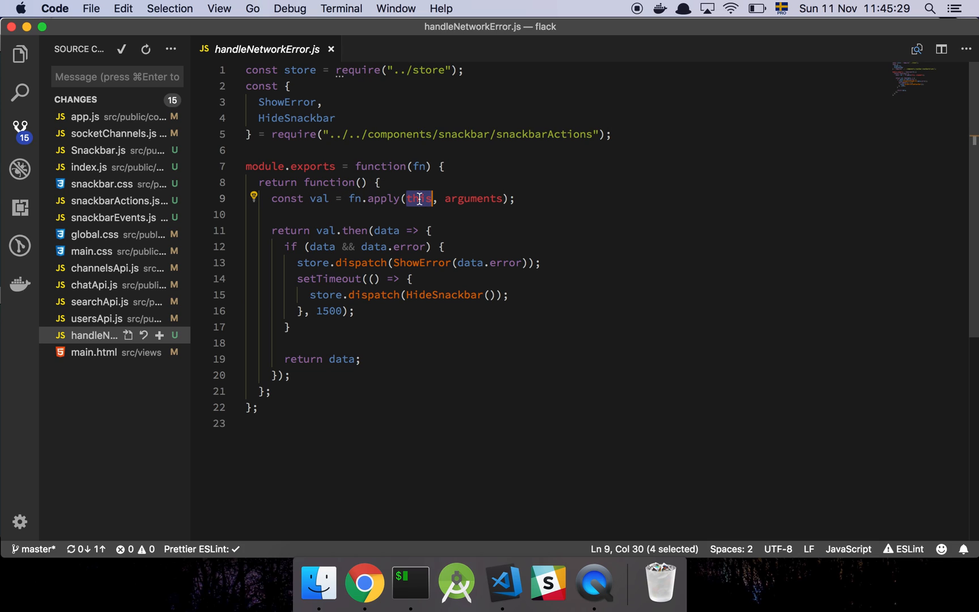
pyautogui.doubleClick(473, 198)
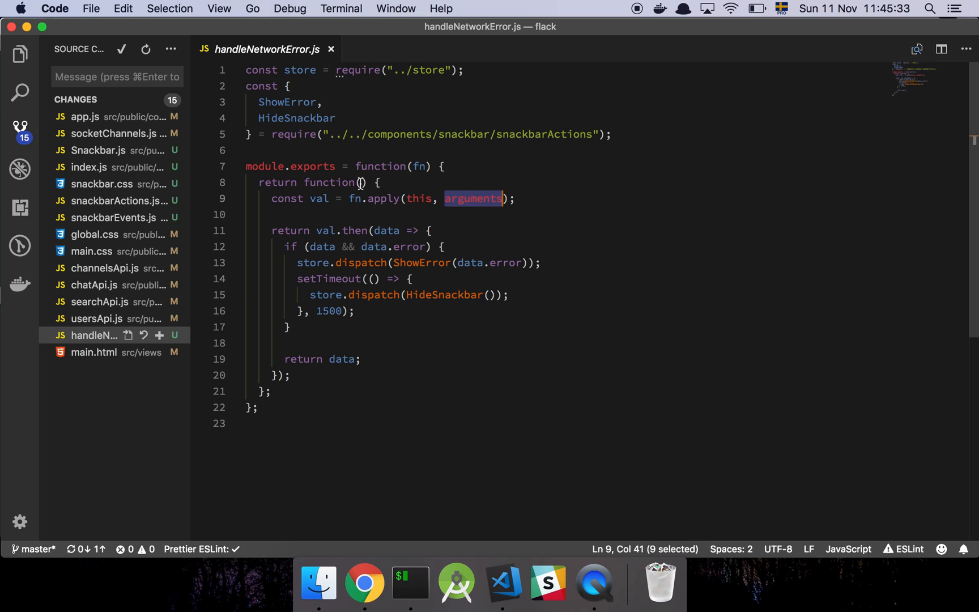
pyautogui.doubleClick(318, 198)
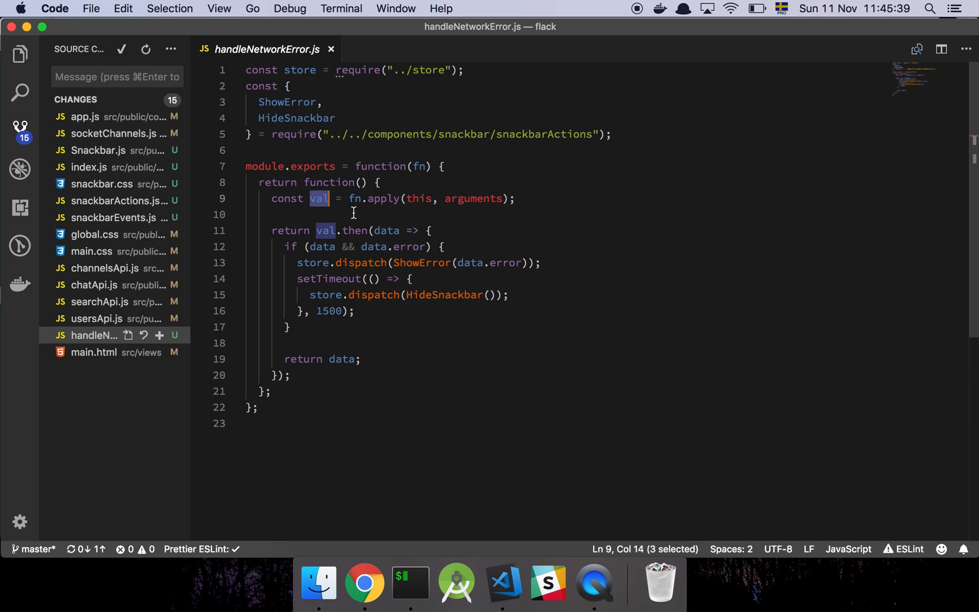
pyautogui.click(97, 318)
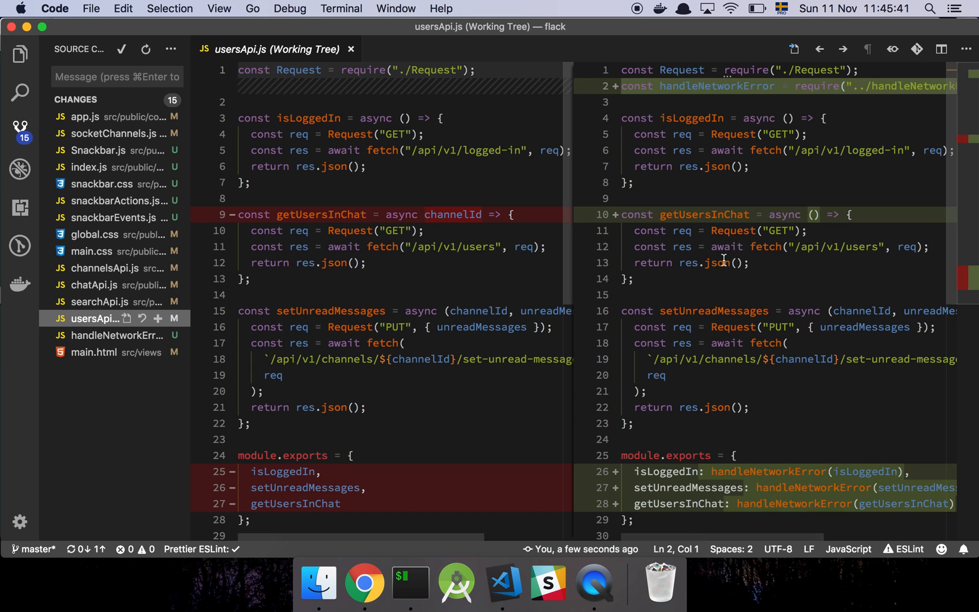
pyautogui.moveTo(743, 289)
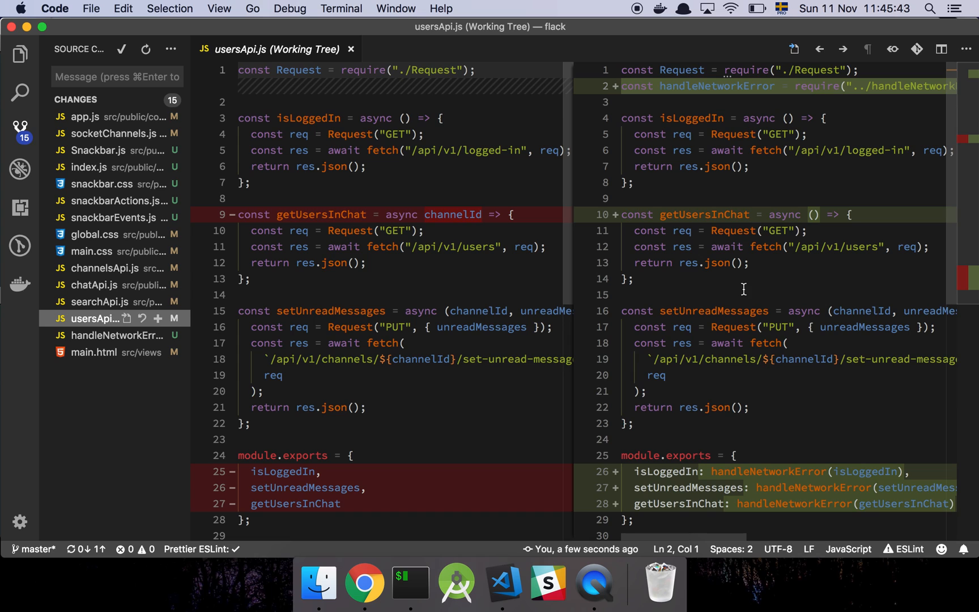
pyautogui.click(93, 335)
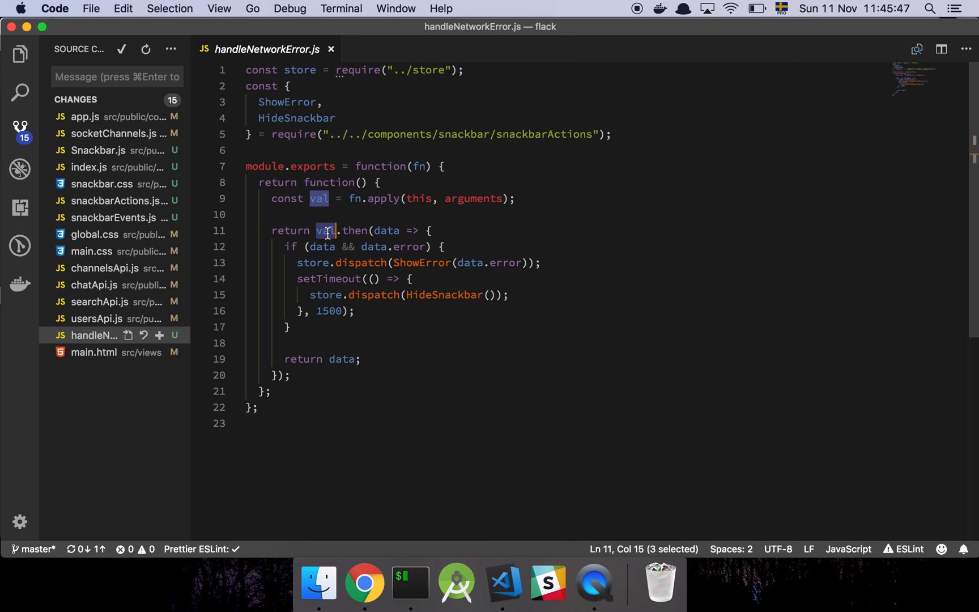
pyautogui.doubleClick(355, 230)
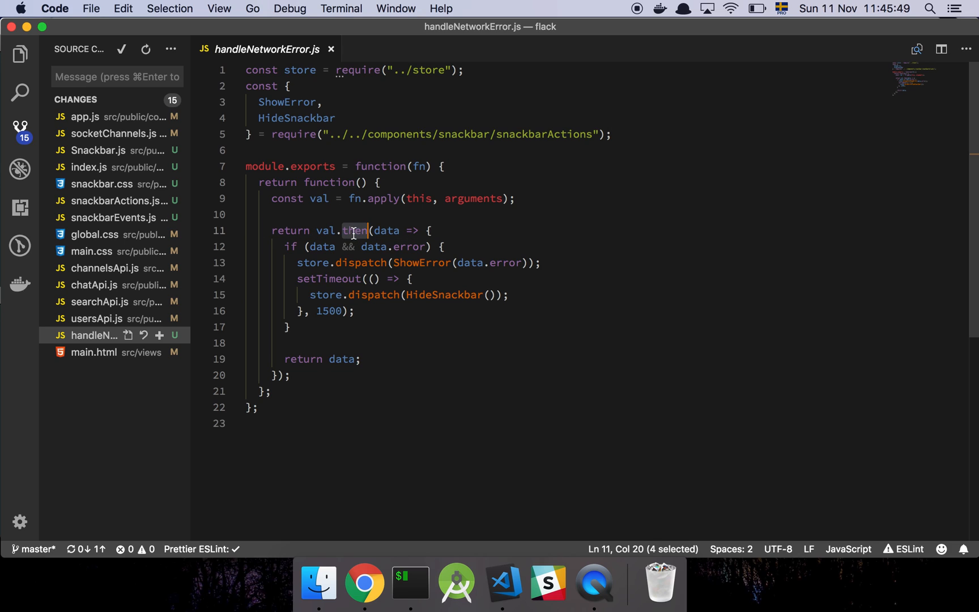
pyautogui.moveTo(356, 231)
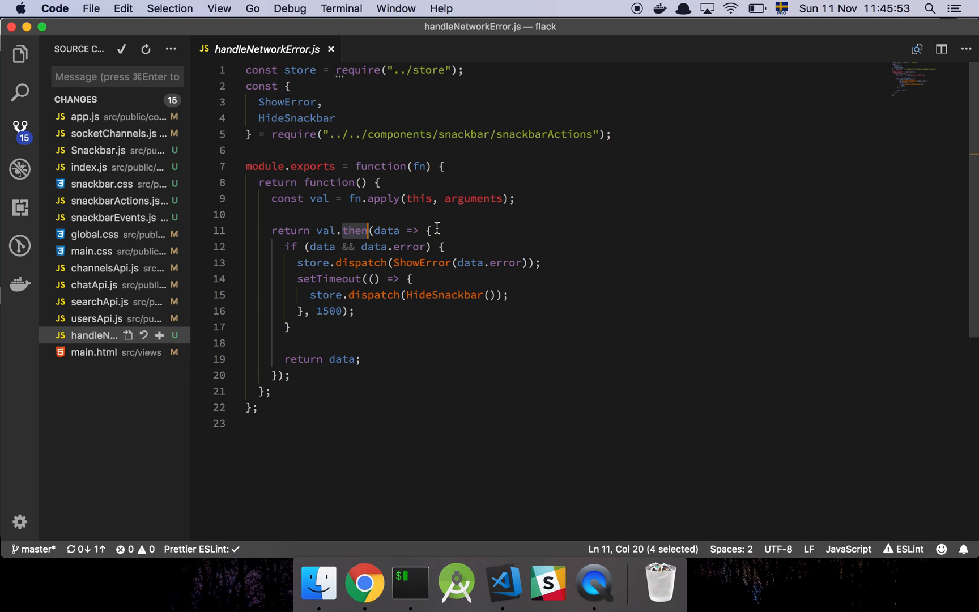
pyautogui.click(429, 231)
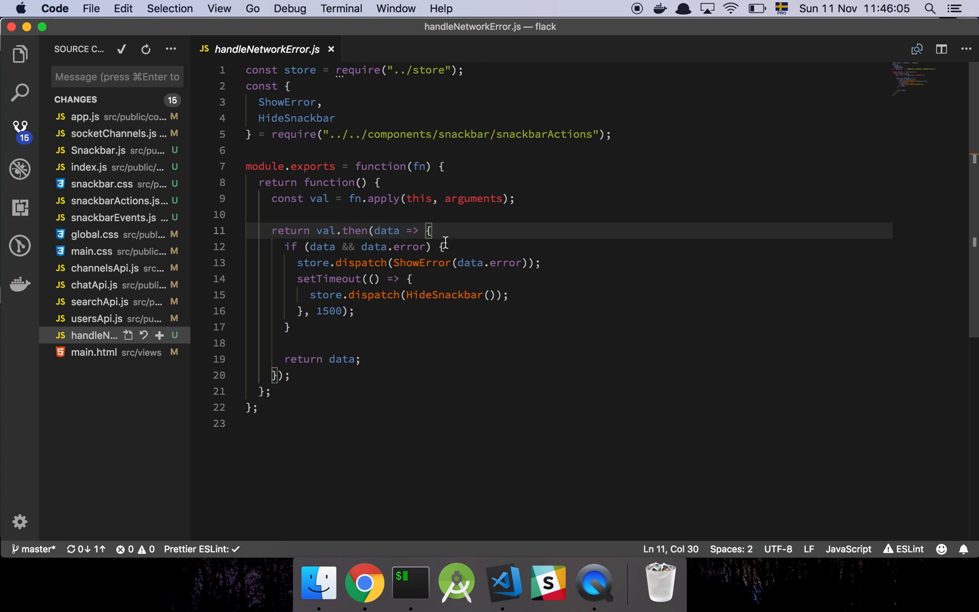
pyautogui.moveTo(356, 256)
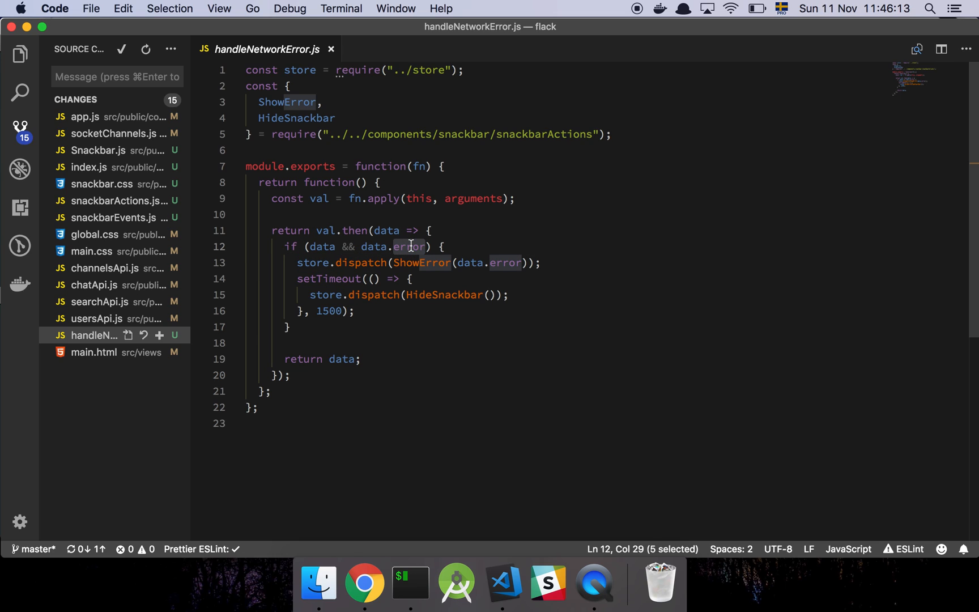
pyautogui.moveTo(384, 246)
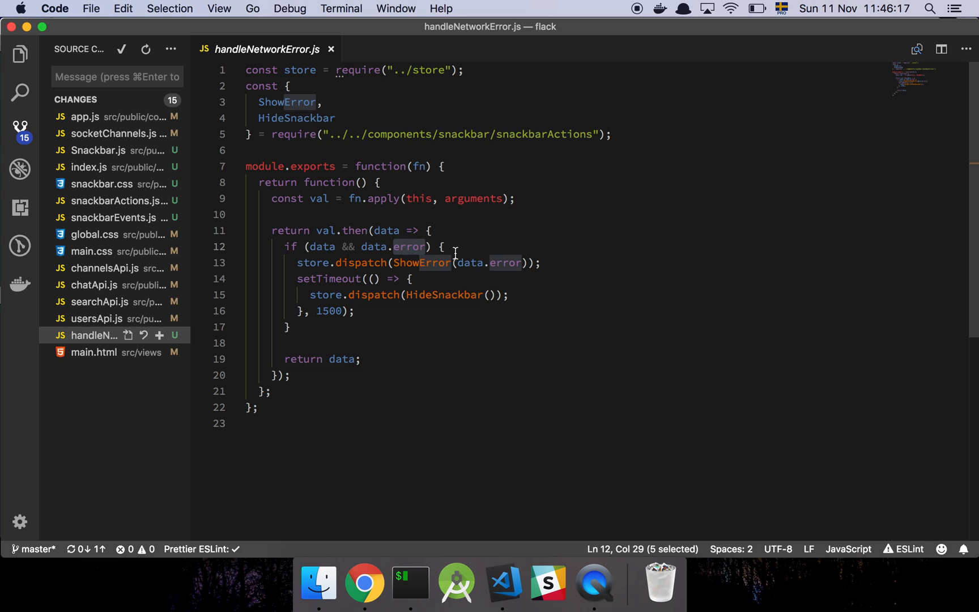
pyautogui.click(442, 246)
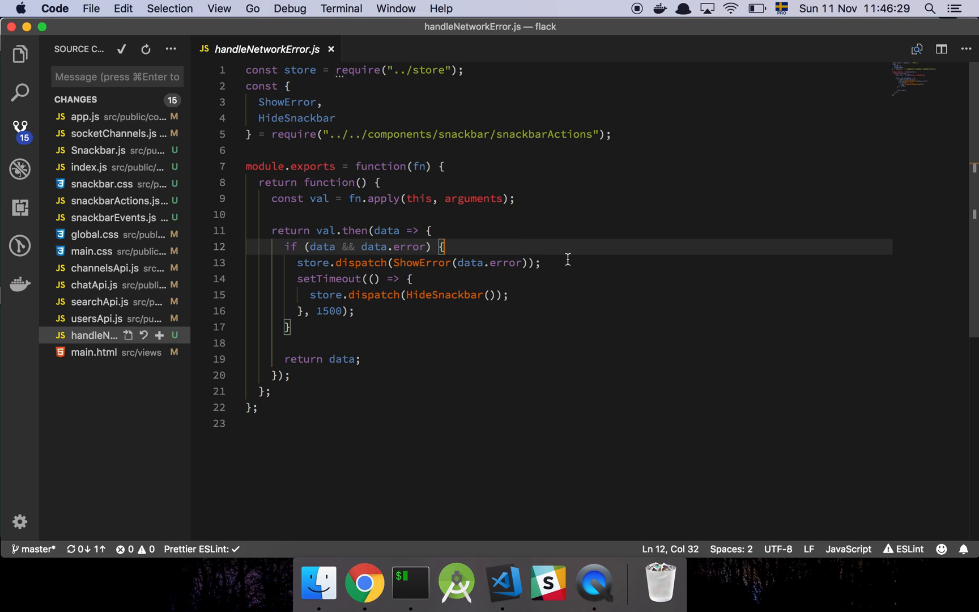
pyautogui.click(562, 262)
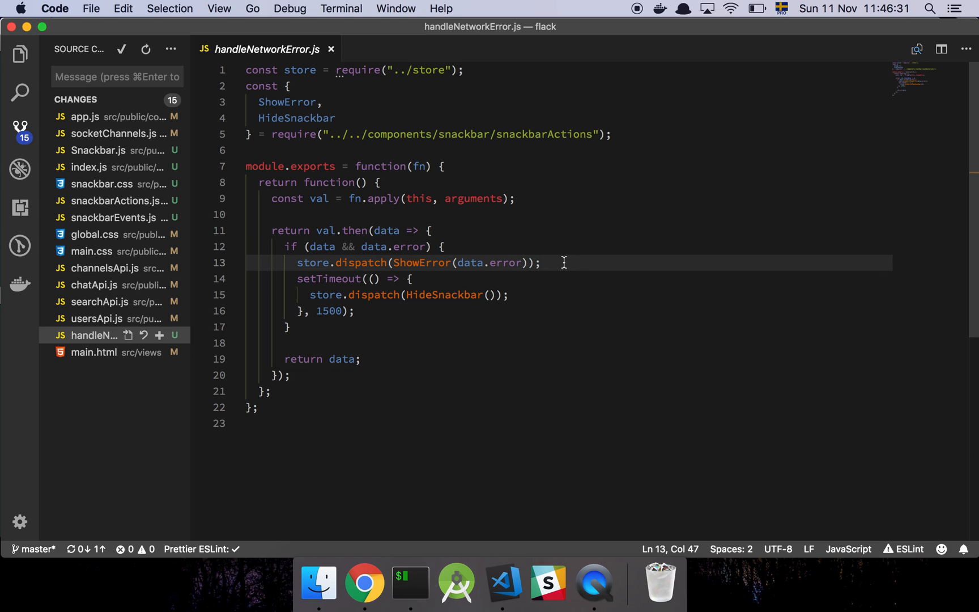
pyautogui.moveTo(485, 274)
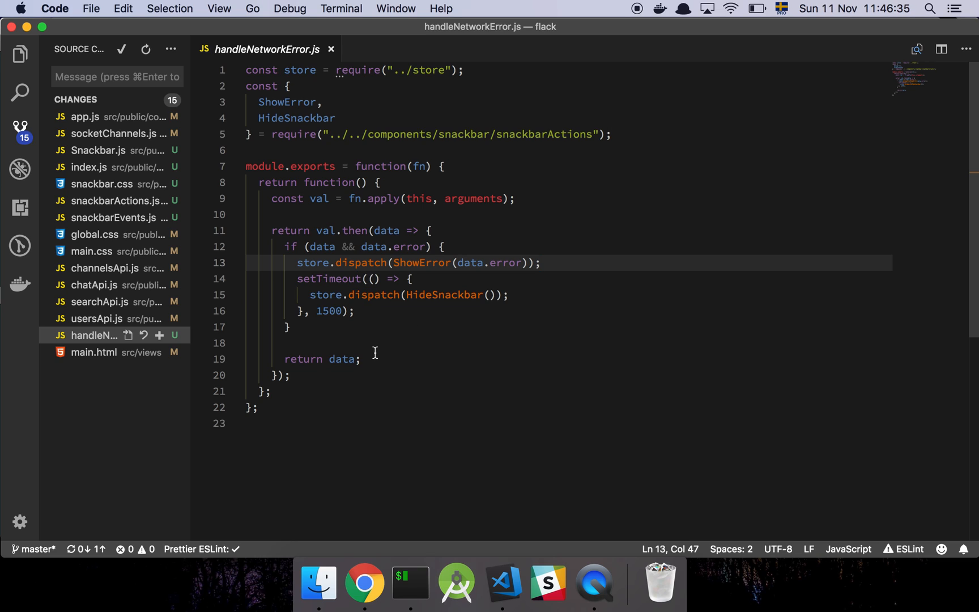
pyautogui.moveTo(448, 318)
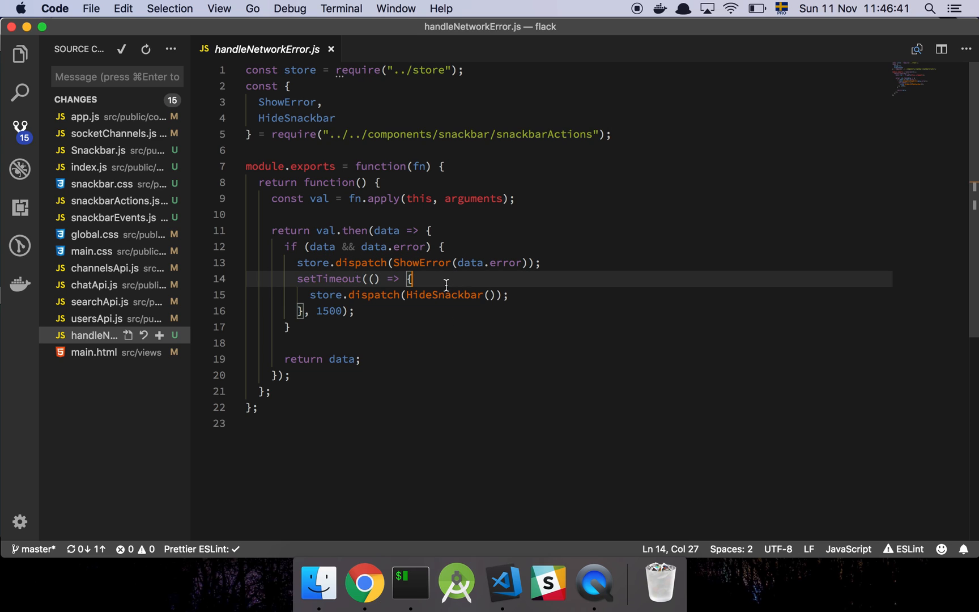
pyautogui.click(547, 295)
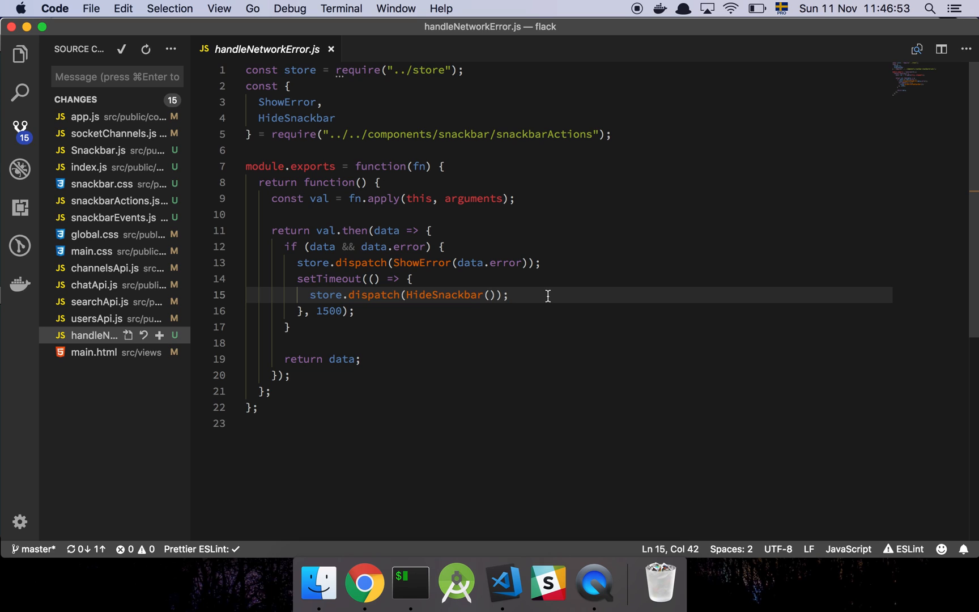
pyautogui.moveTo(442, 247)
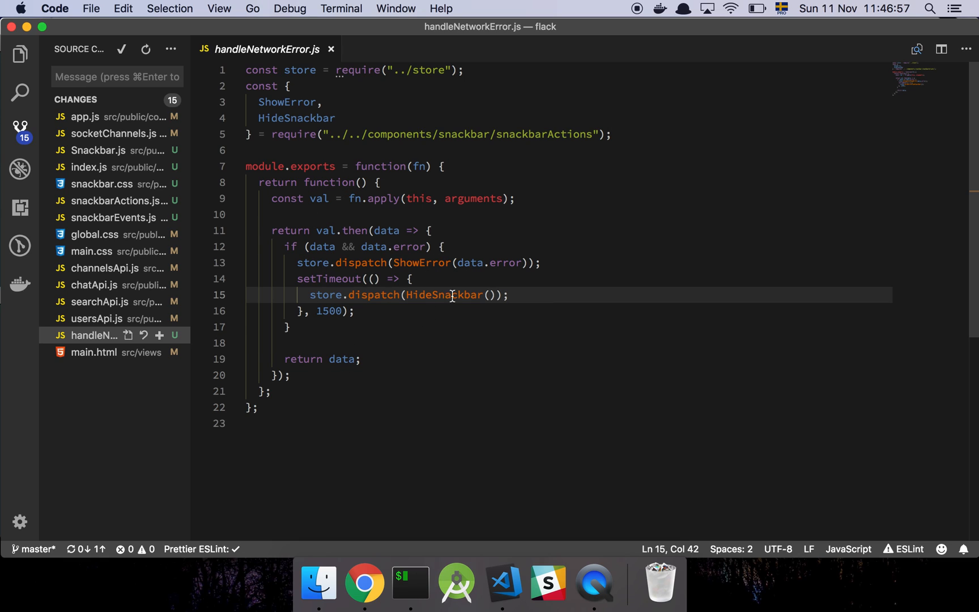
pyautogui.moveTo(358, 326)
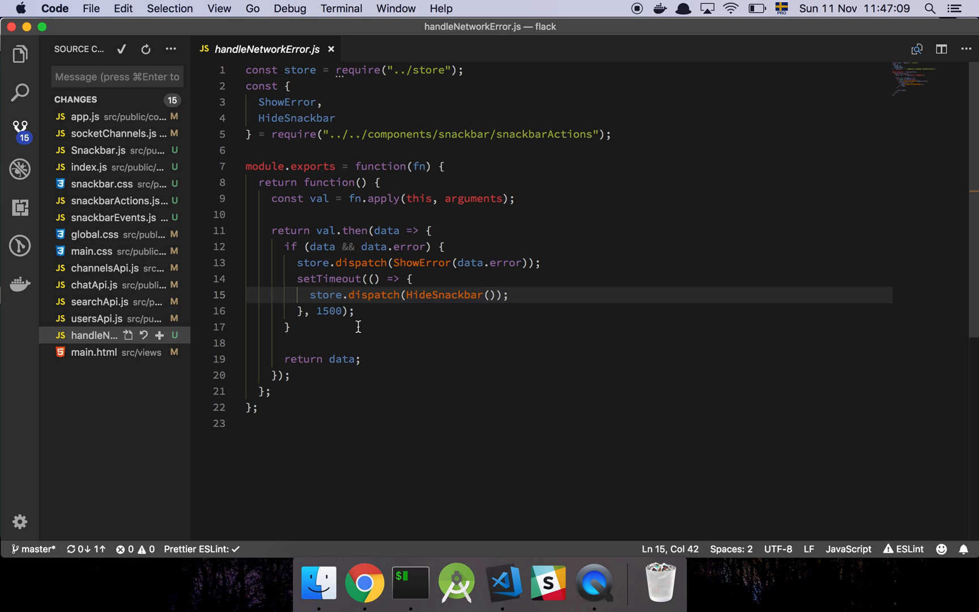
# - Switch to Chrome's 'flack | Trello' tab to view the flack board
pyautogui.click(364, 583)
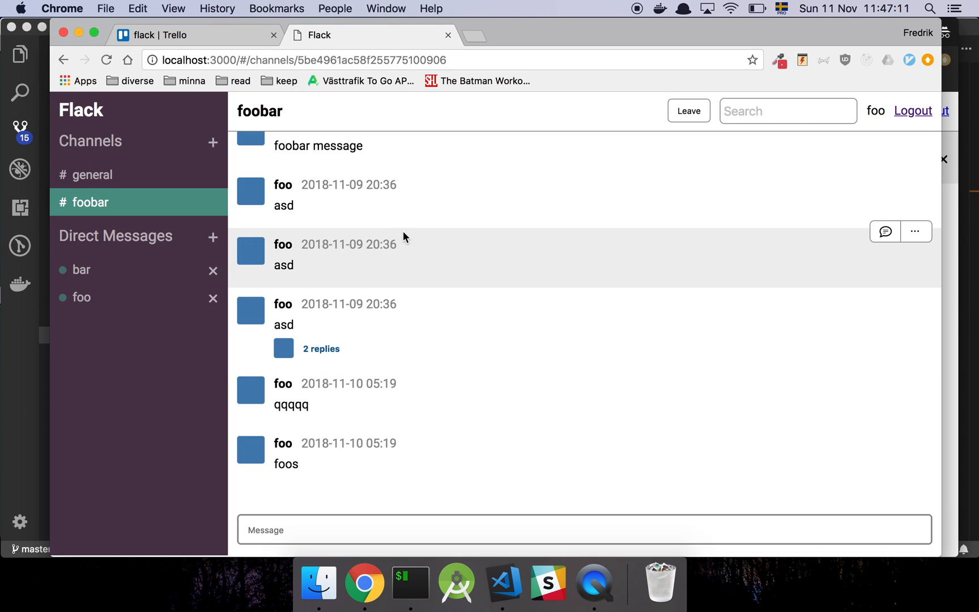
pyautogui.click(195, 35)
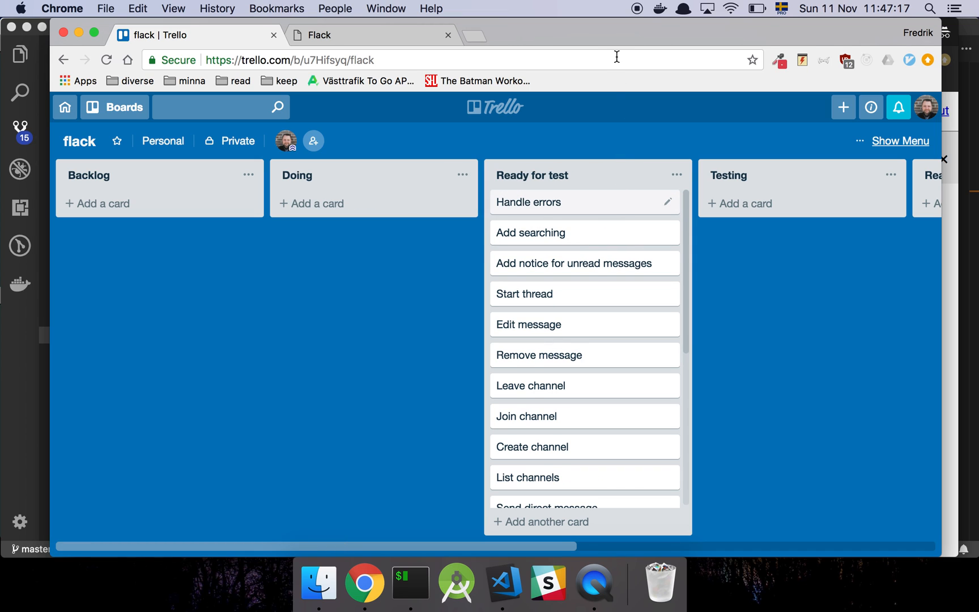
pyautogui.moveTo(626, 34)
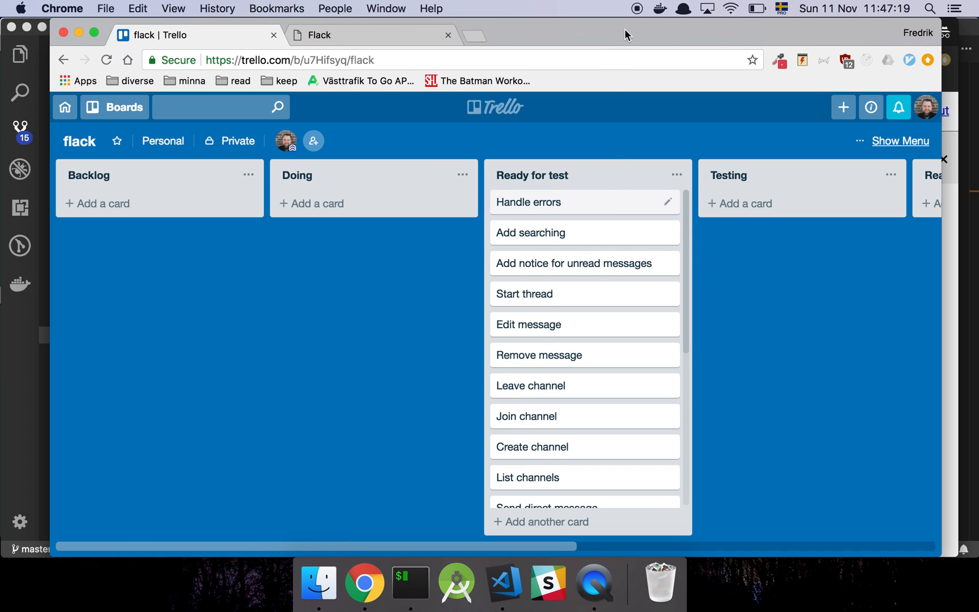